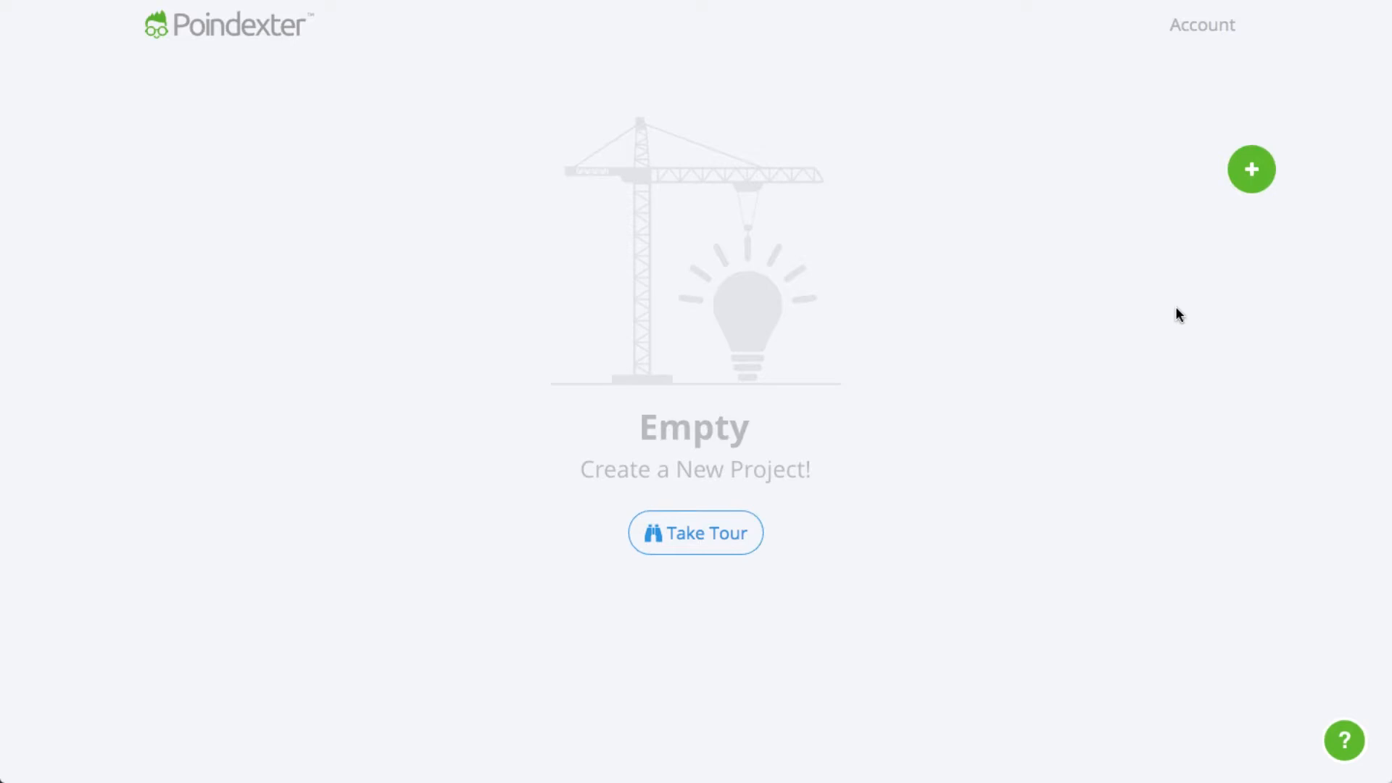
Step: Start a new project and title it ROFLpocalypse
click(1251, 168)
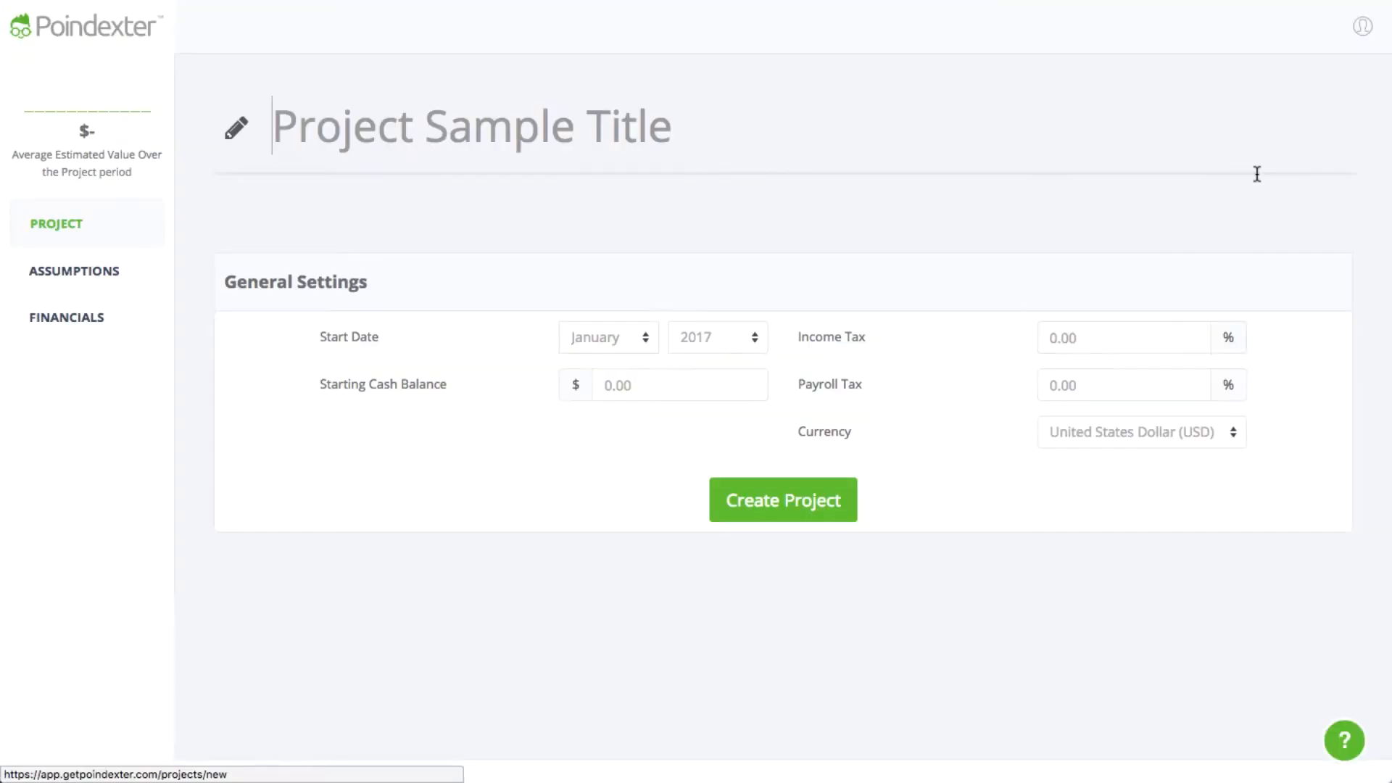
text(ROFL)
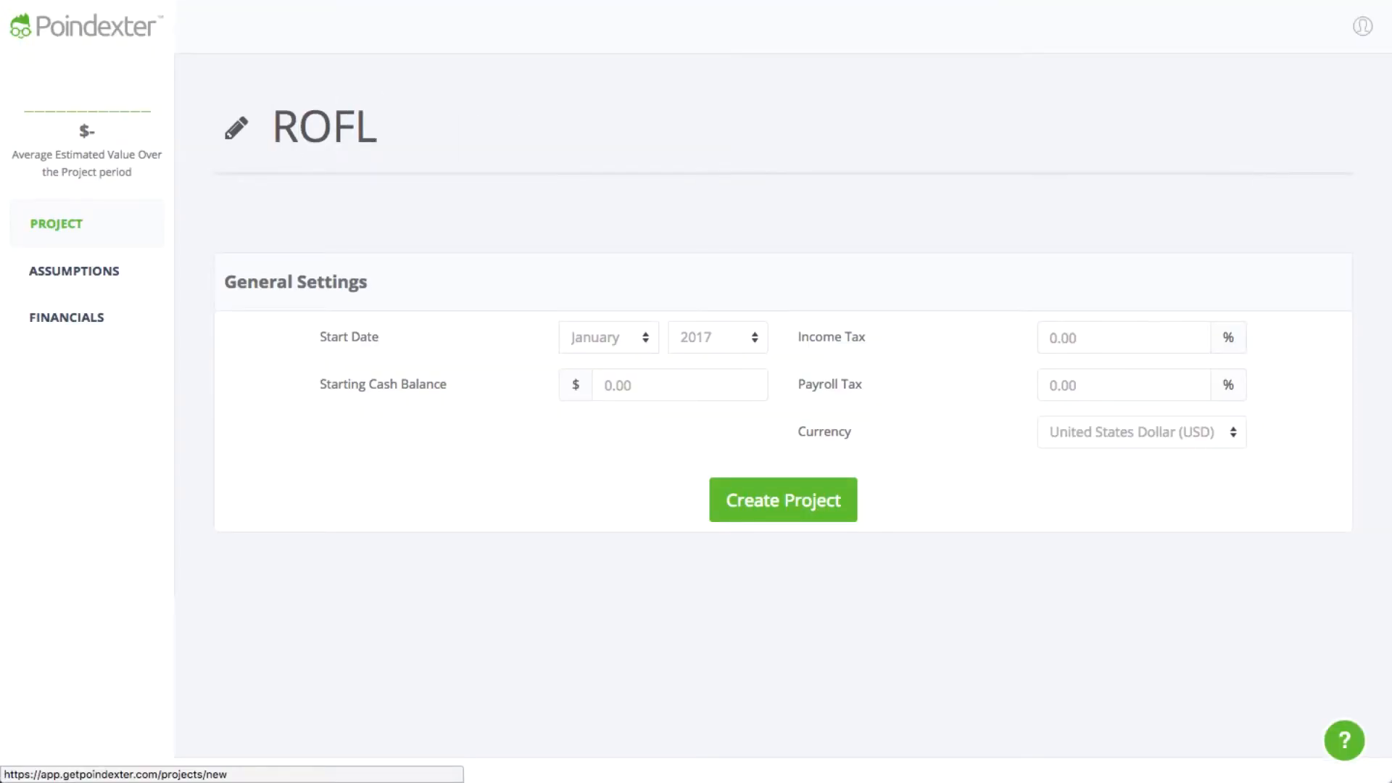
text(pocalypse)
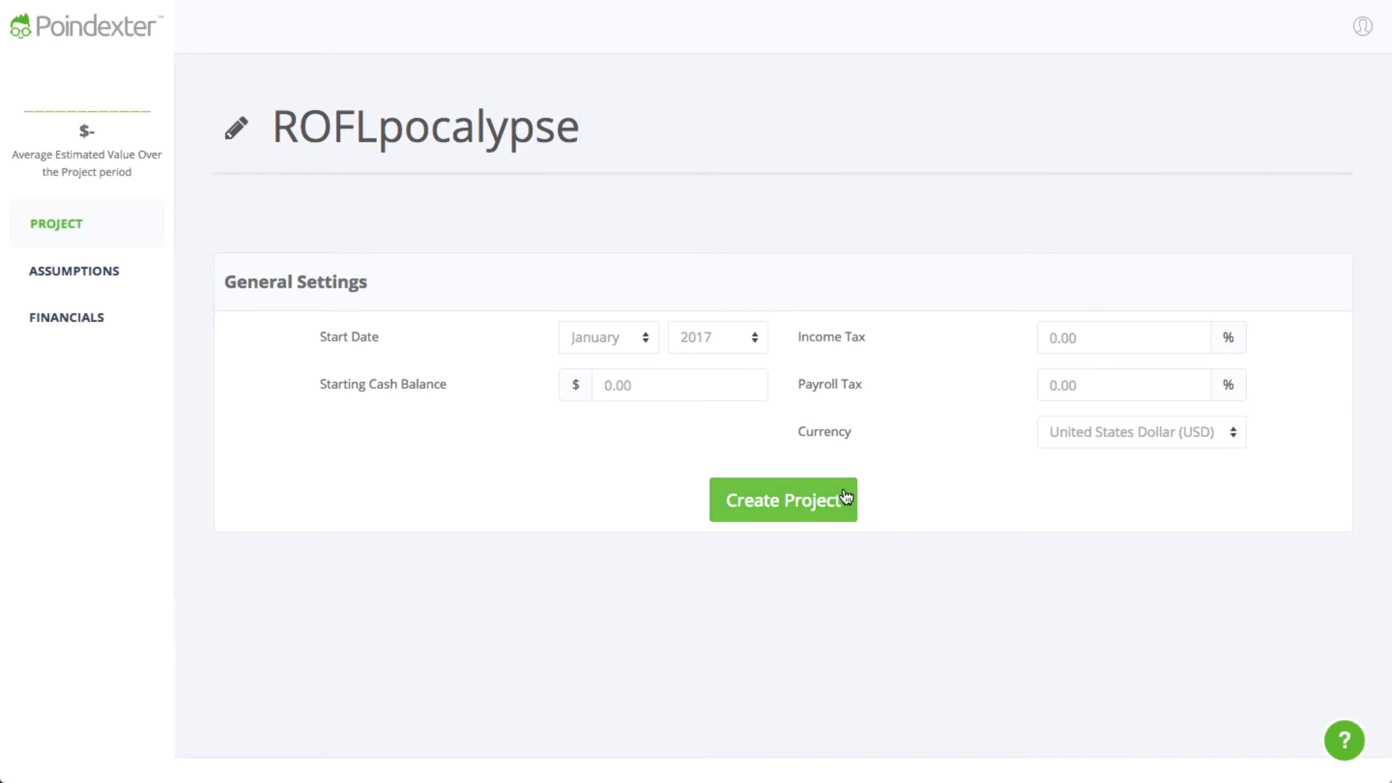
Step: Create the ROFLpocalypse project, landing on its empty customer channels list
click(783, 499)
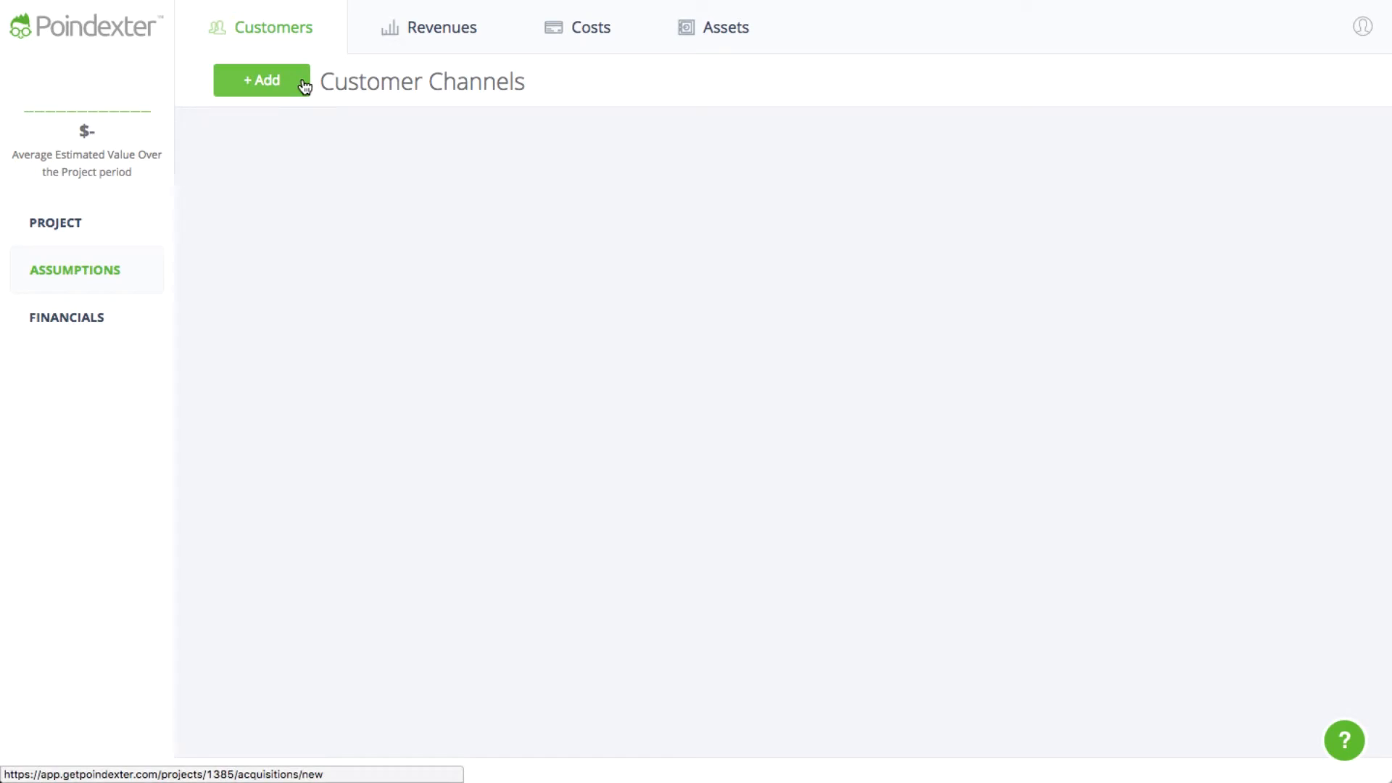
Step: Add a Facebook Ad channel with $500 monthly spend, June 2017 end month and 1,000 leads
click(260, 80)
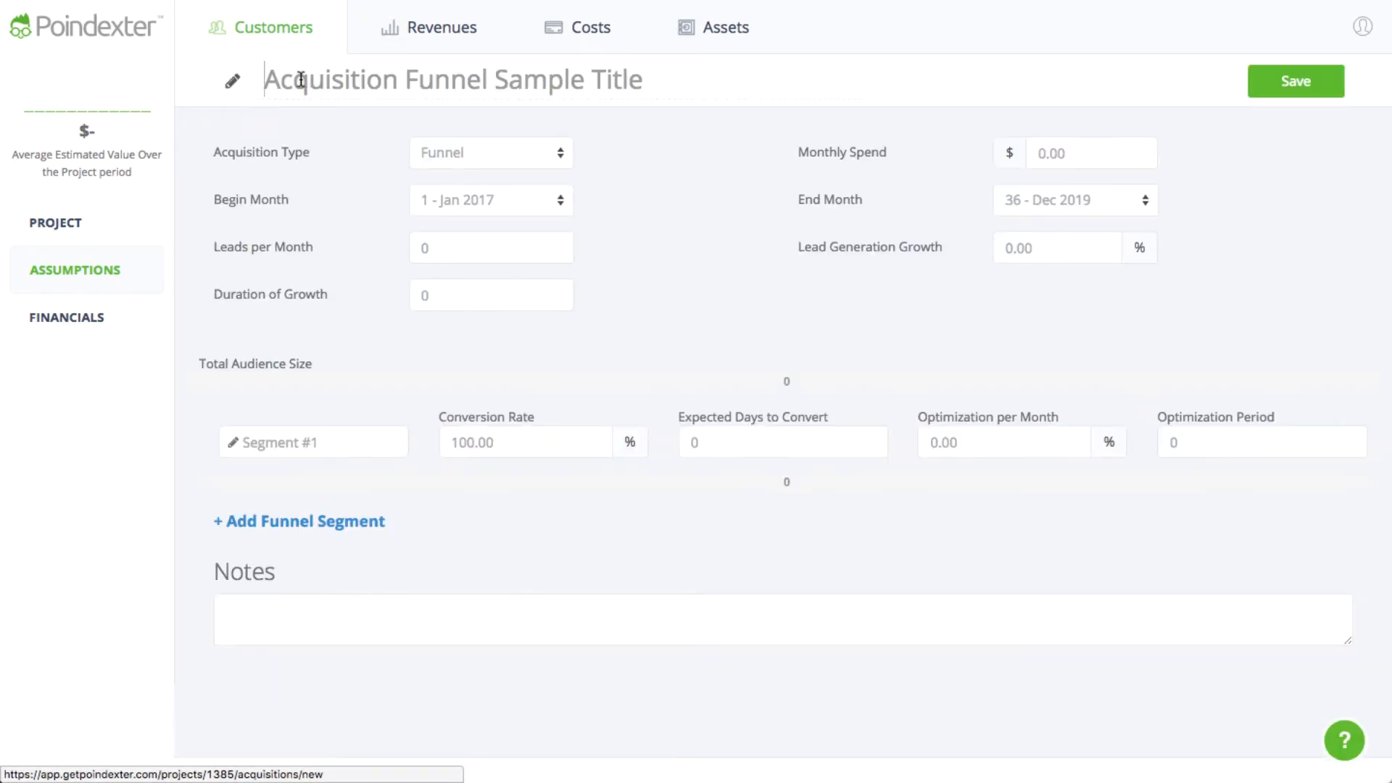
text(Faceboo)
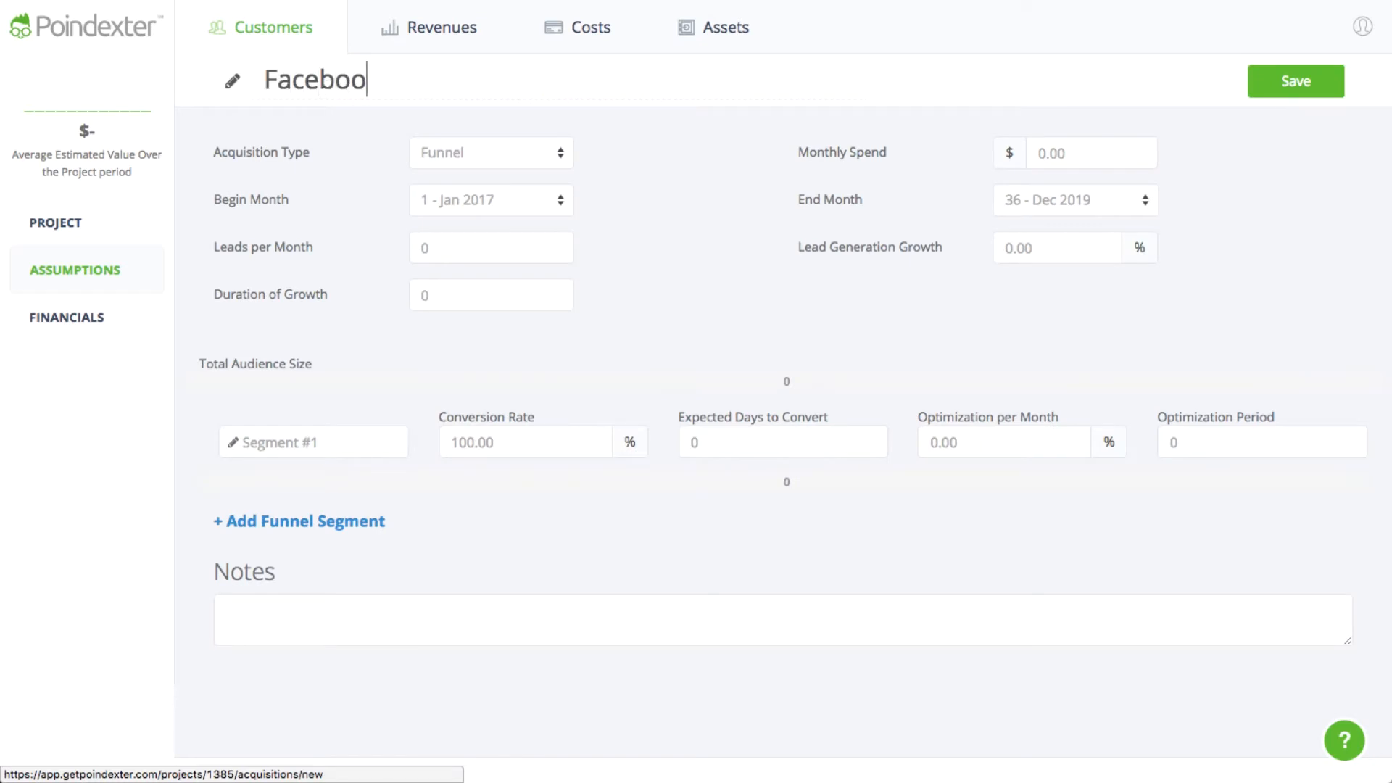
text(k Ad)
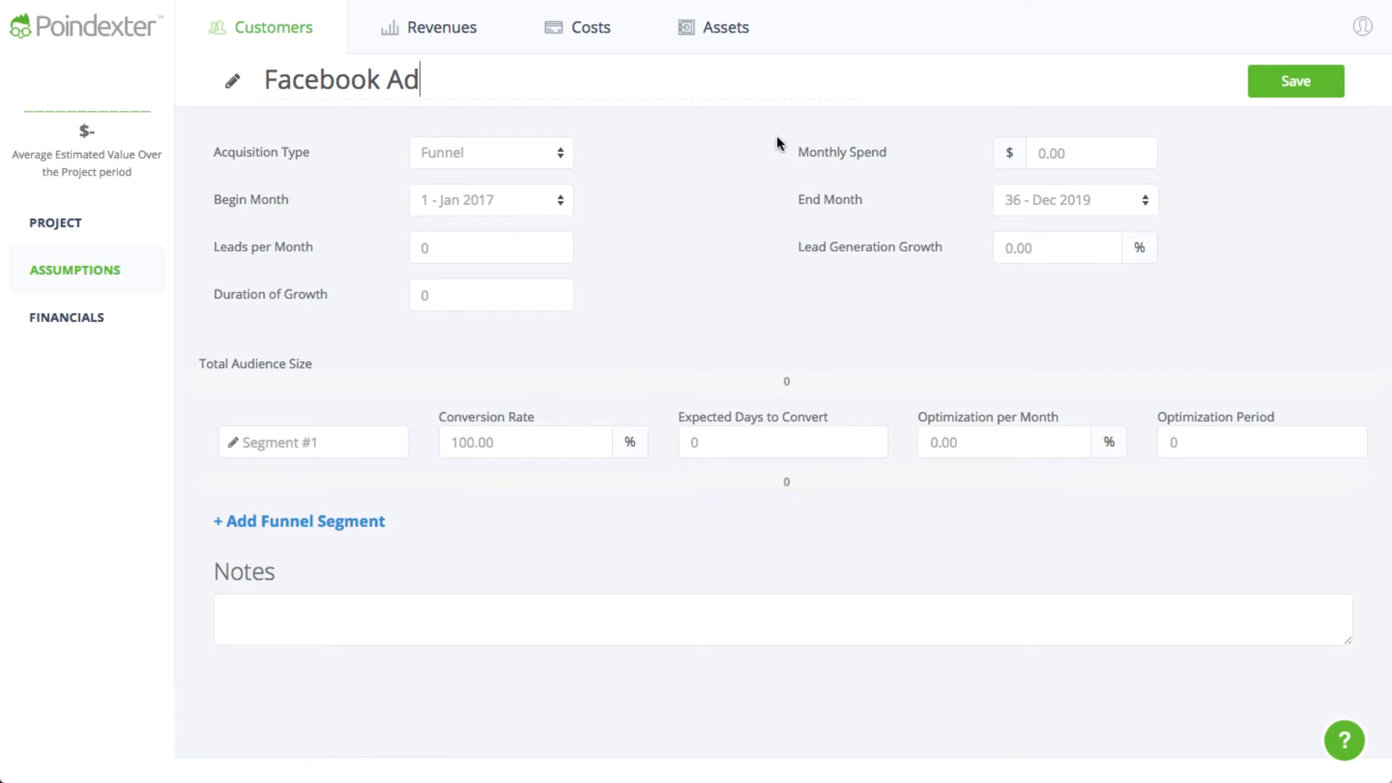
mouse_move(960, 164)
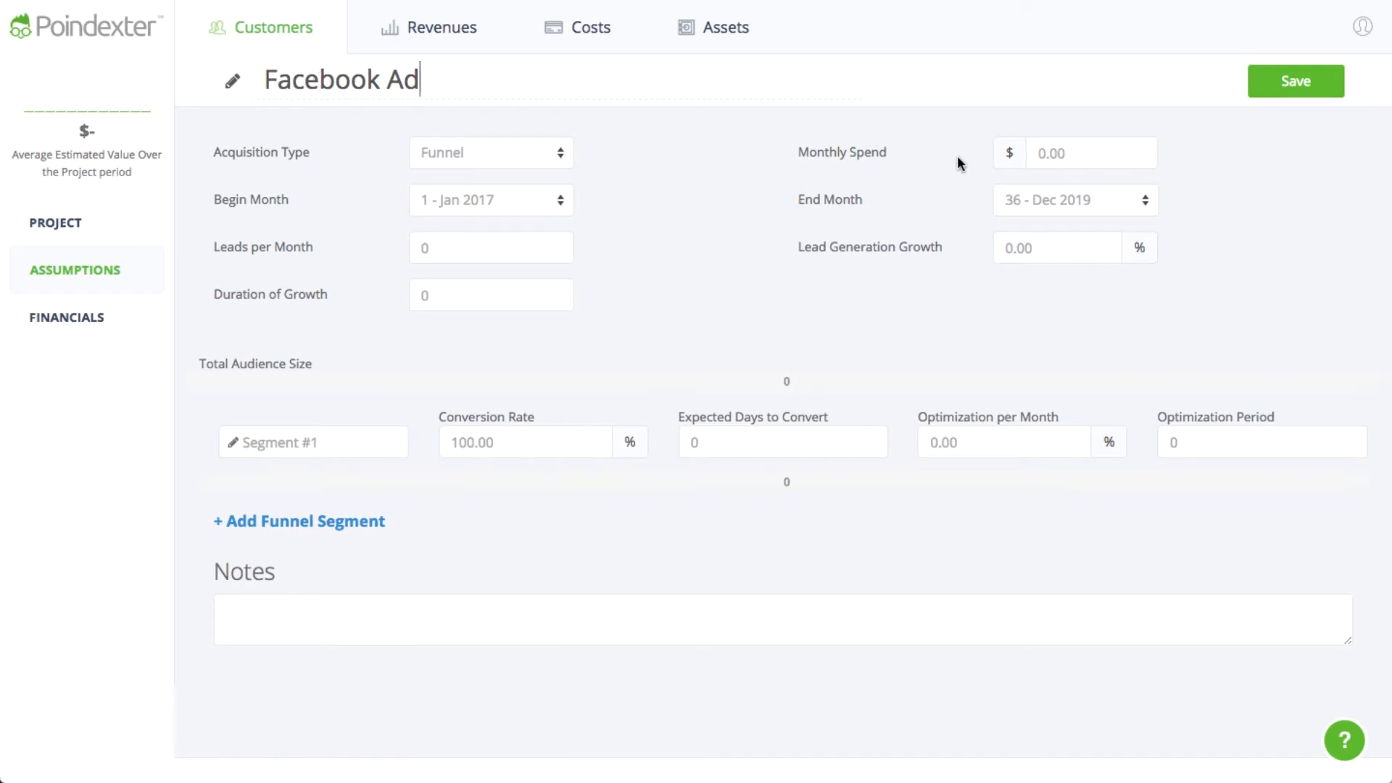
click(1075, 200)
text(500)
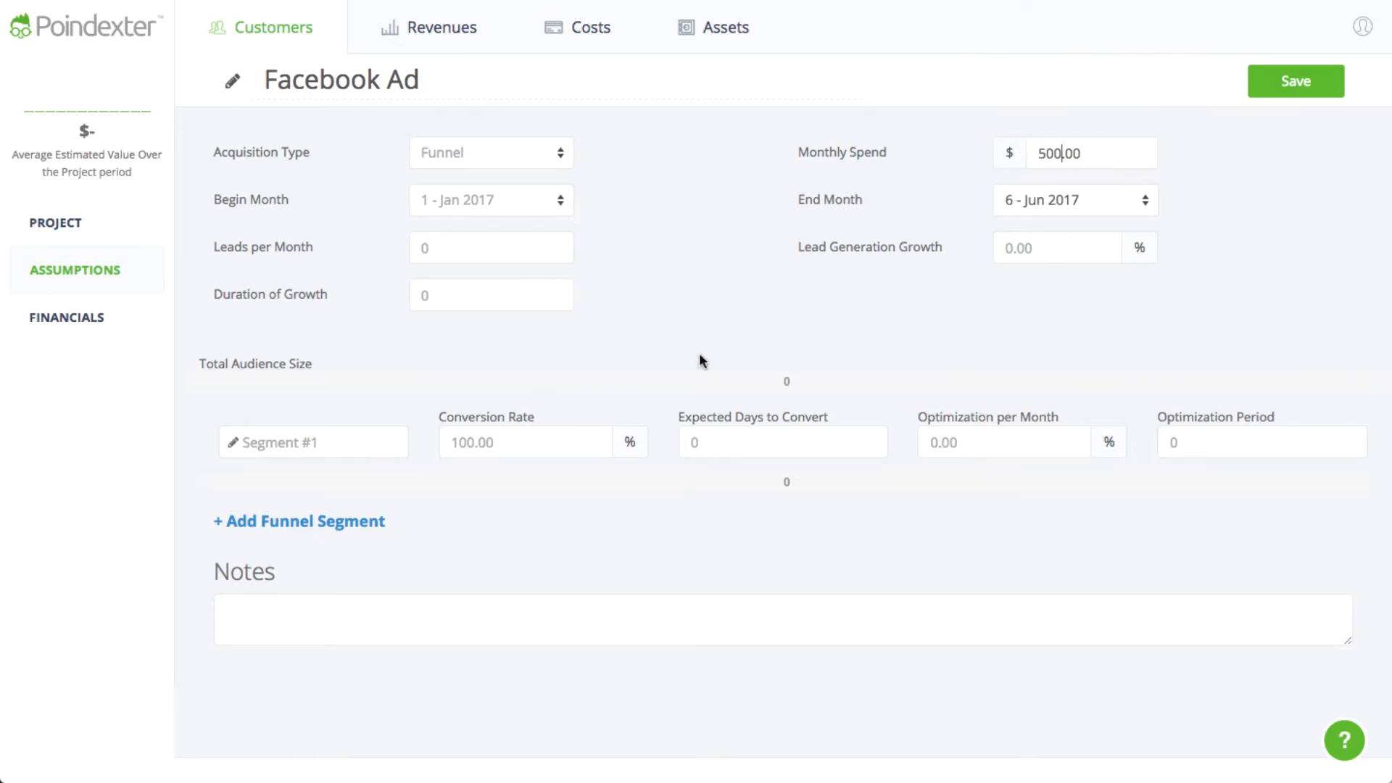
text(10)
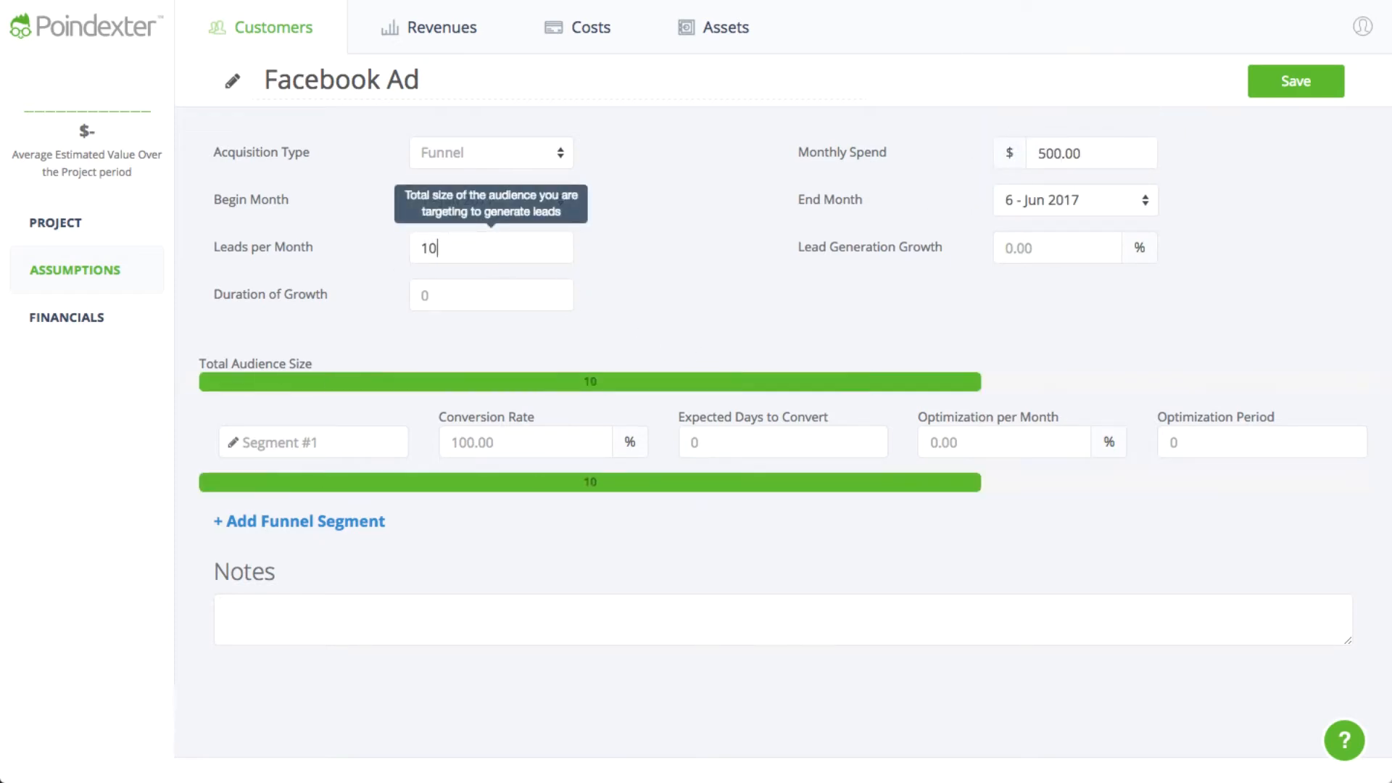
text(1,000)
click(542, 442)
text(60)
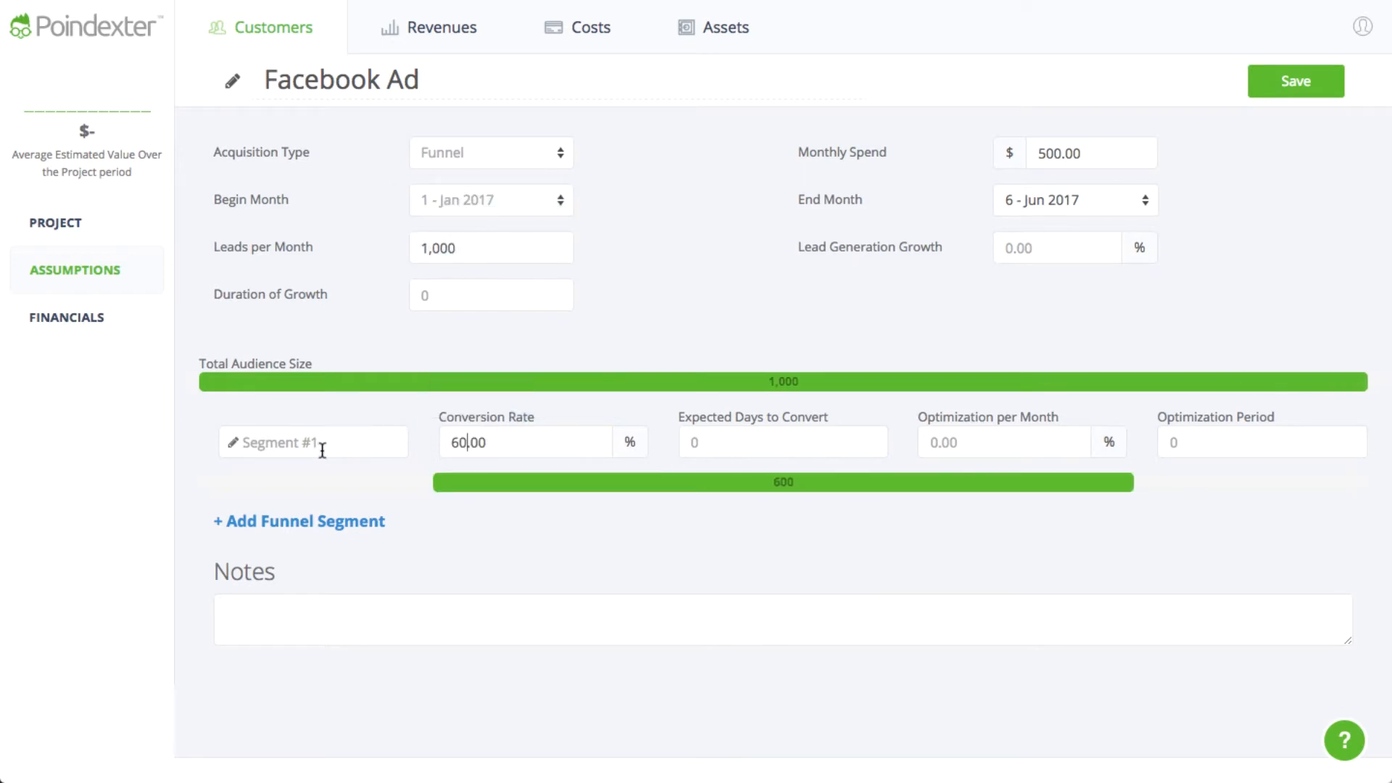
Step: Define three funnel steps: Like FB page, Click through to site, Purchase App at 60%, 55%, 75%
text(Like FB)
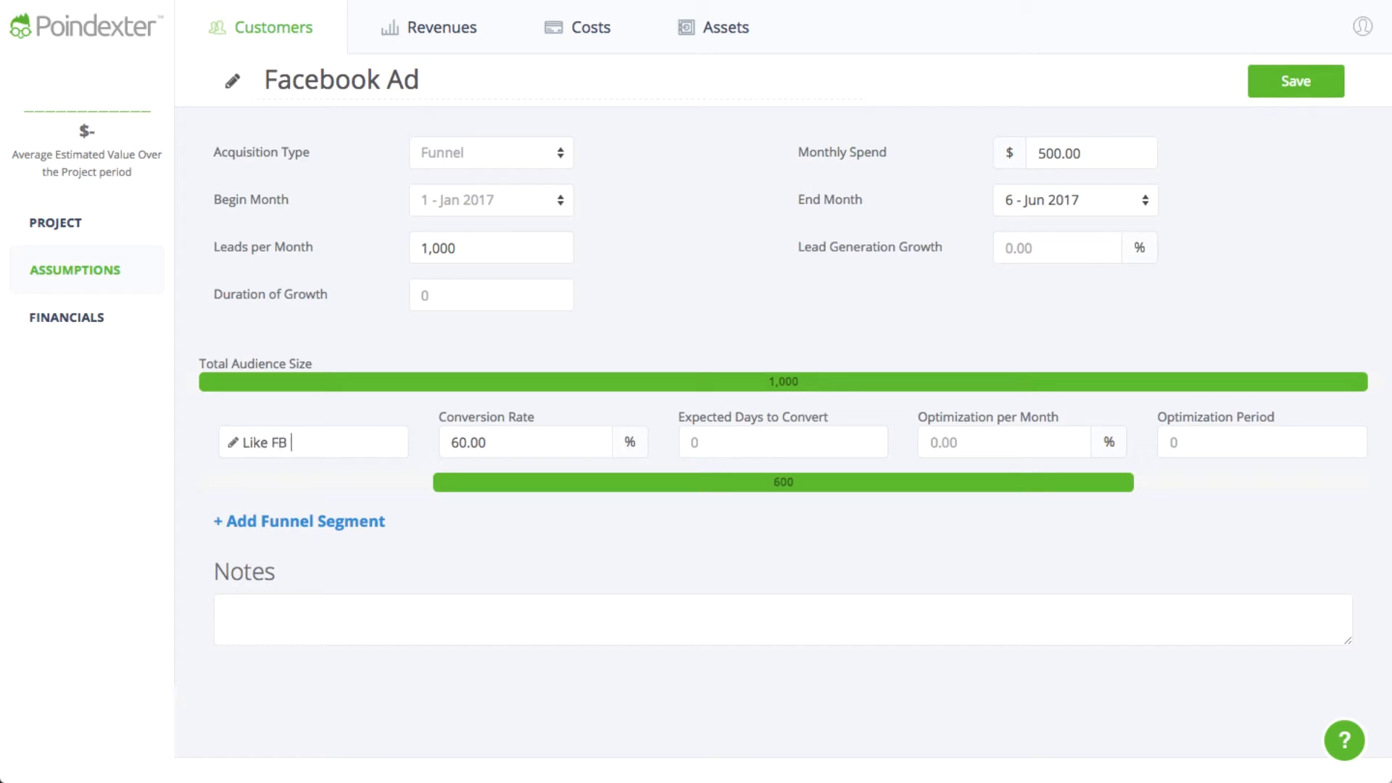
text(page)
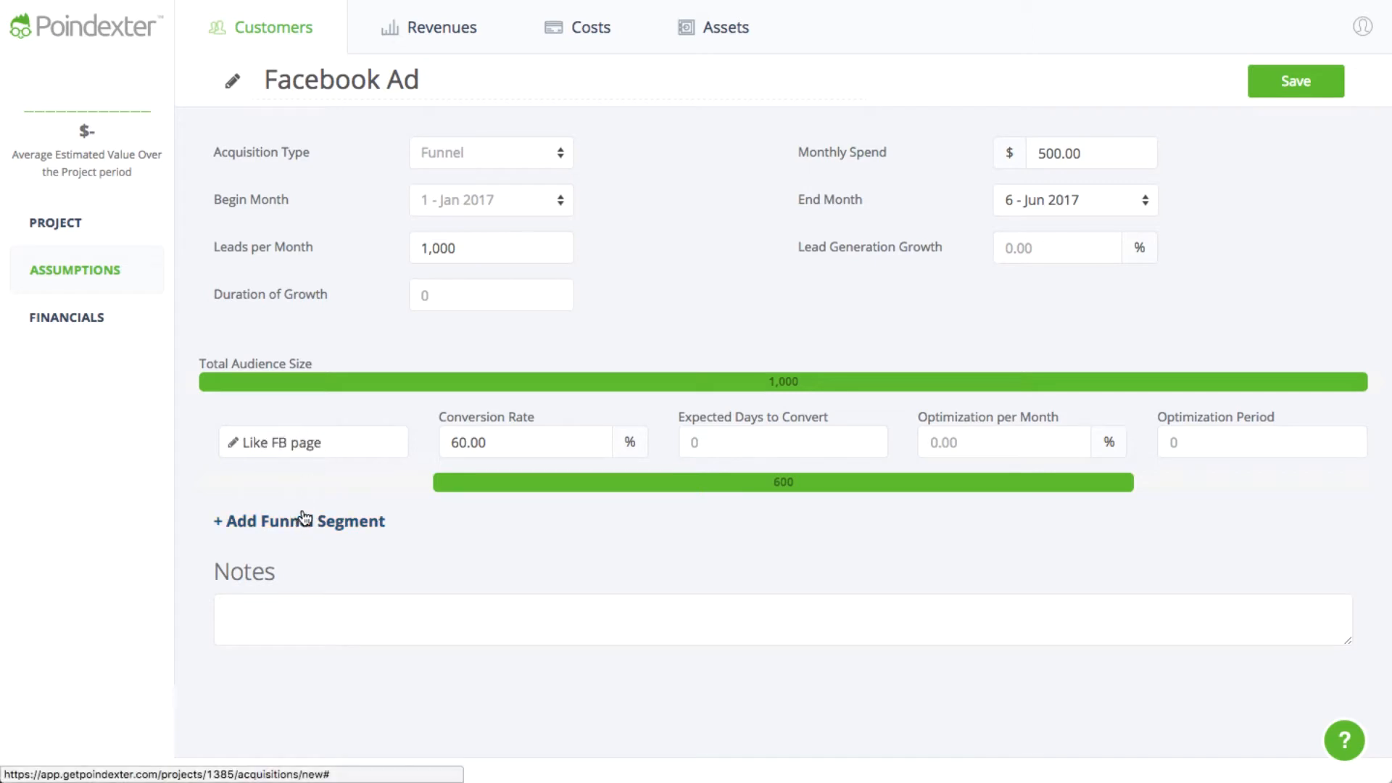
click(299, 520)
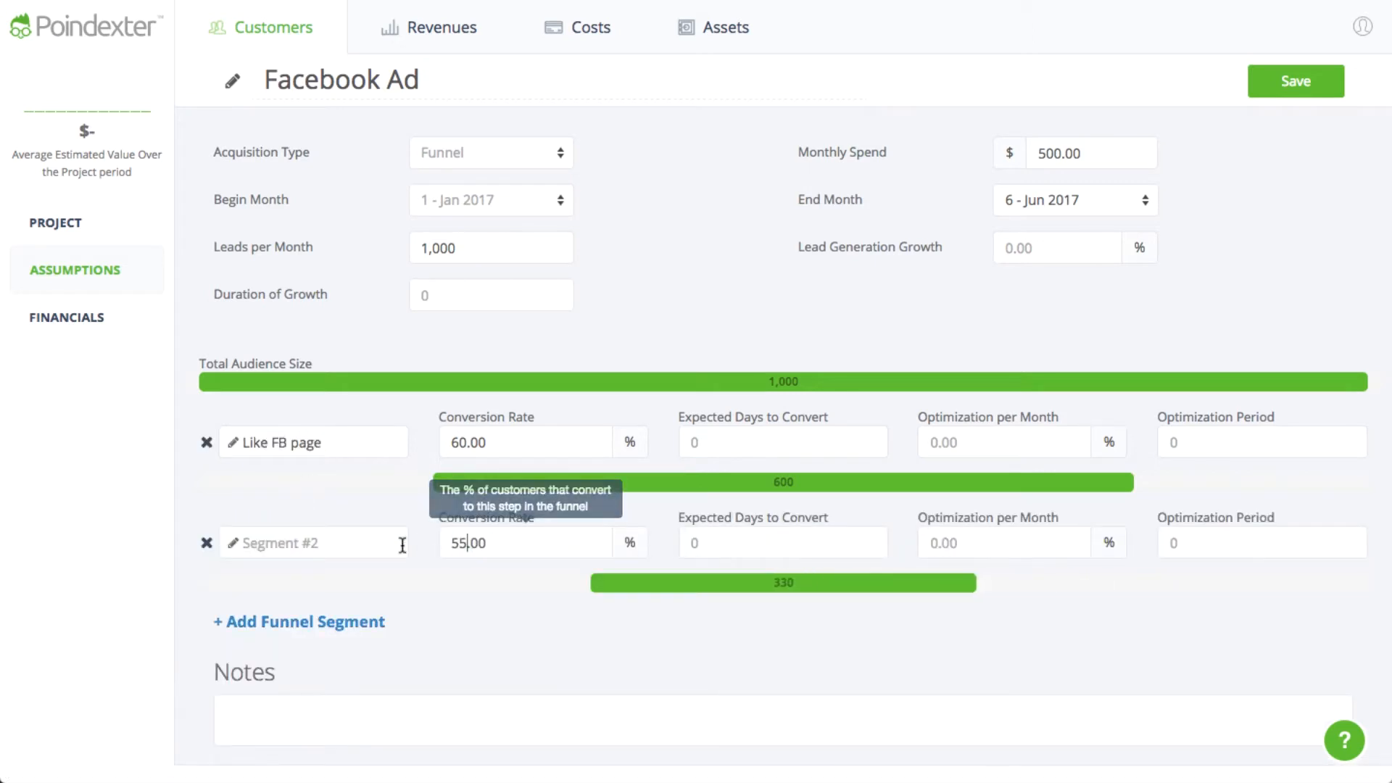
text(Click through)
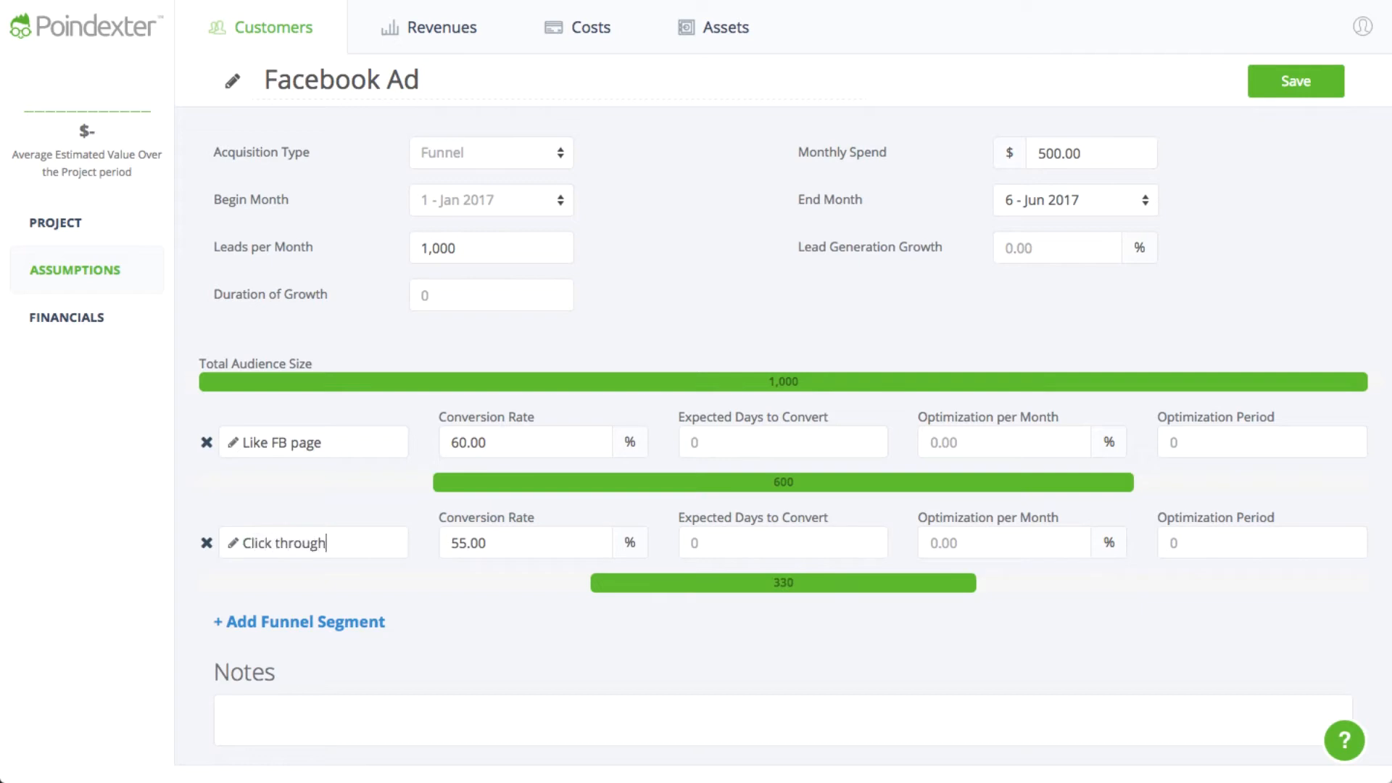
text(to site)
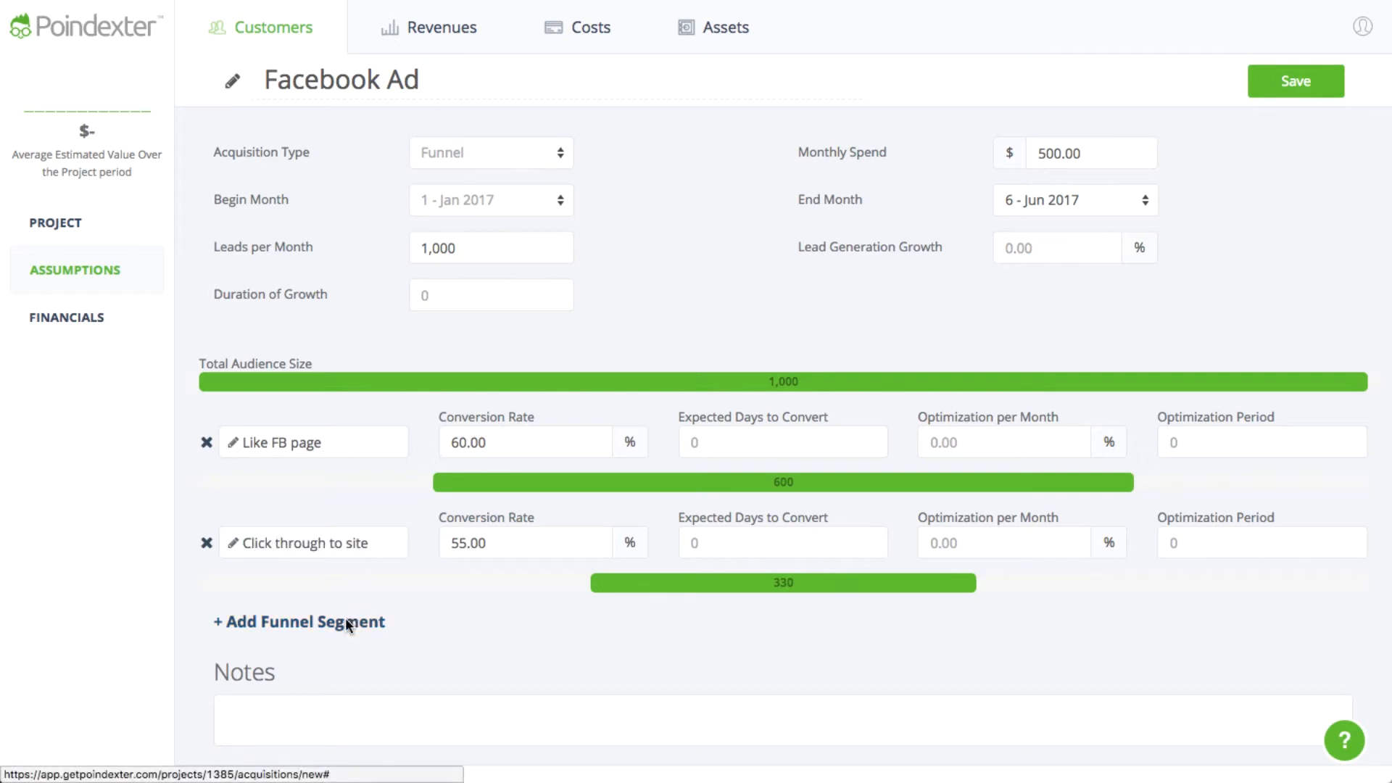
click(297, 622)
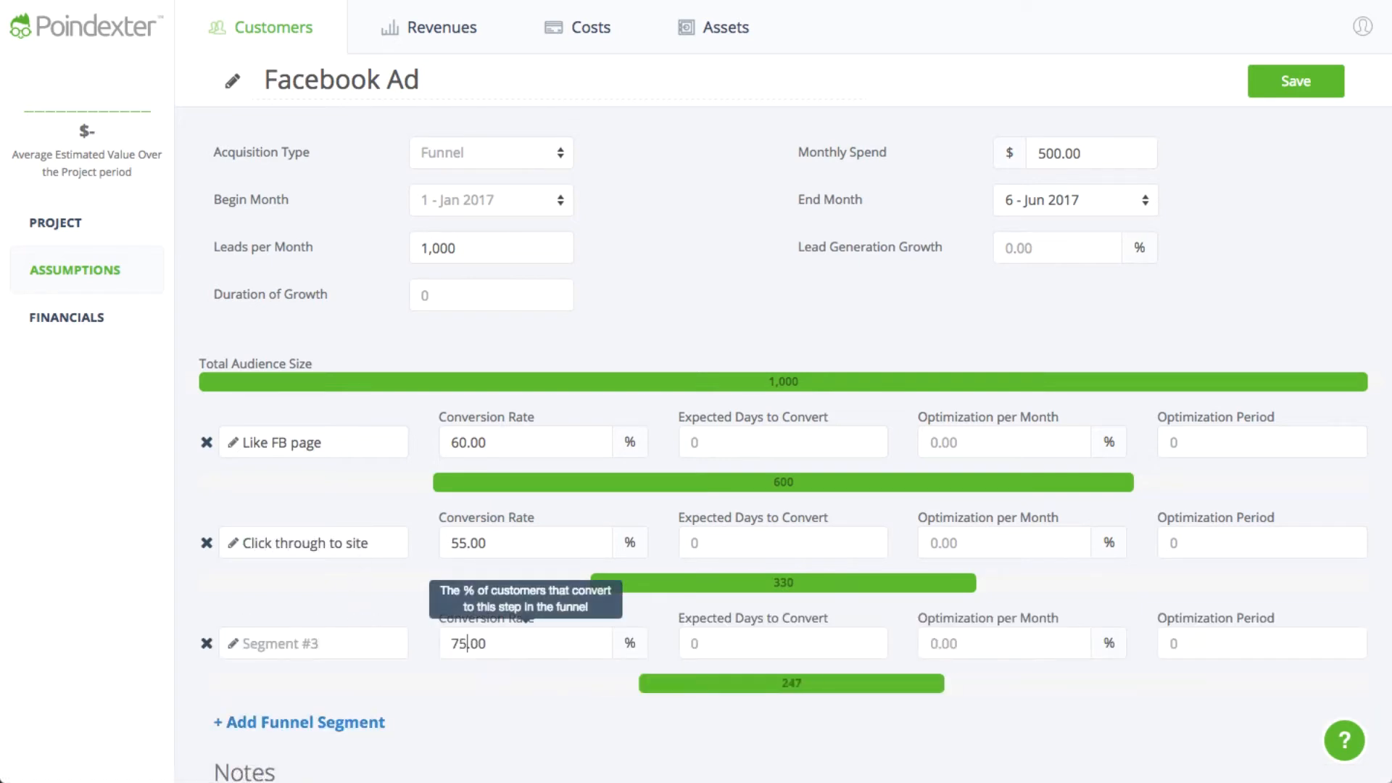
text(Purchase A)
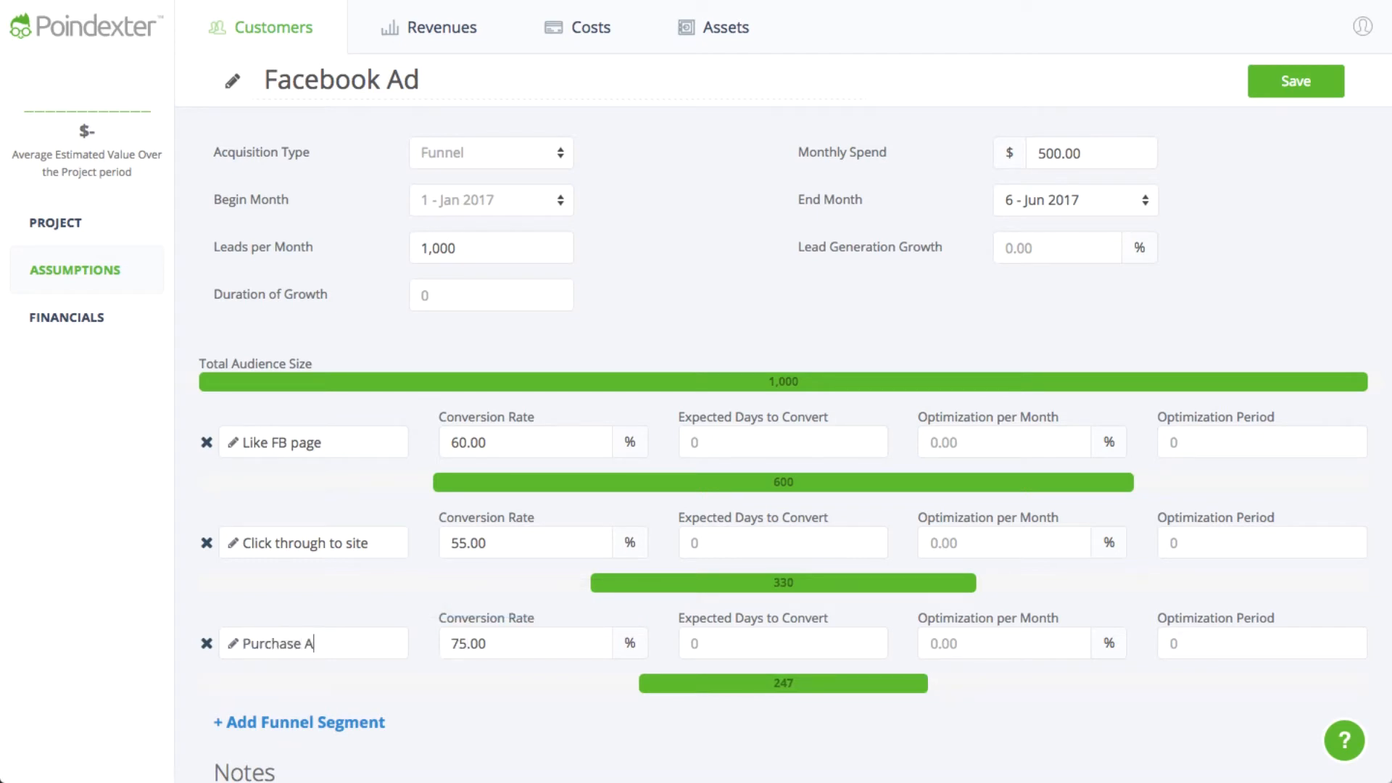
text(pp)
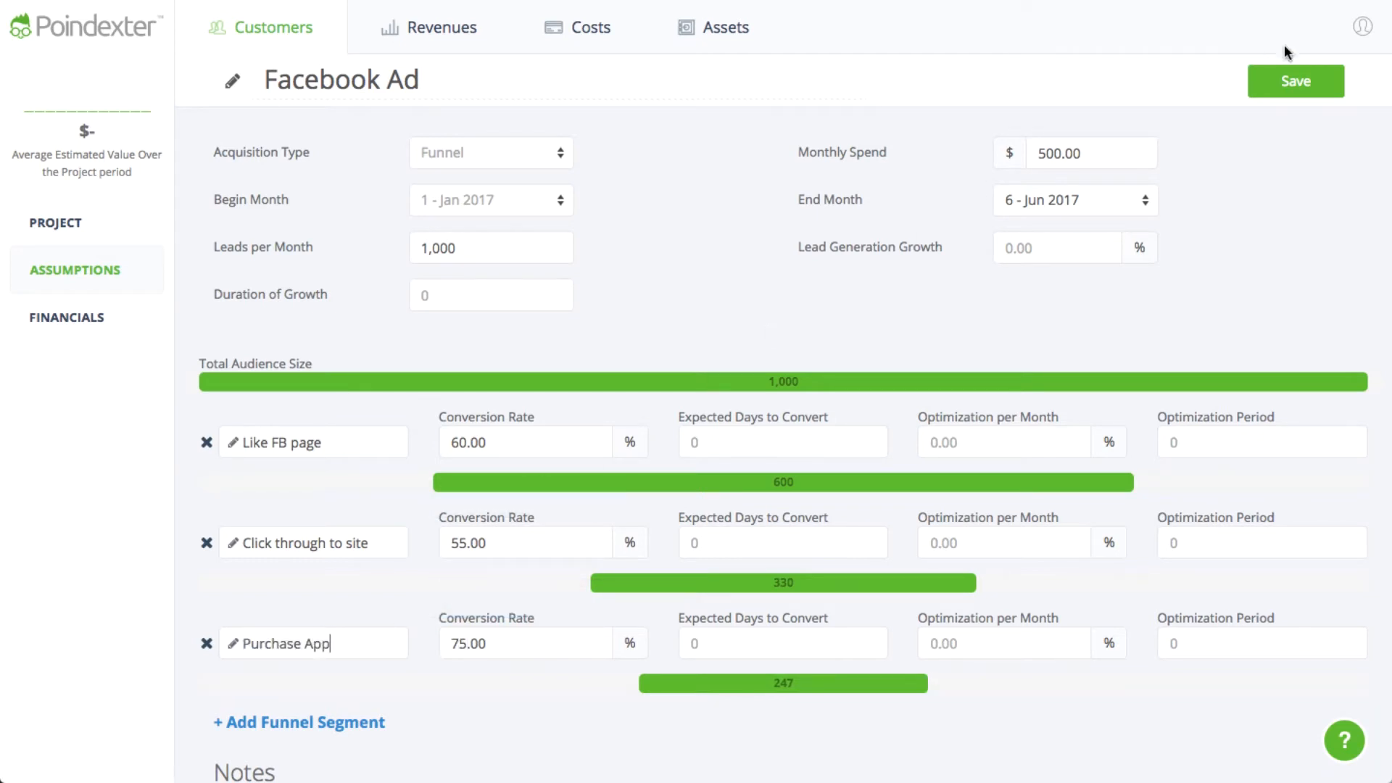
Step: Save Facebook Ad, then add App Store Optimization at 150 customers a month growing 2% and save it
click(1295, 81)
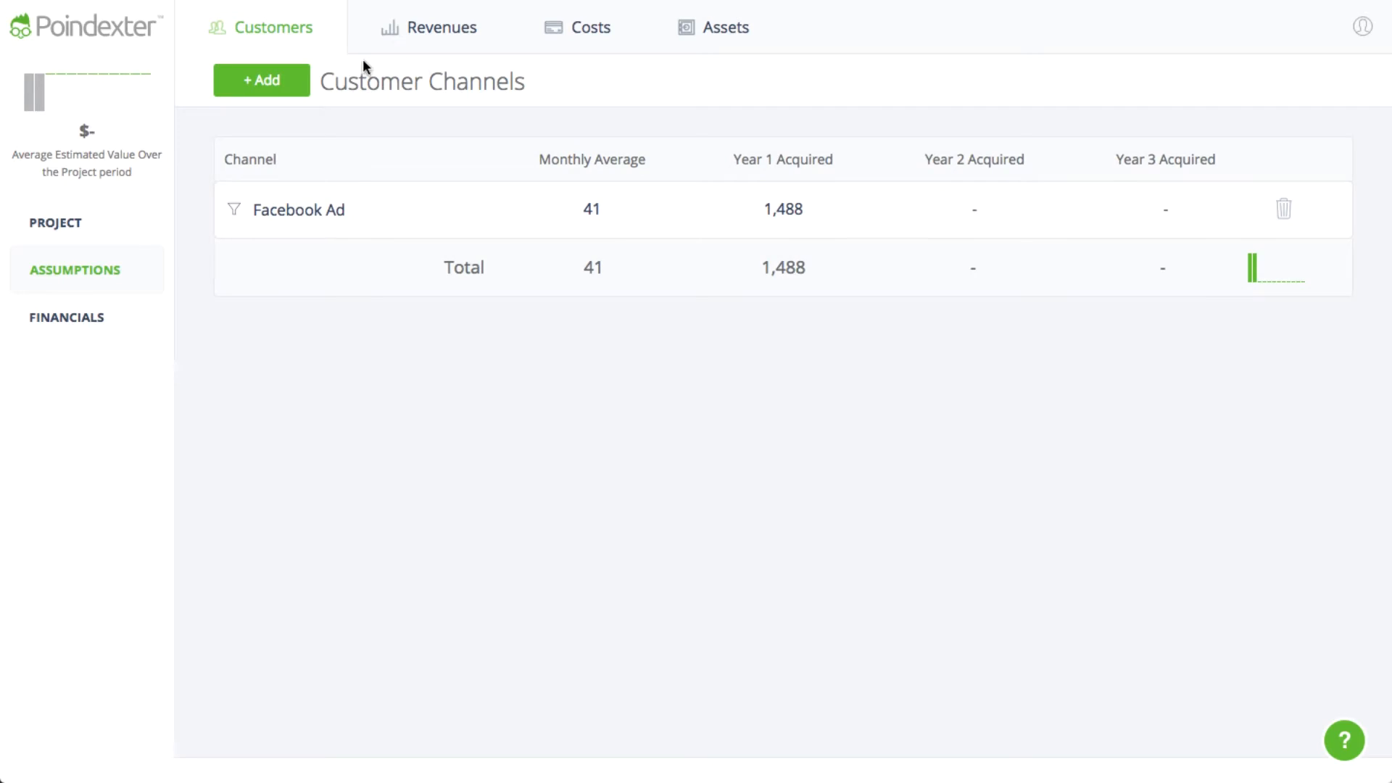
click(260, 80)
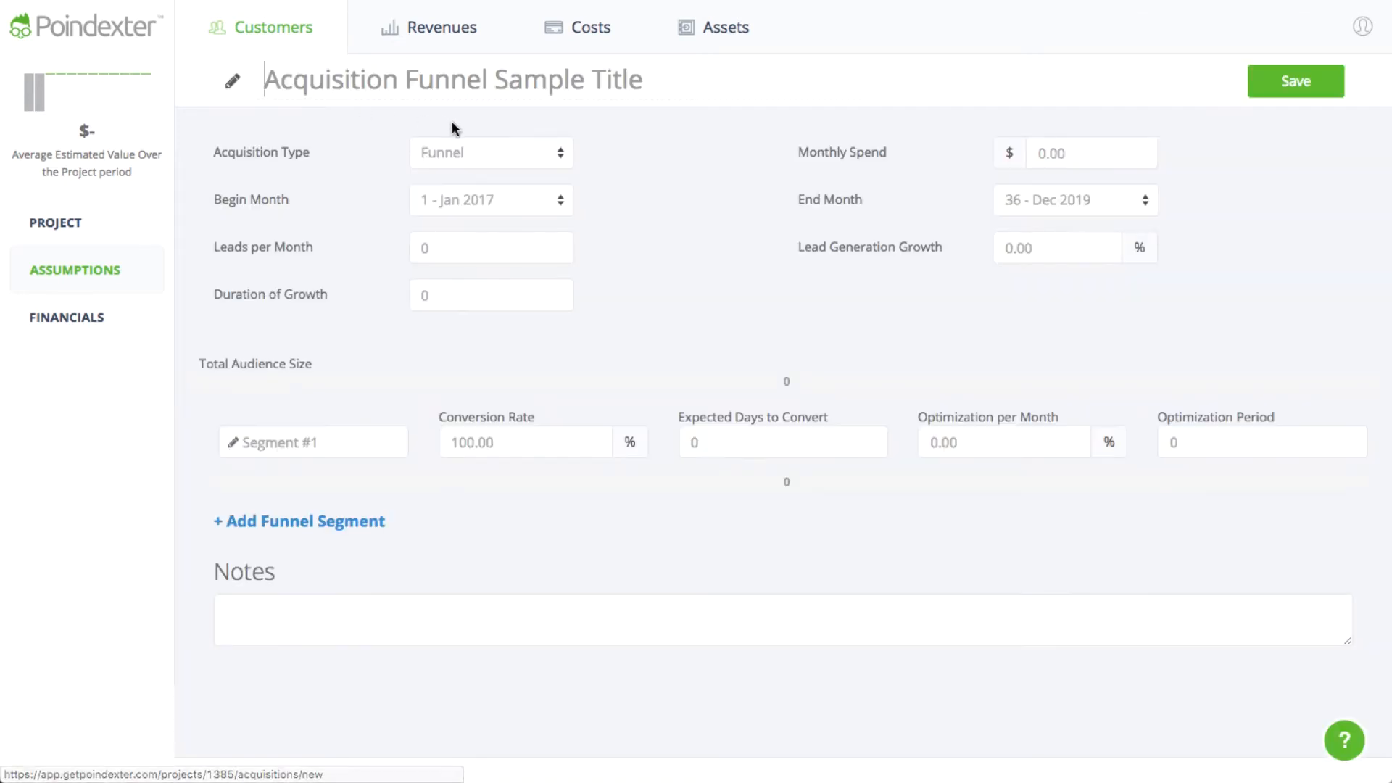
mouse_move(490, 152)
text(App Store Optimization)
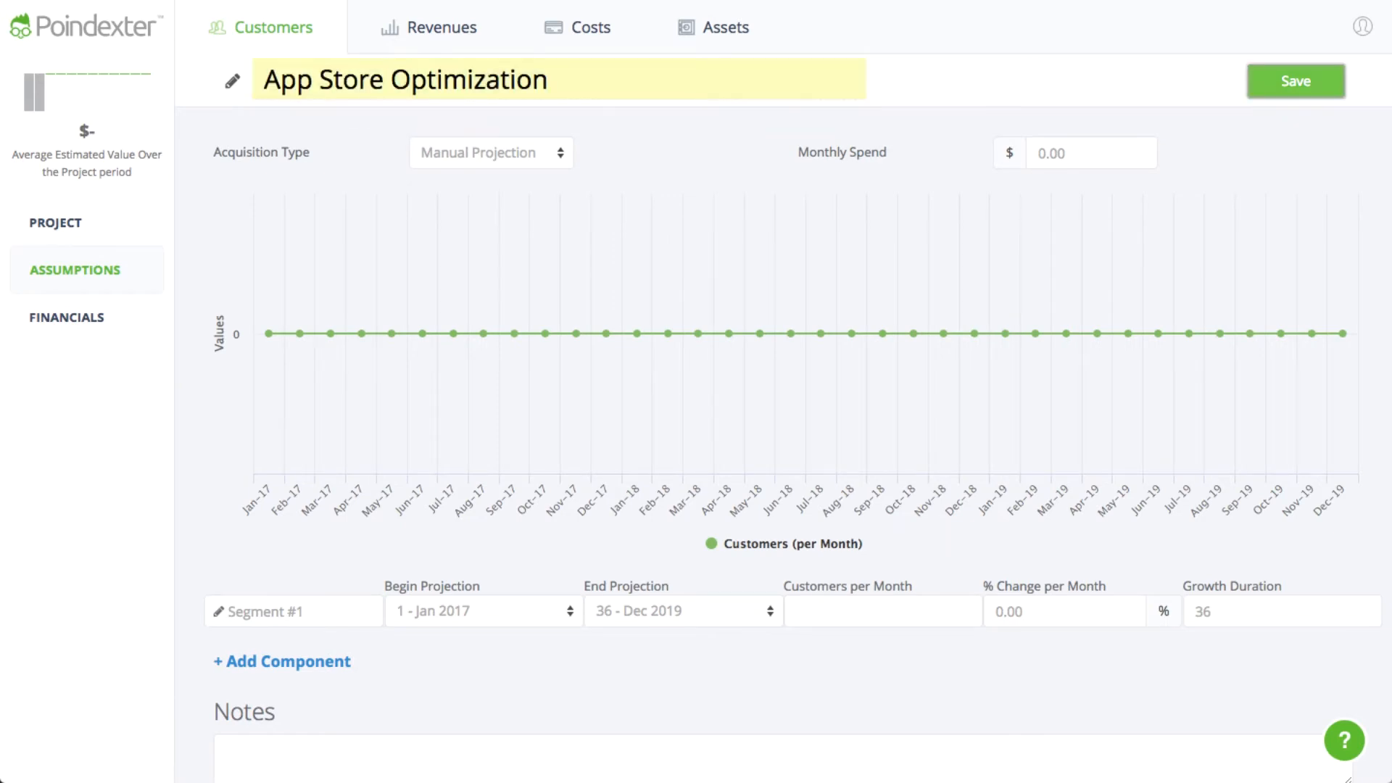
click(879, 610)
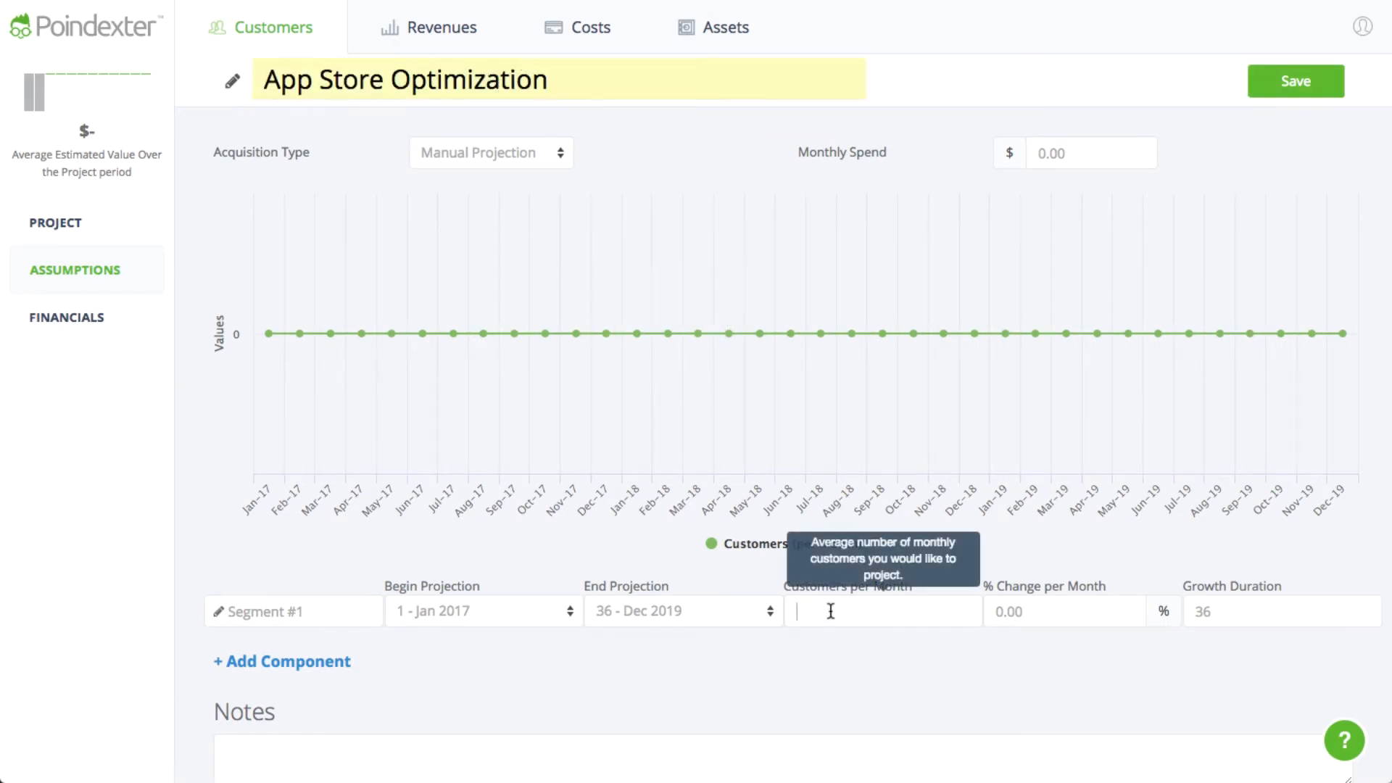
text(150)
click(1065, 610)
text(2)
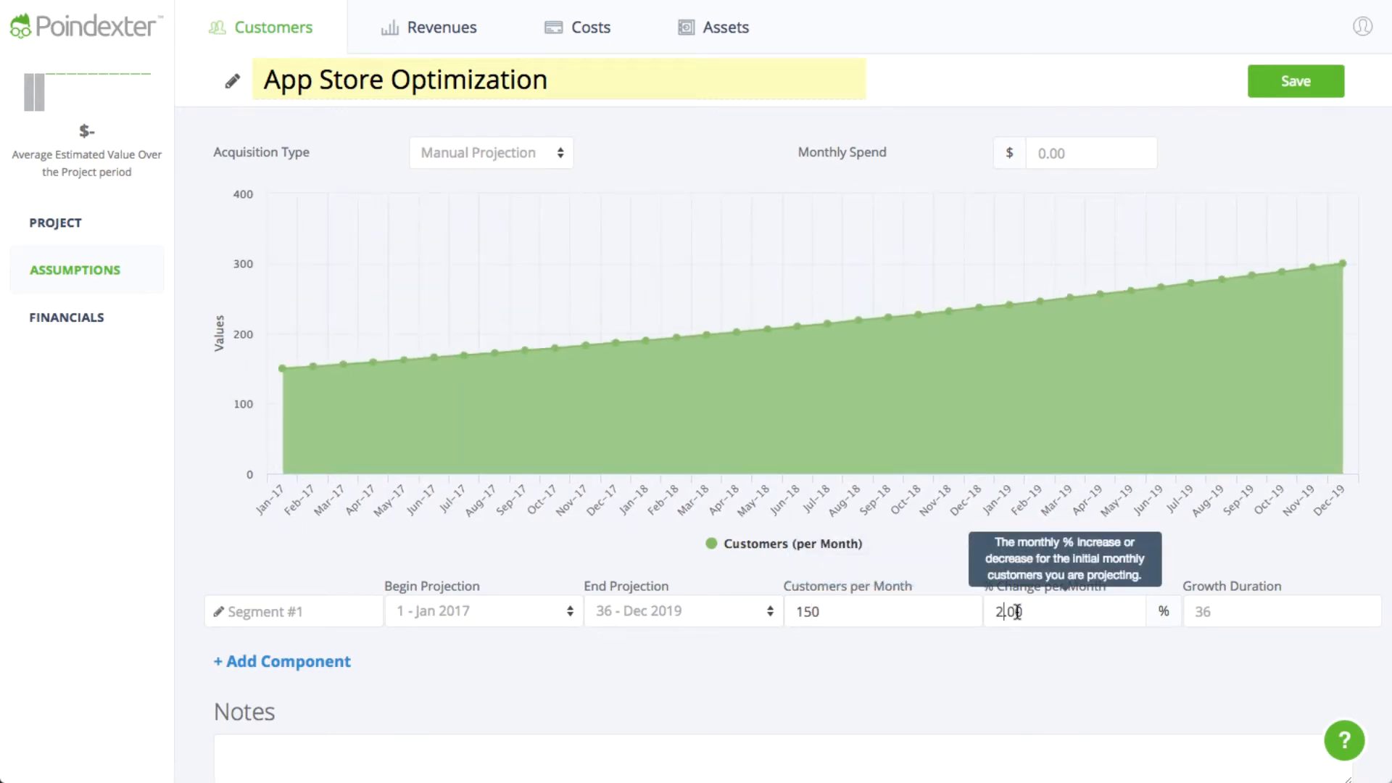
click(1295, 81)
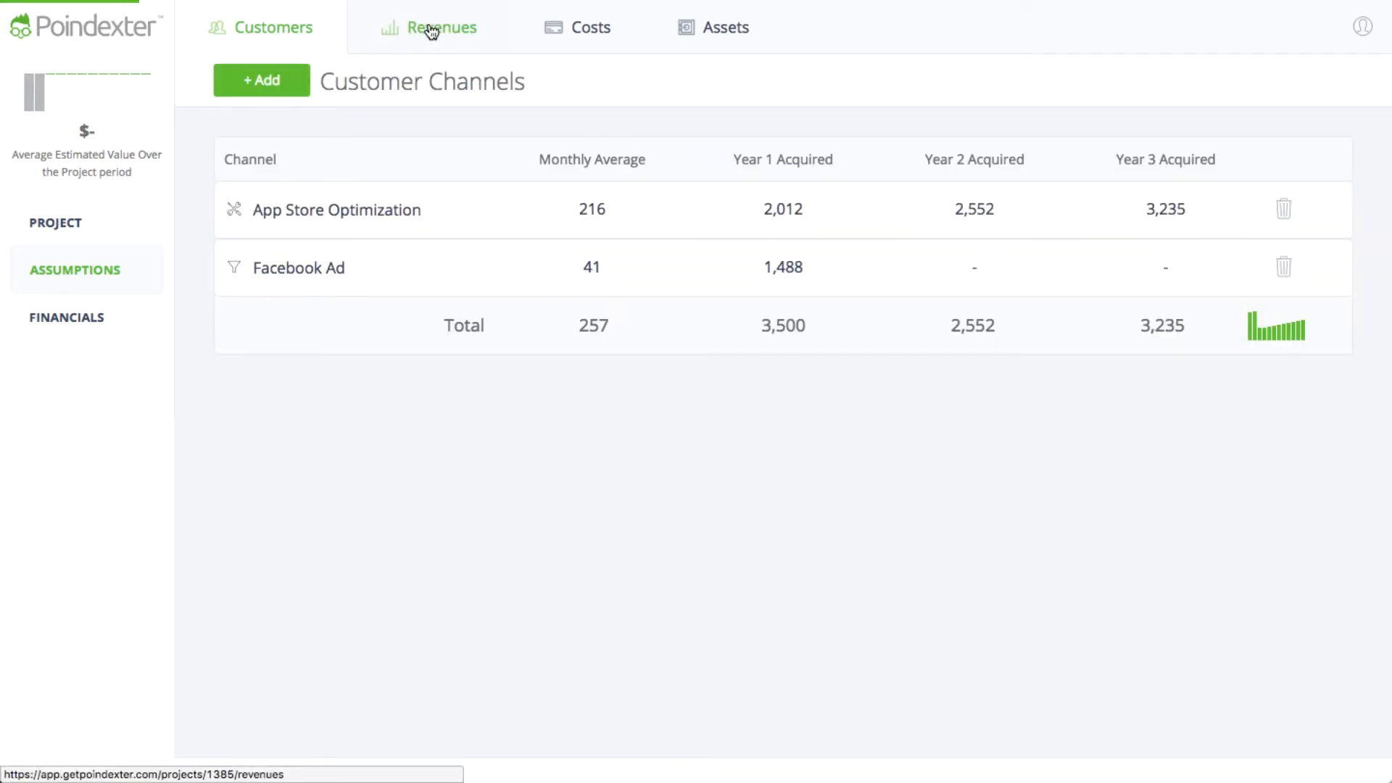
Step: Add a purchase revenue stream named Roflpocalypse Downloads
click(439, 26)
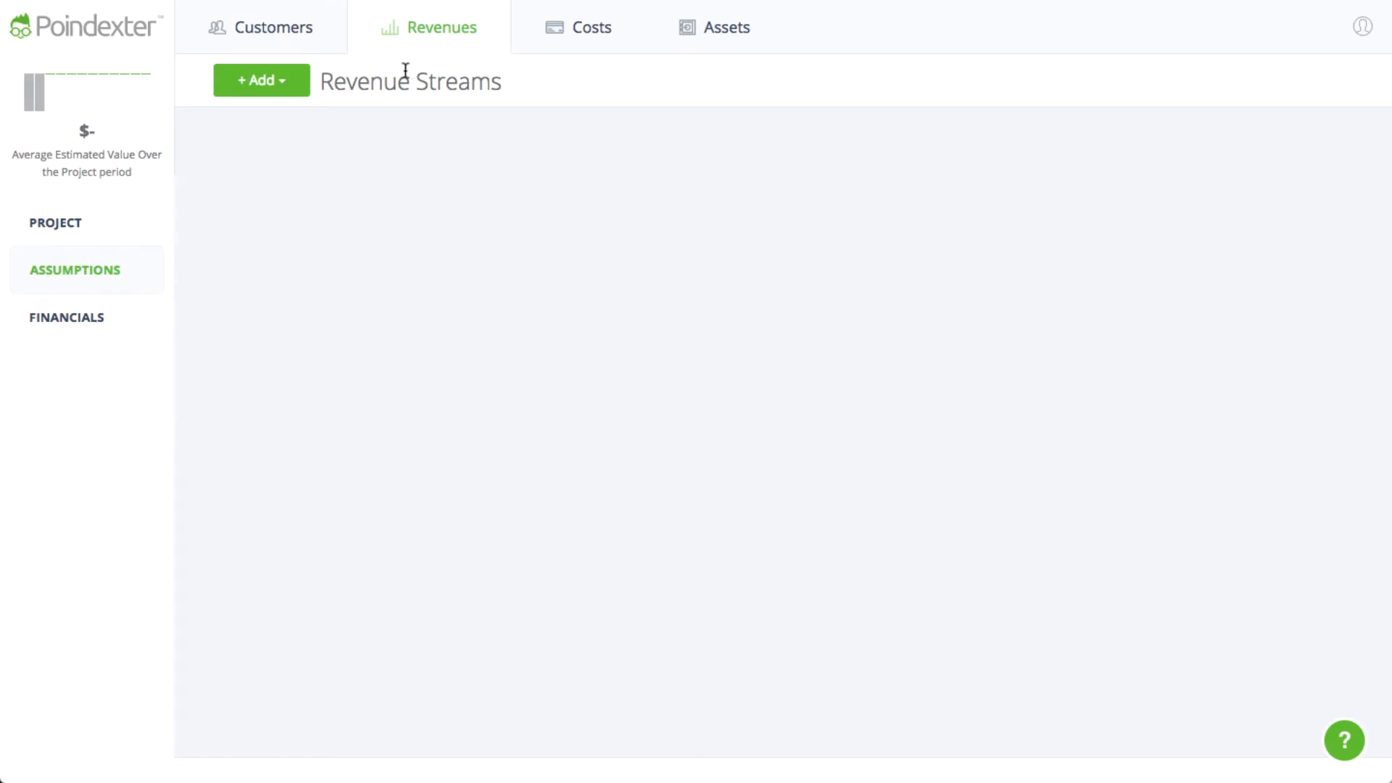
click(260, 80)
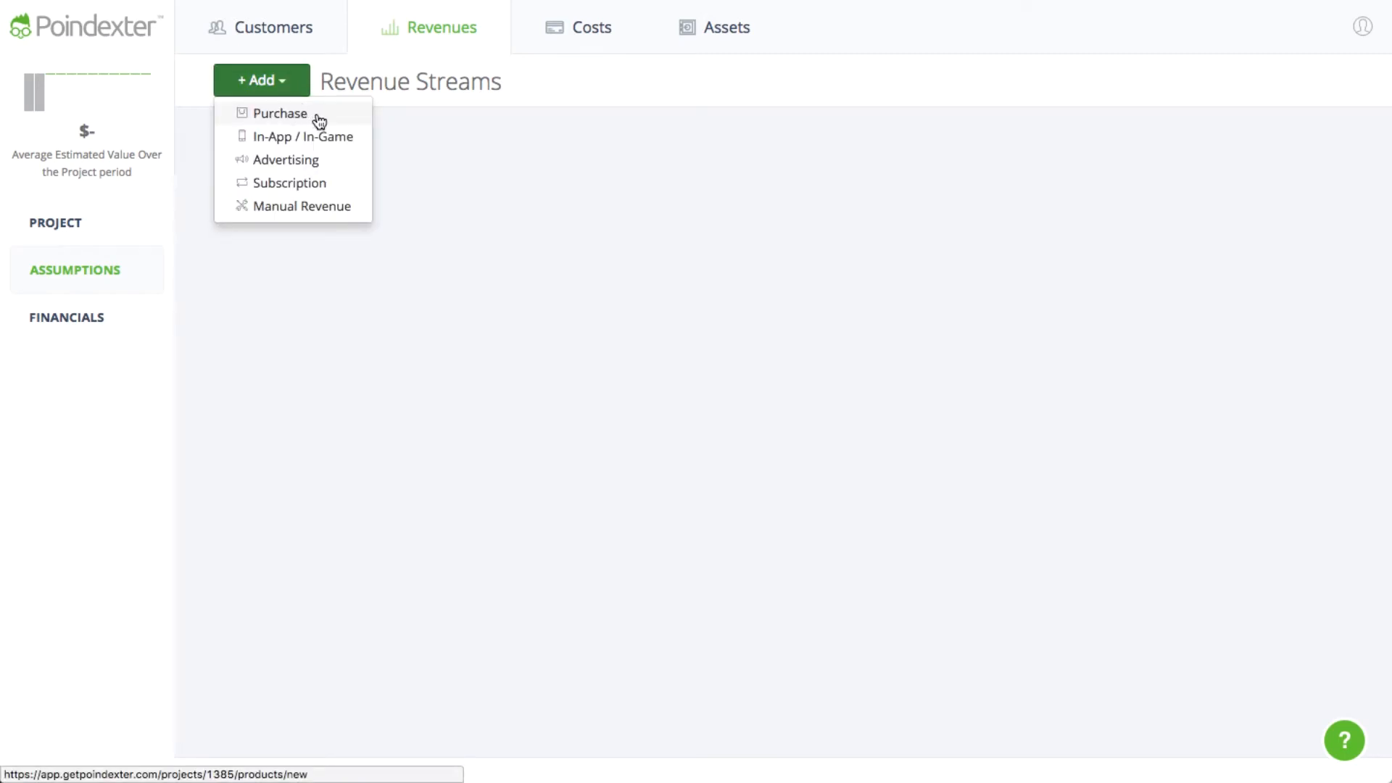
click(280, 114)
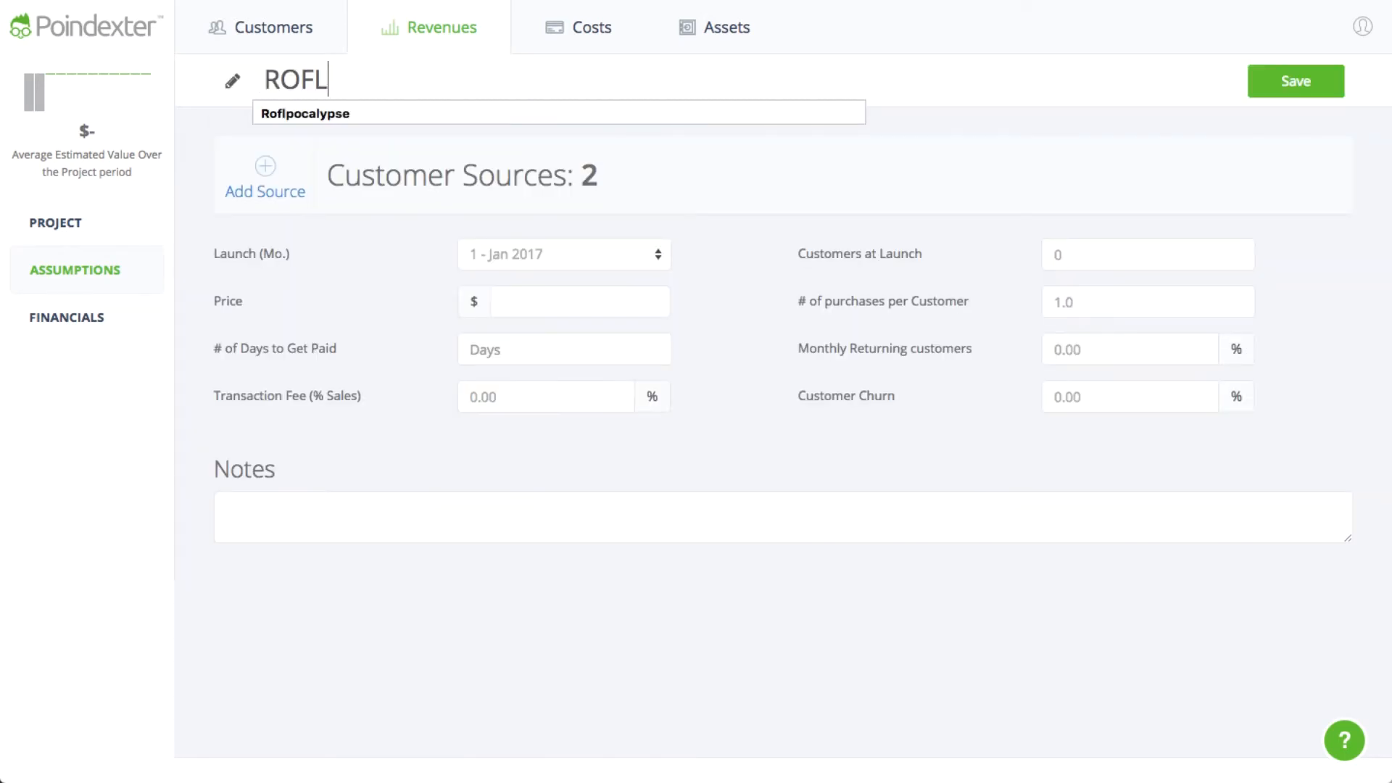
text(Roflpocalypse Download)
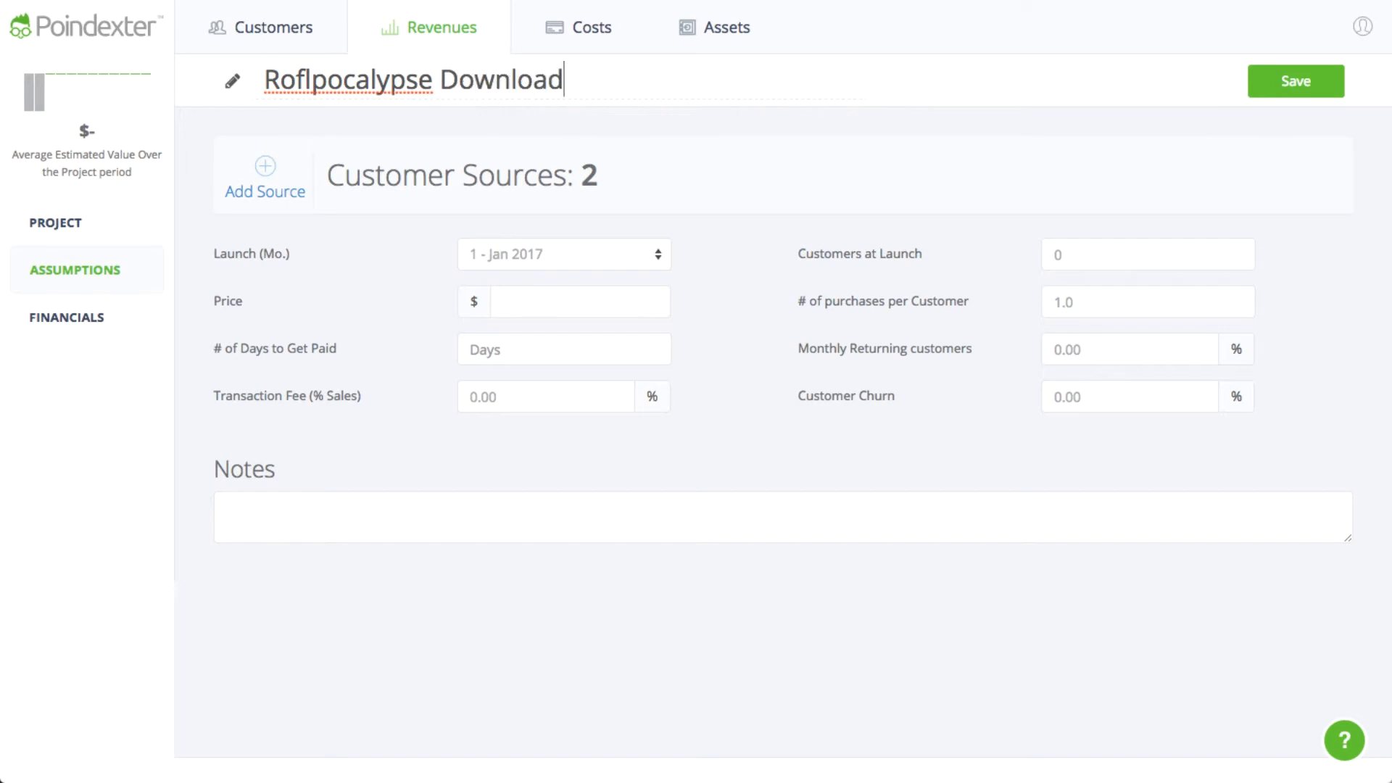
text(s)
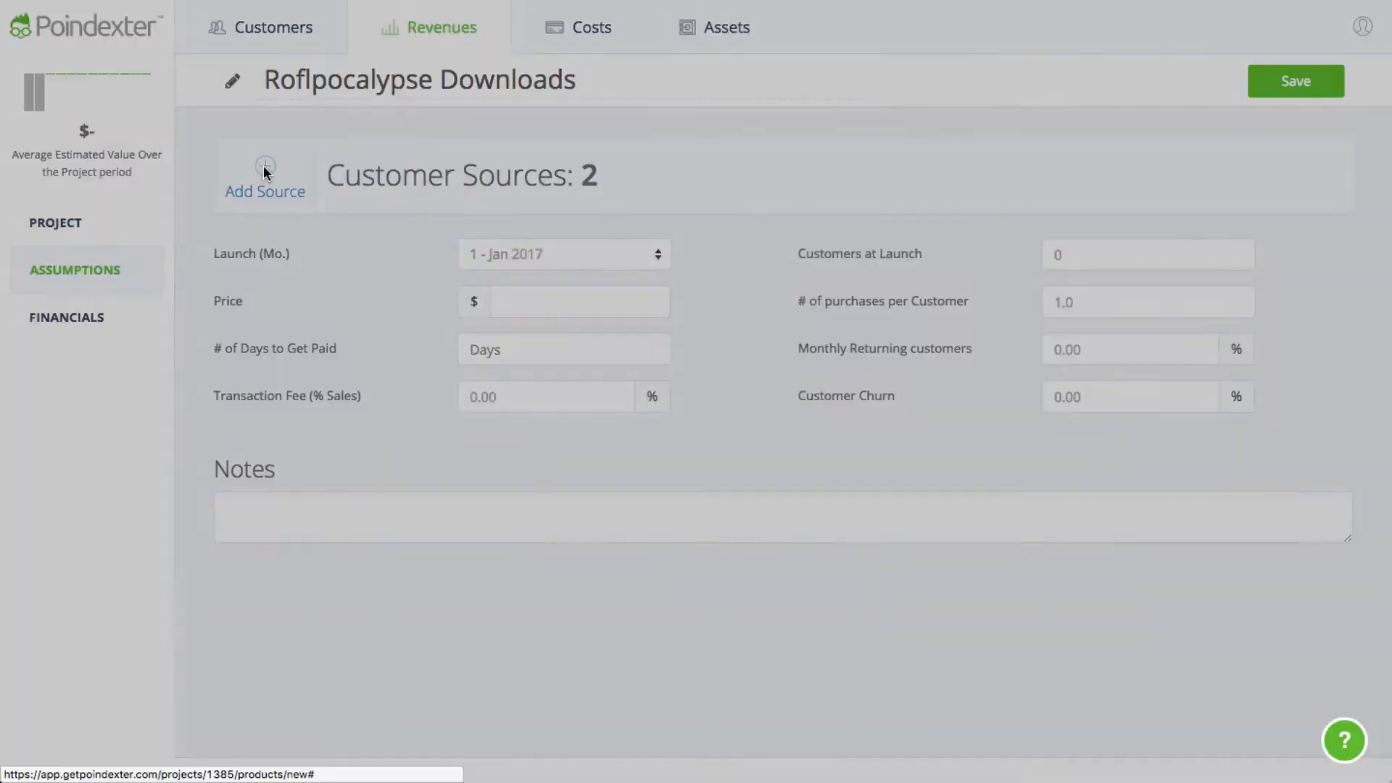
Step: Source its customers from both App Store Optimization and Facebook Ad
click(264, 175)
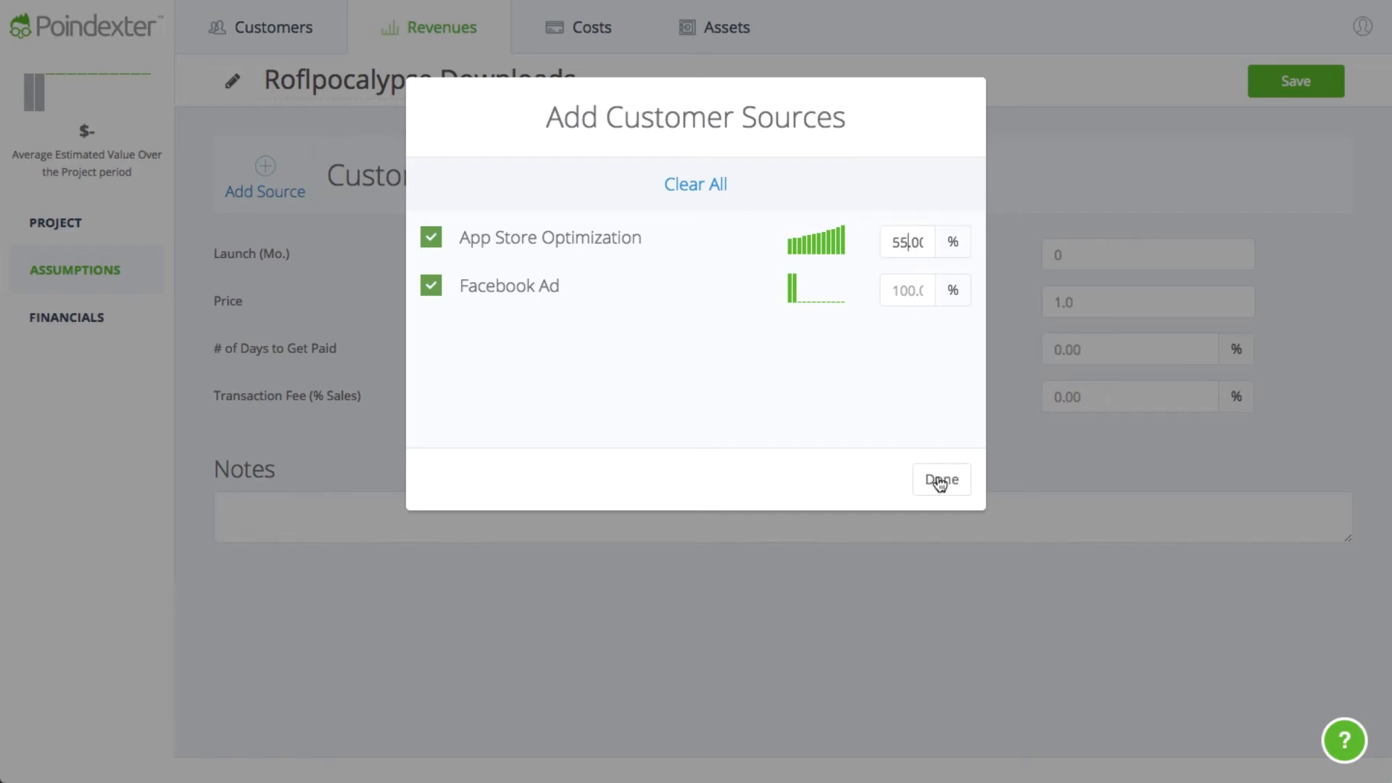
click(939, 479)
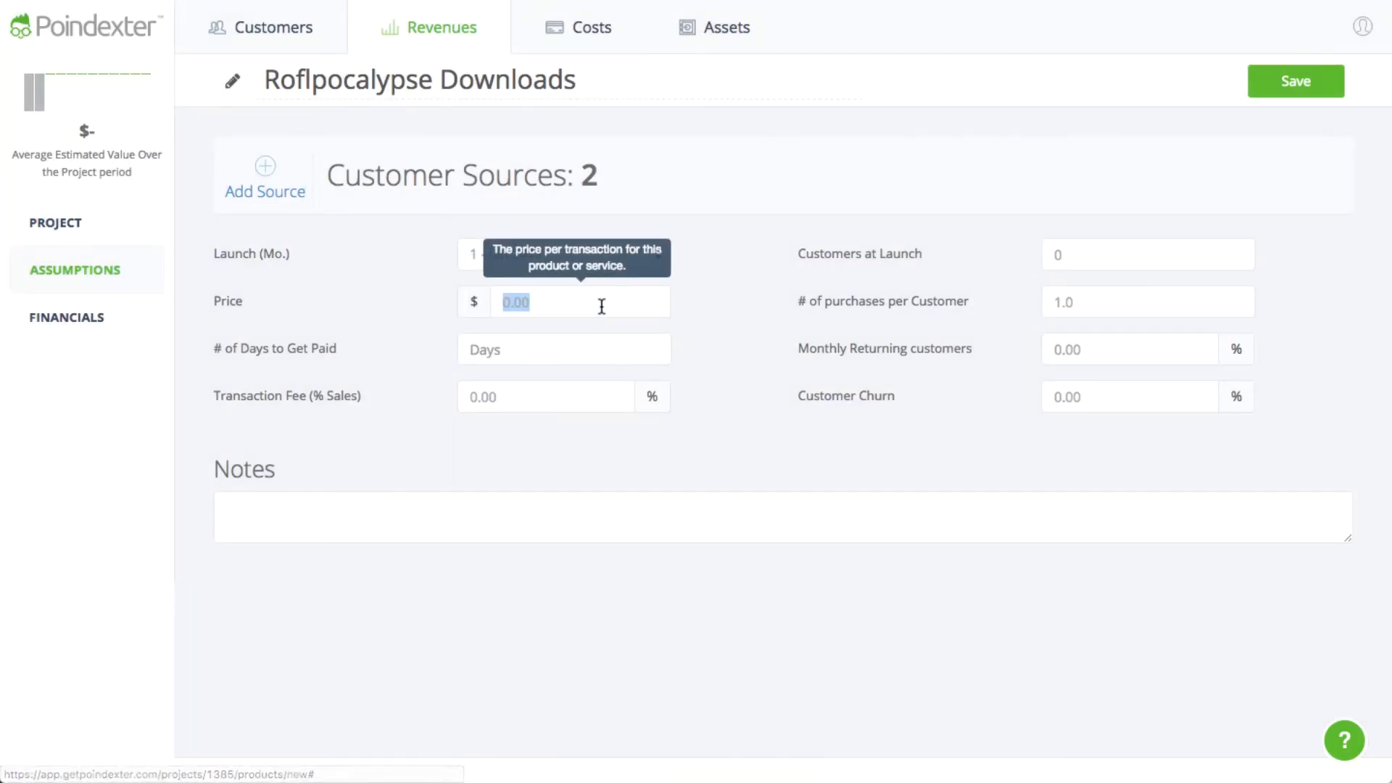
Step: Price Roflpocalypse Downloads at $1.99 with a 25% transaction fee and save it
text(1.99)
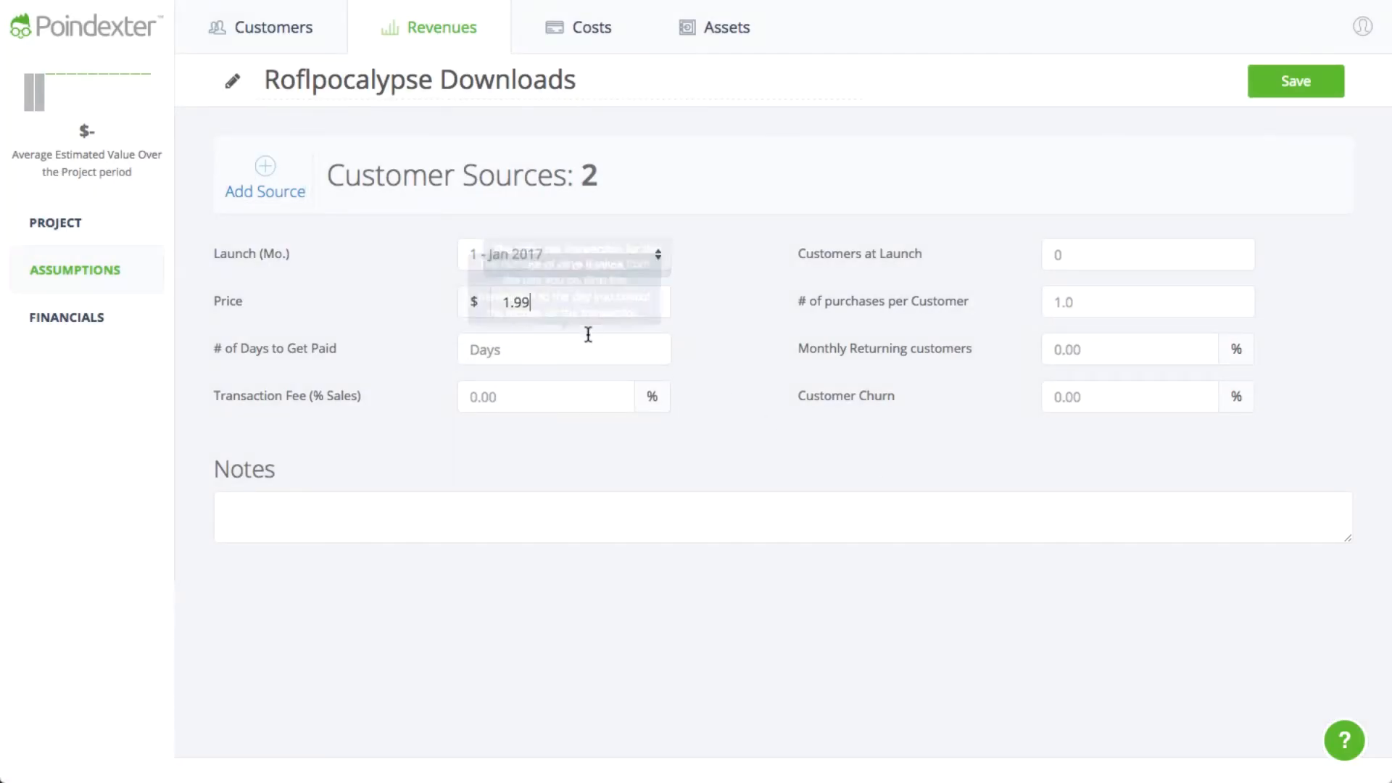
click(541, 396)
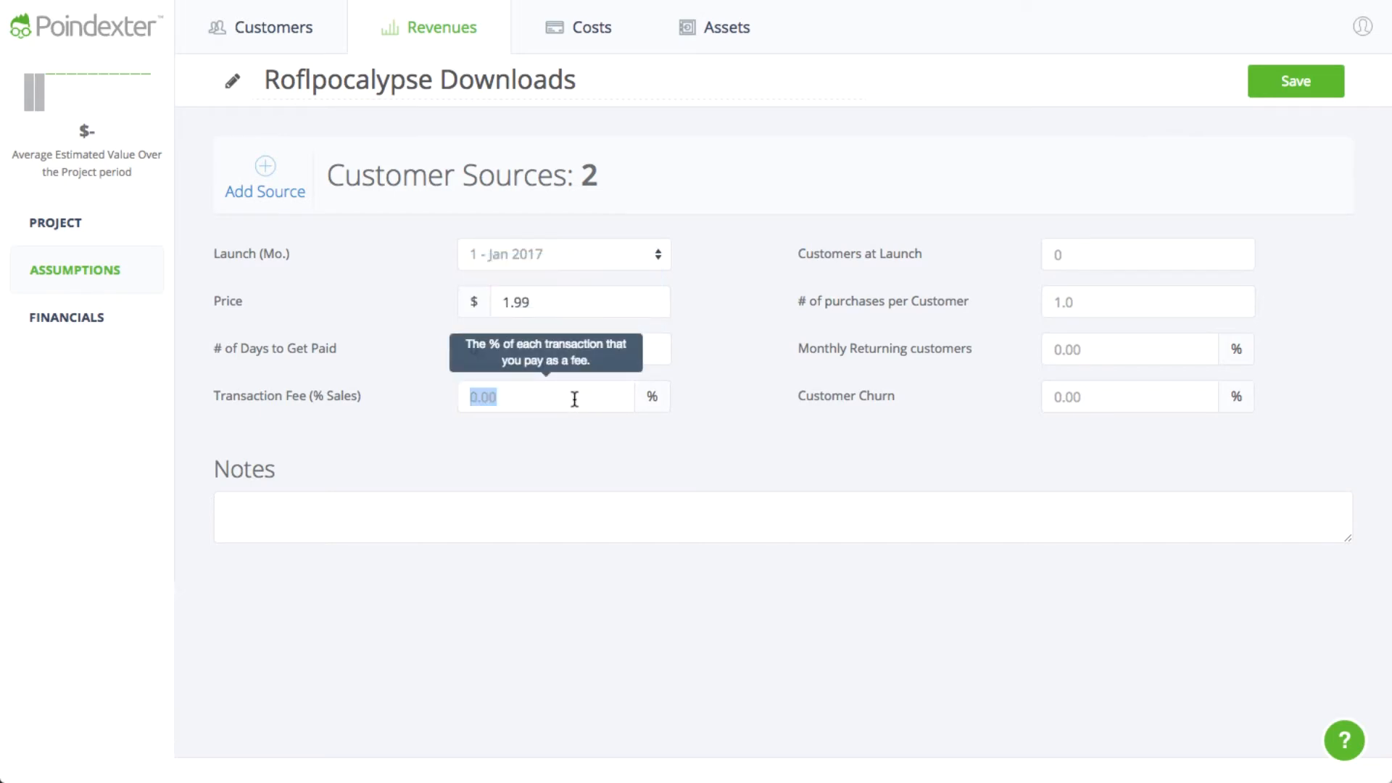
text(25)
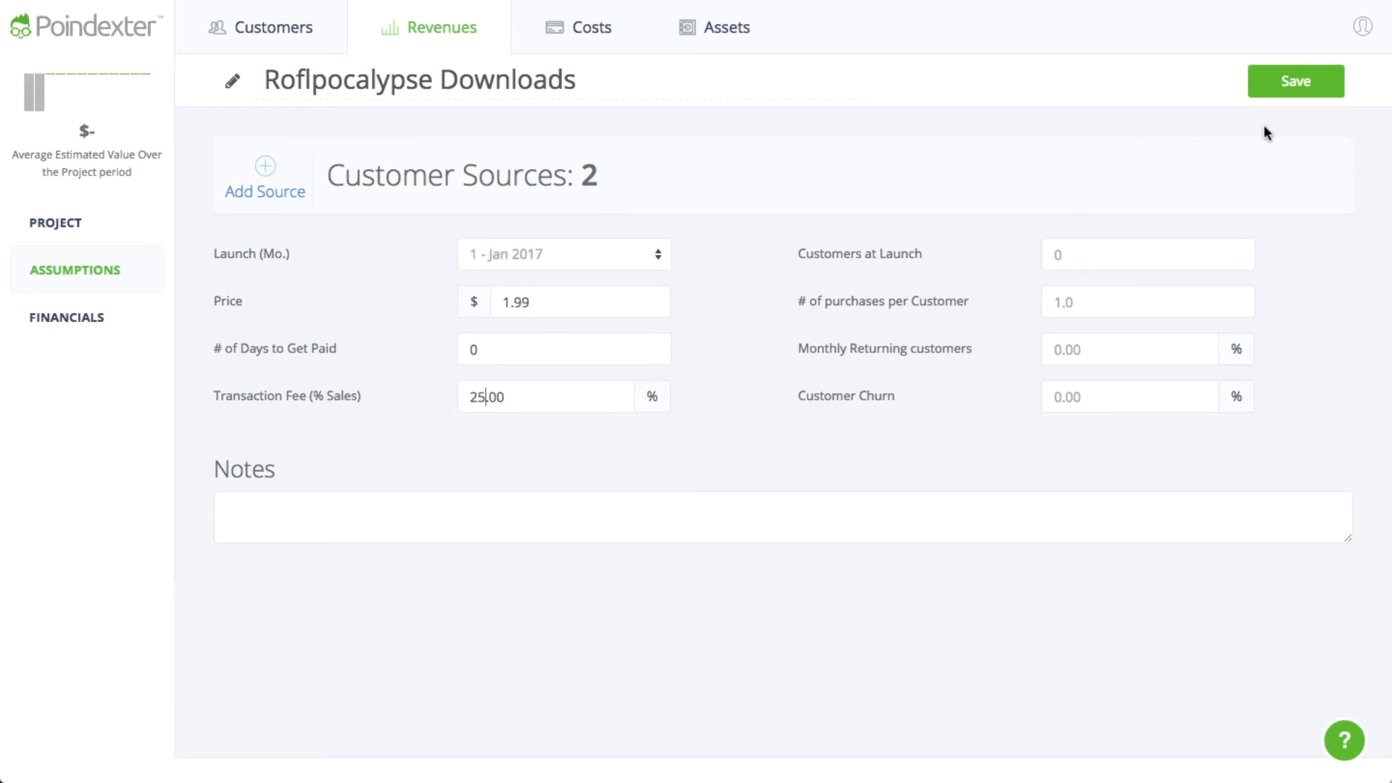
click(1295, 81)
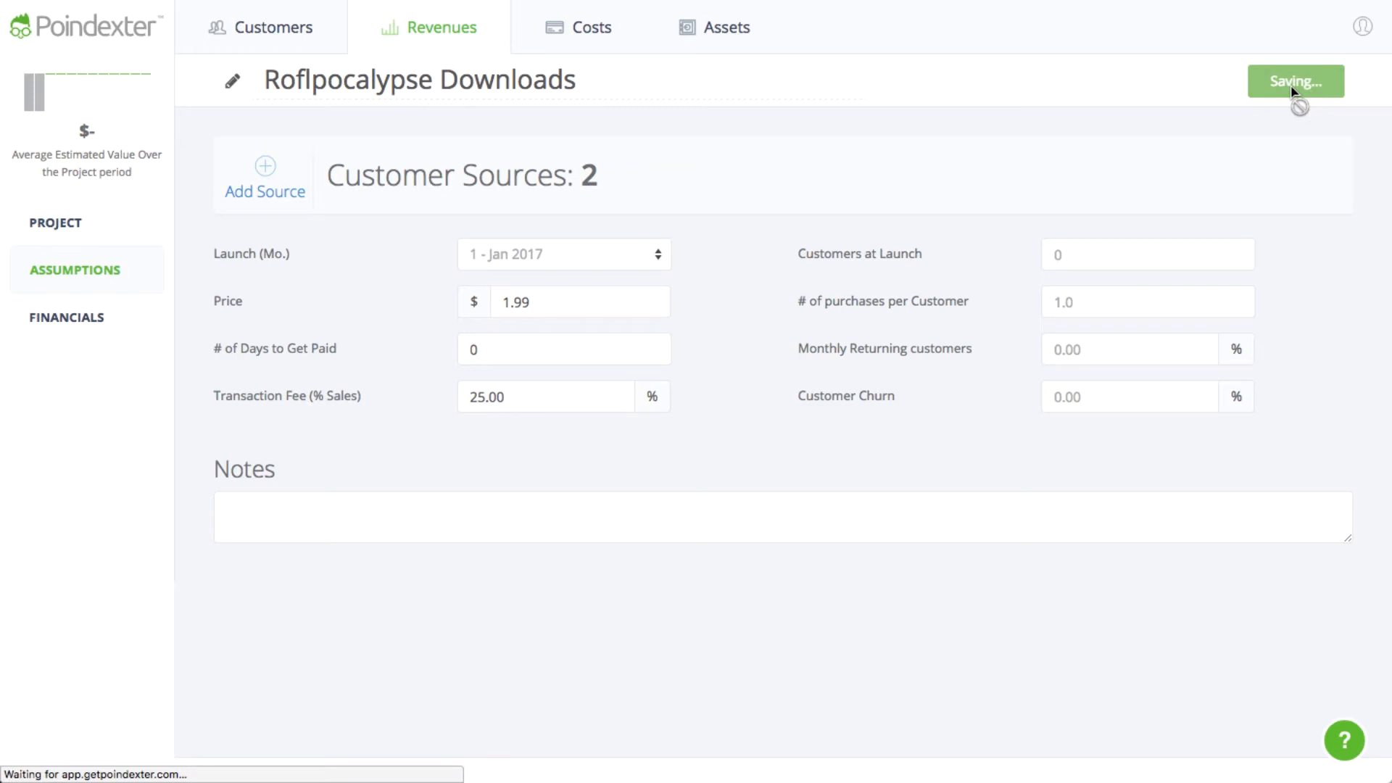
click(1294, 81)
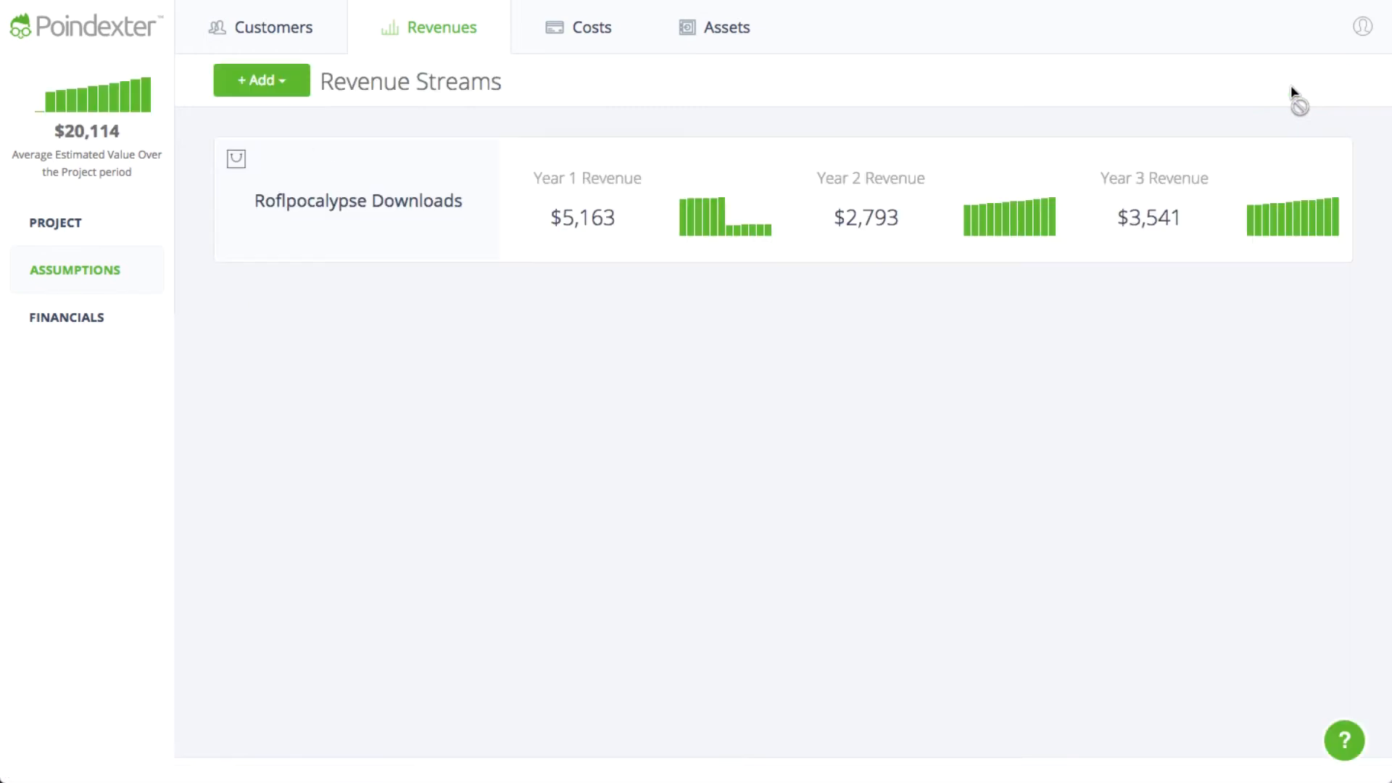
mouse_move(1290, 92)
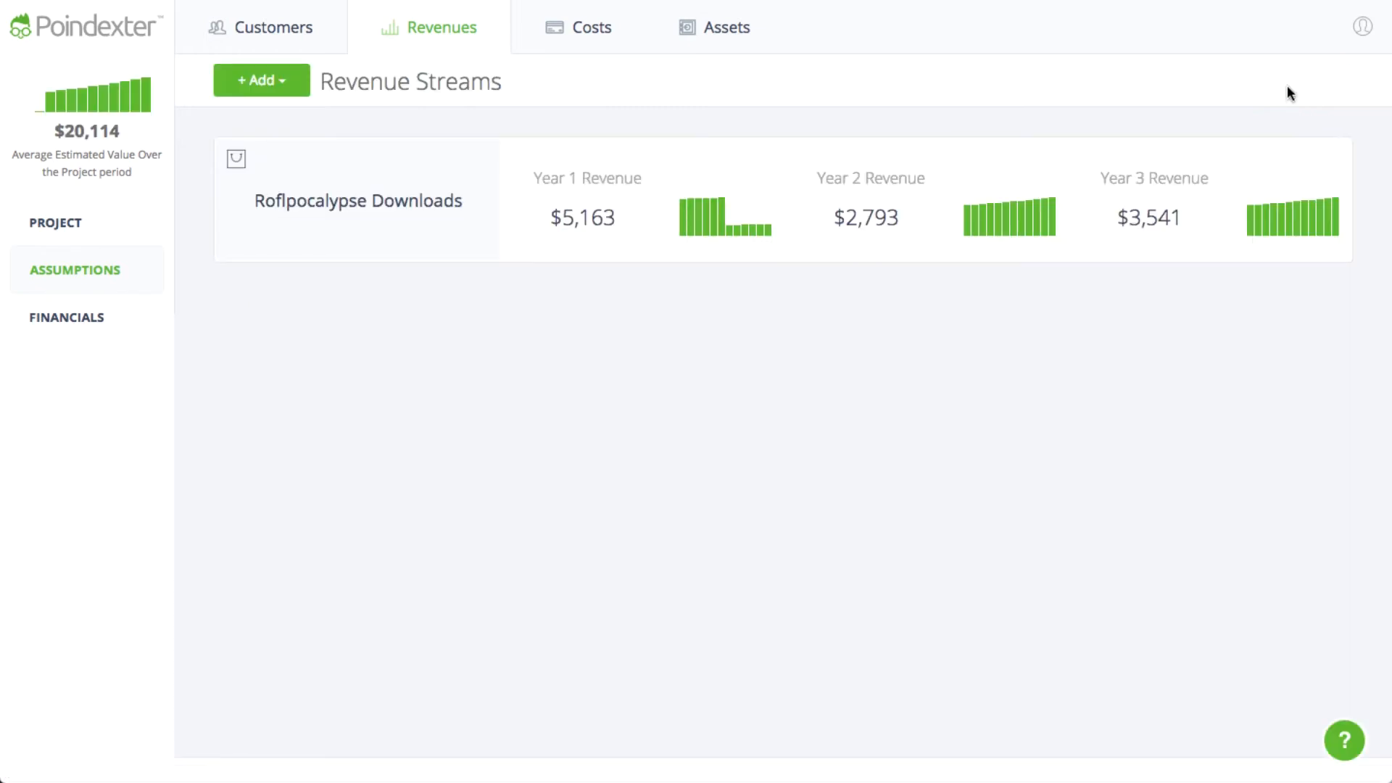
Step: Add a per-transaction Royalties cost of $0.50 and save it
click(590, 26)
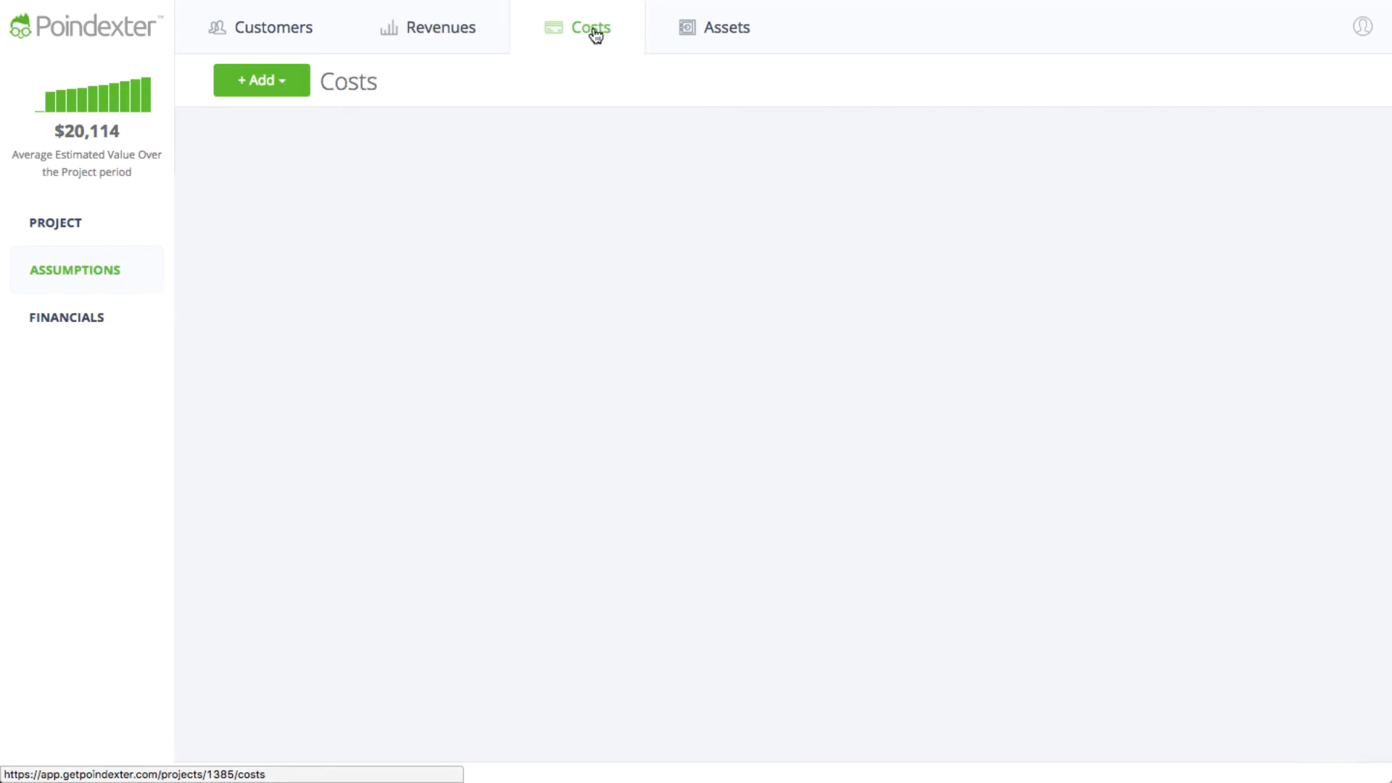
click(260, 80)
text(R)
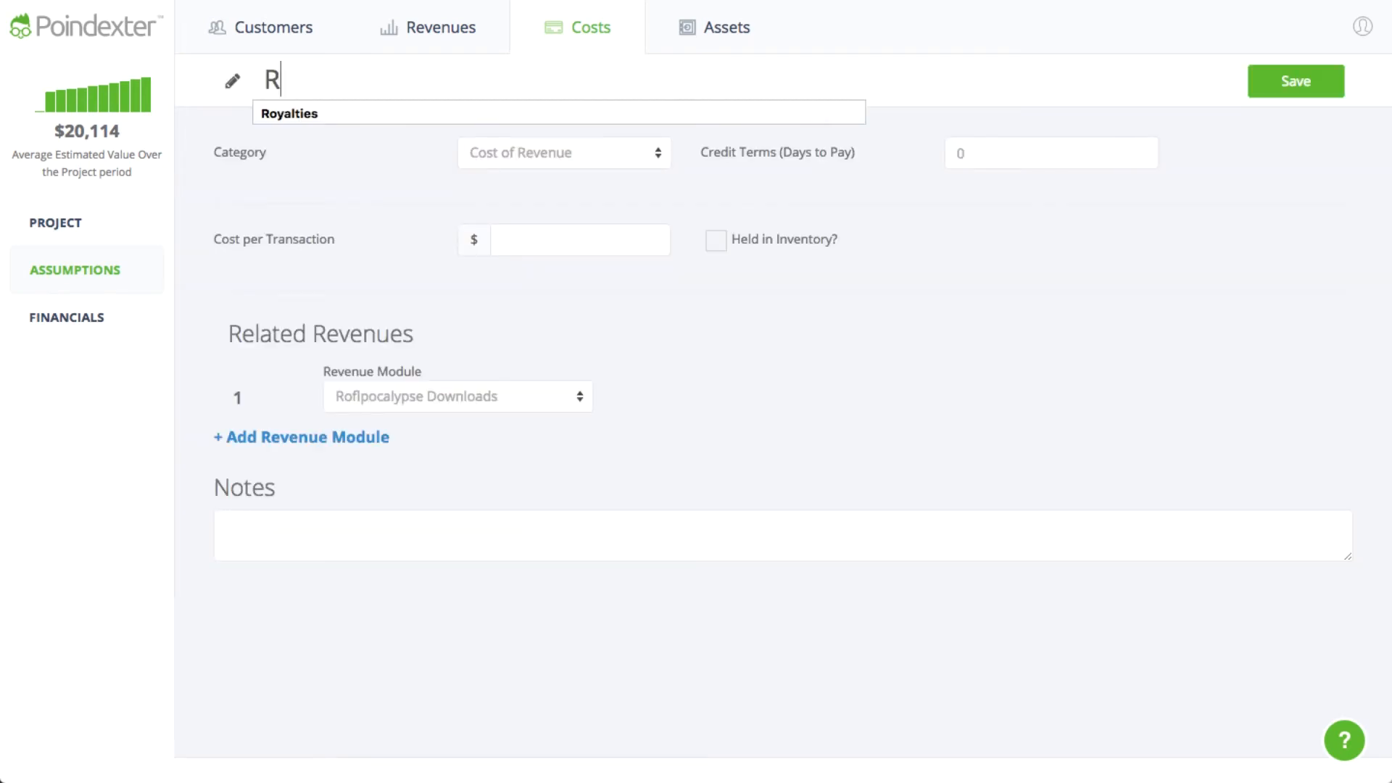
text(oyalties)
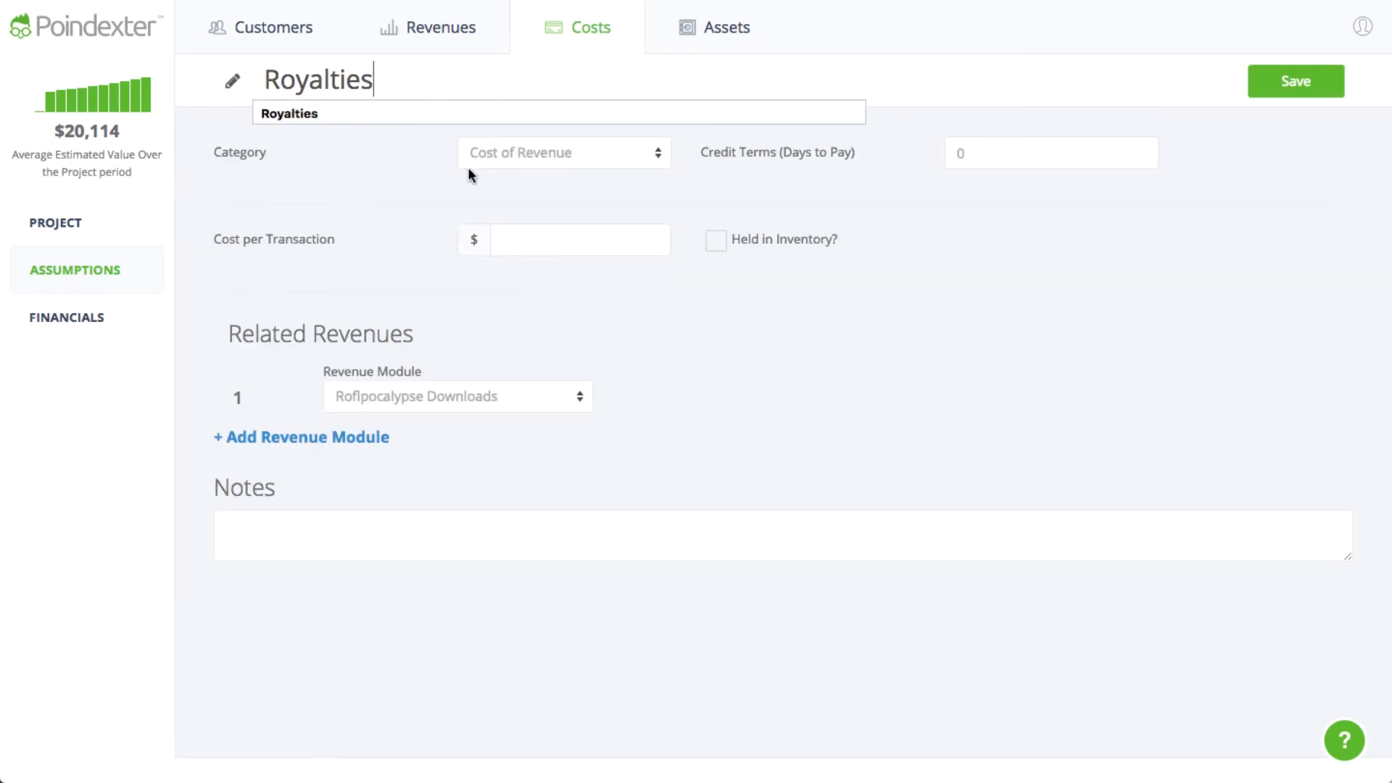
text(0.50)
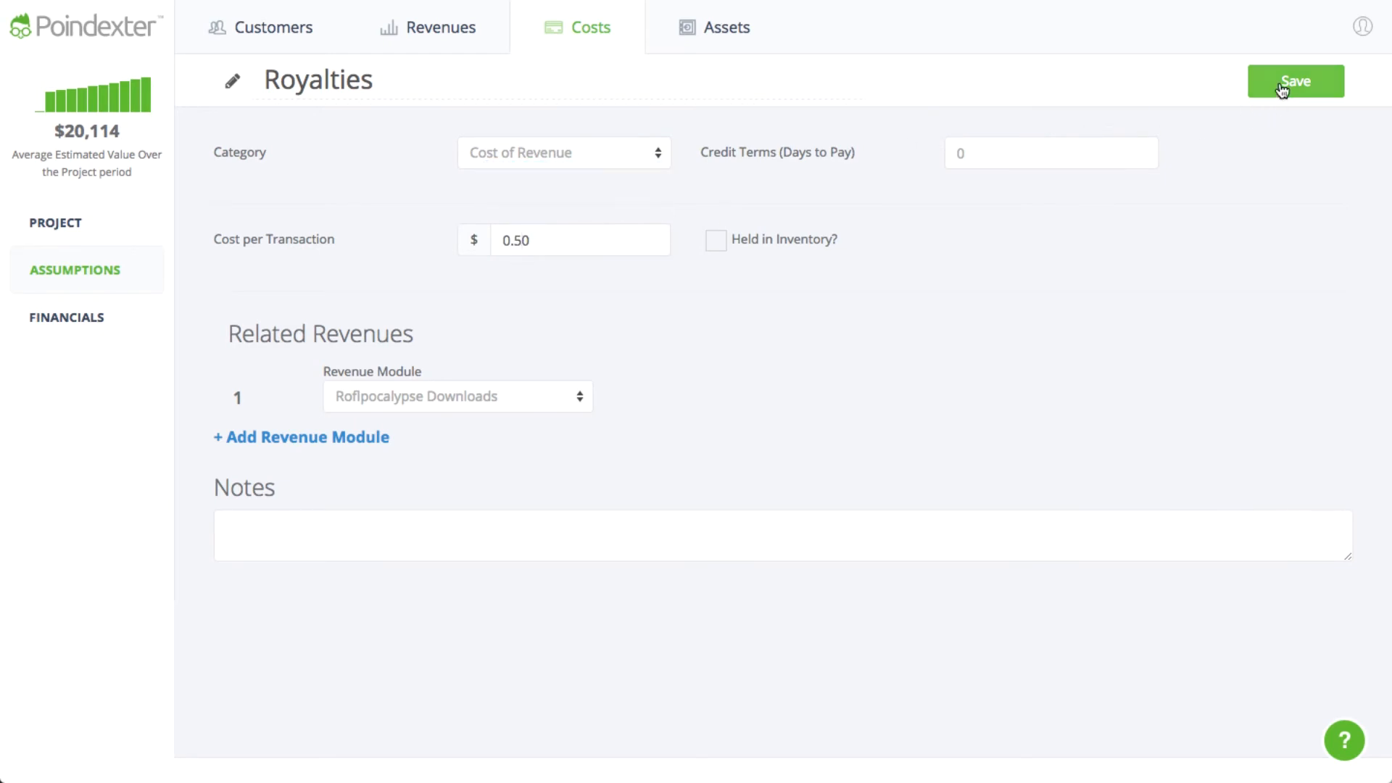
click(1295, 82)
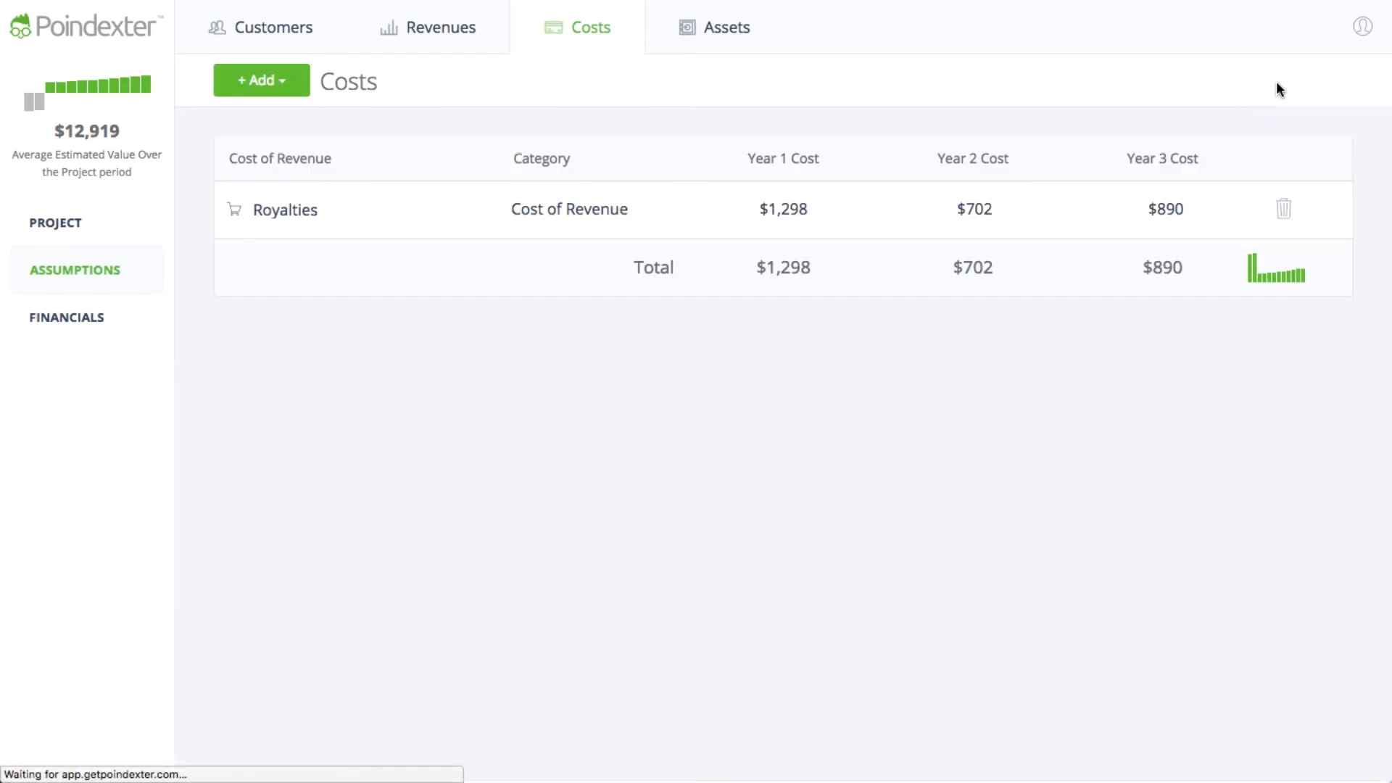
Step: Add a monthly Servers cost of $300.00 and save it
click(260, 80)
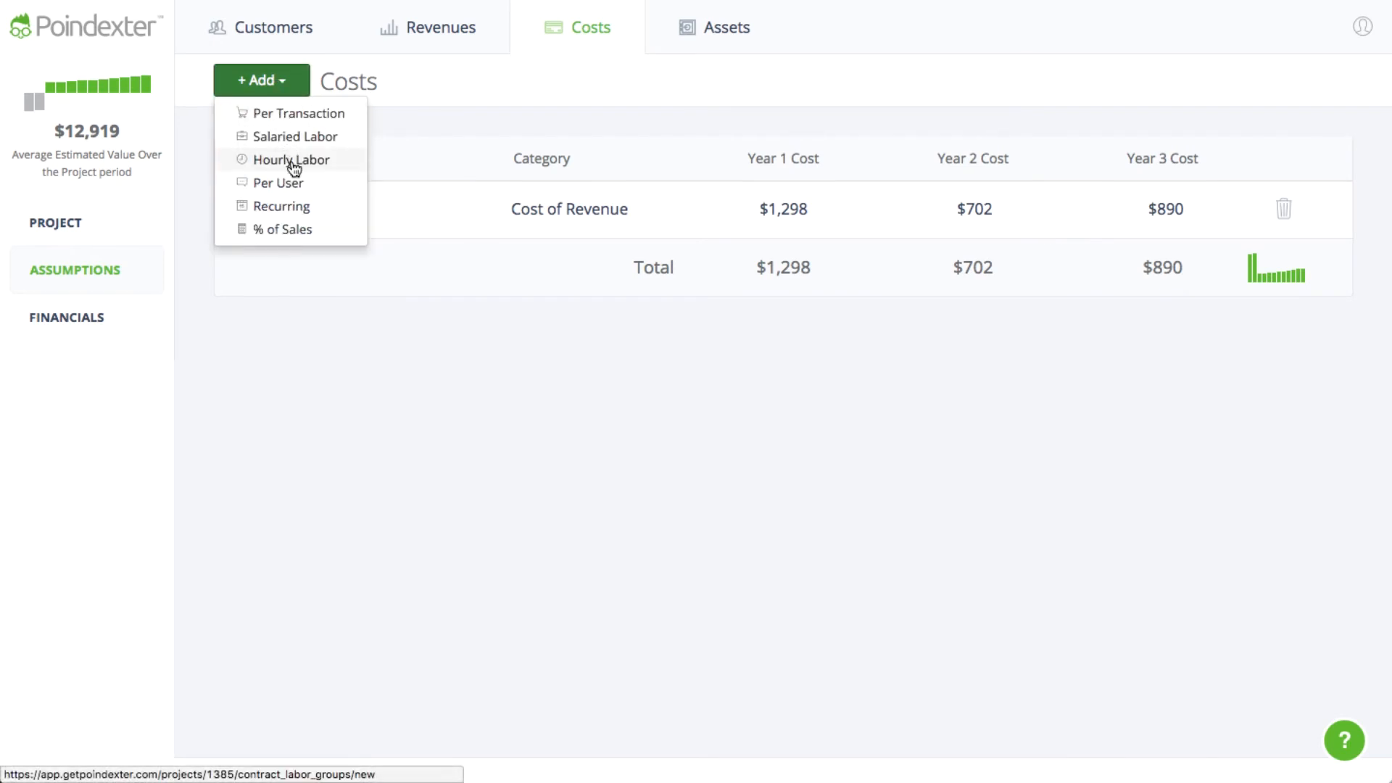
click(280, 204)
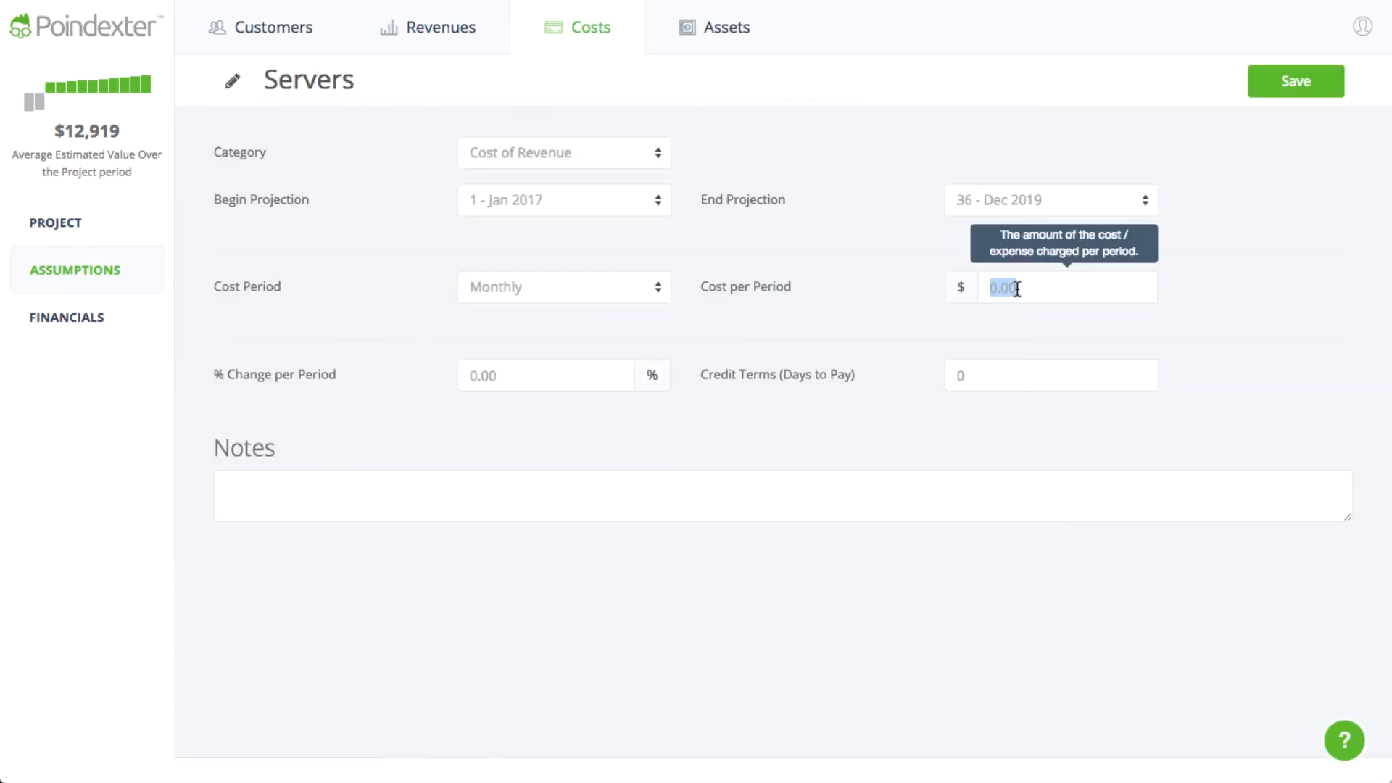
text(300.00)
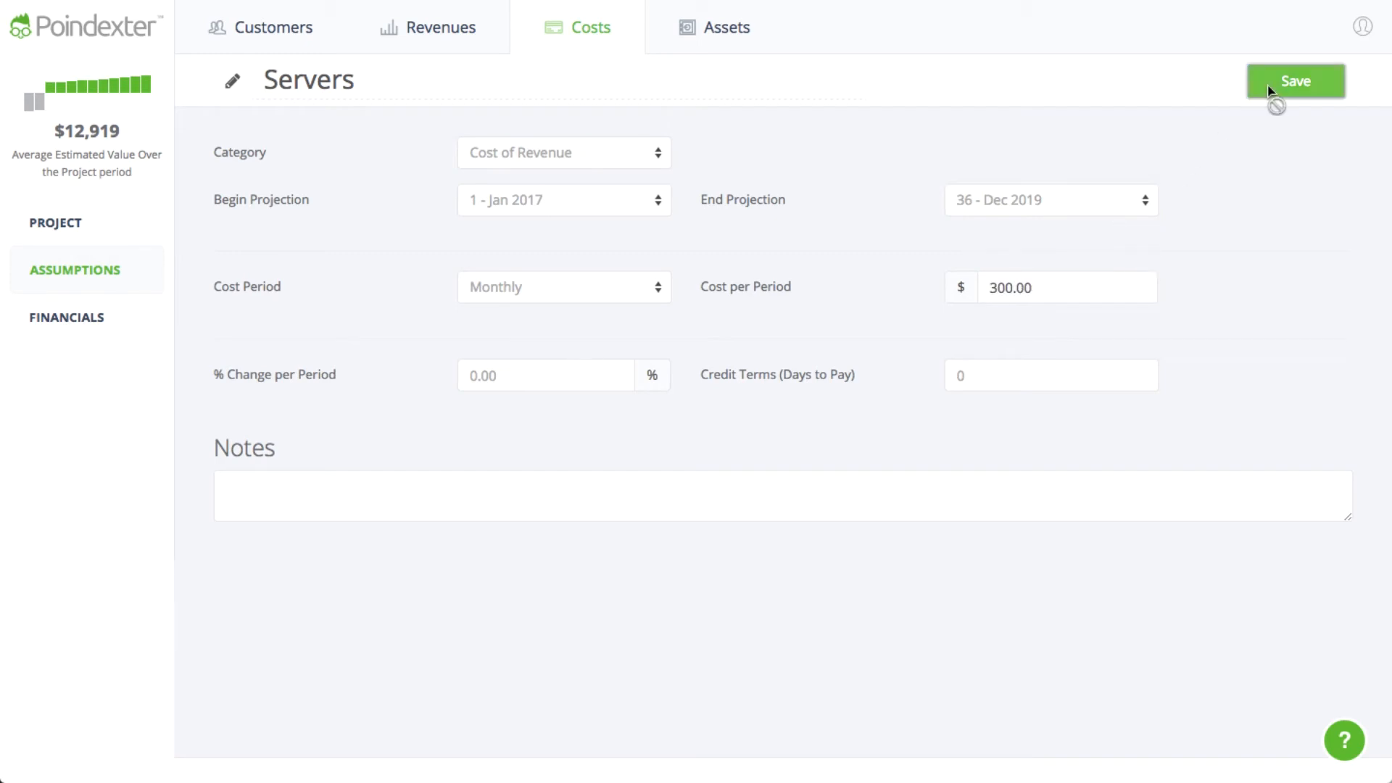
click(1294, 81)
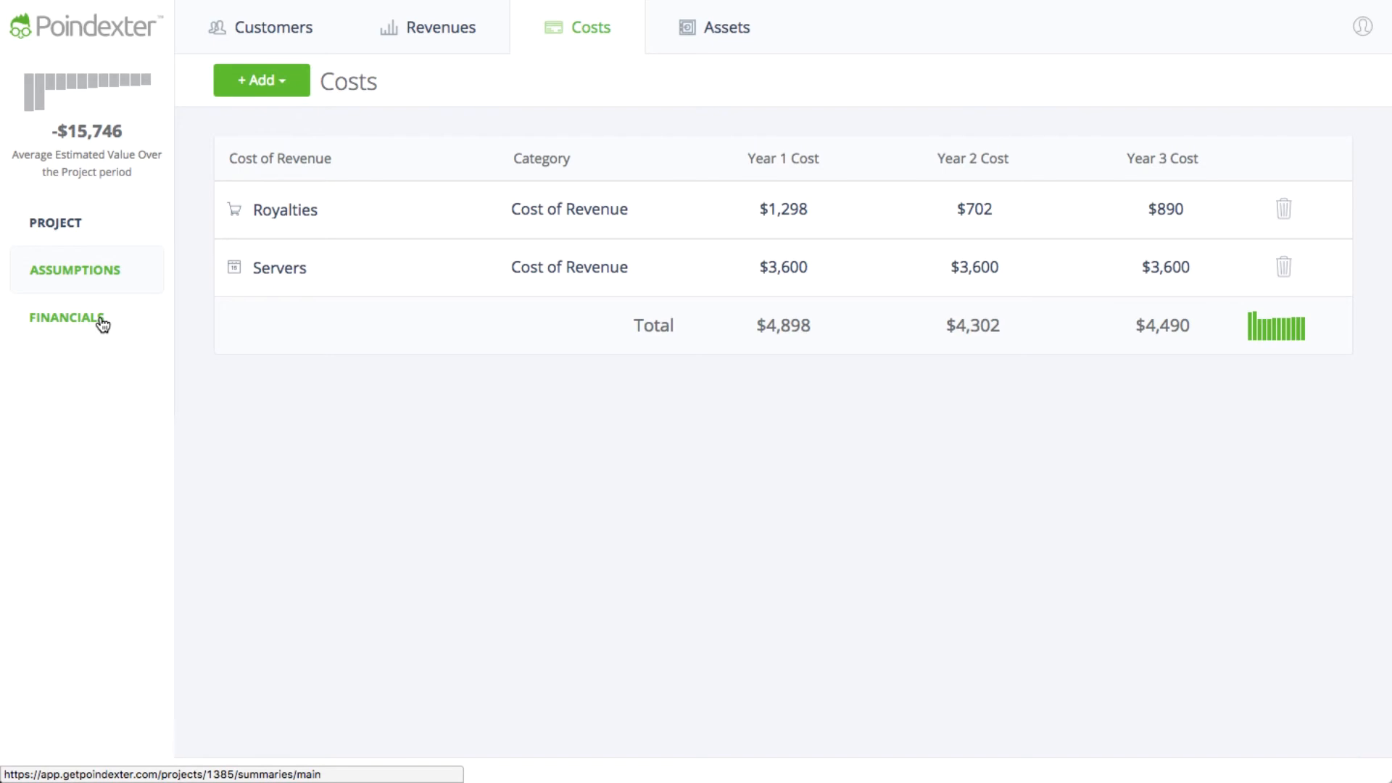
Step: View the financial performance summary showing $8,067 funding needed and negative net income
click(68, 317)
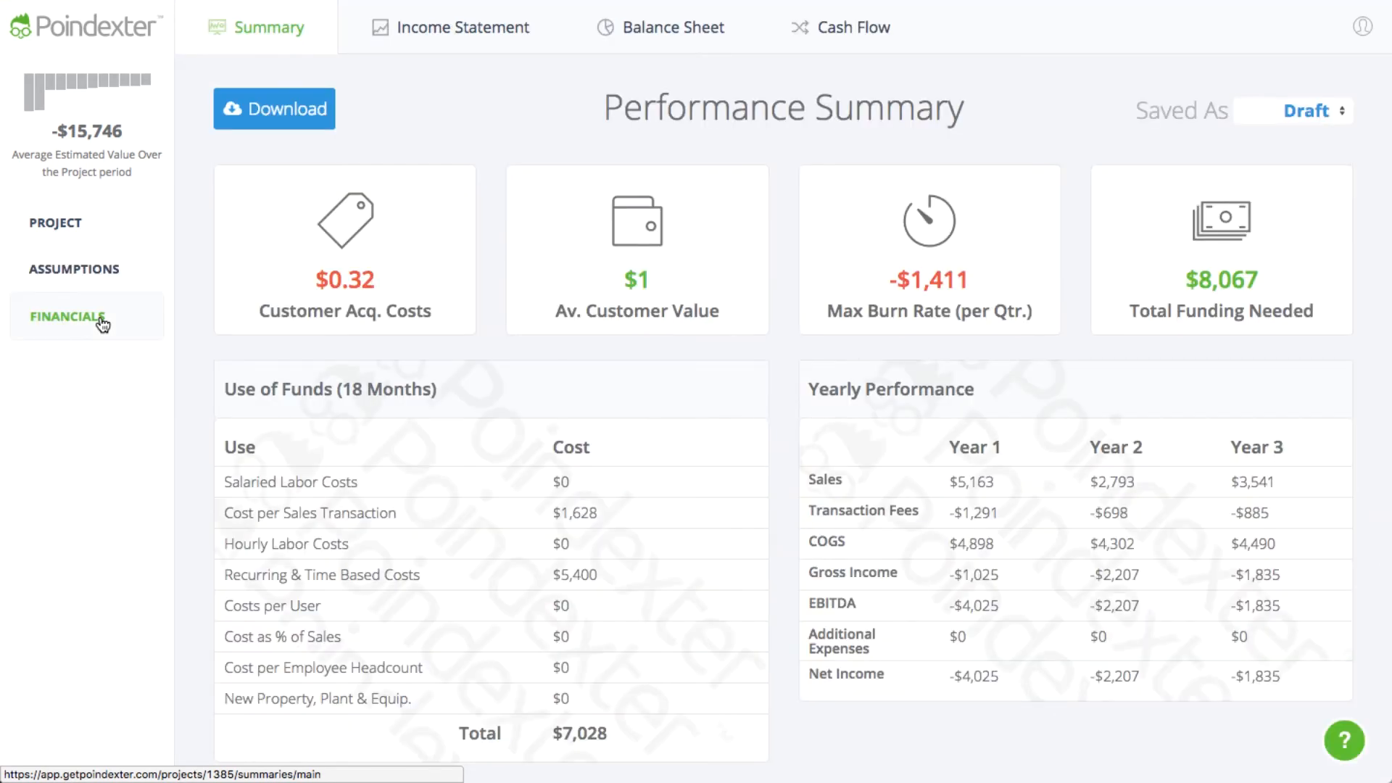
scroll(down, 3)
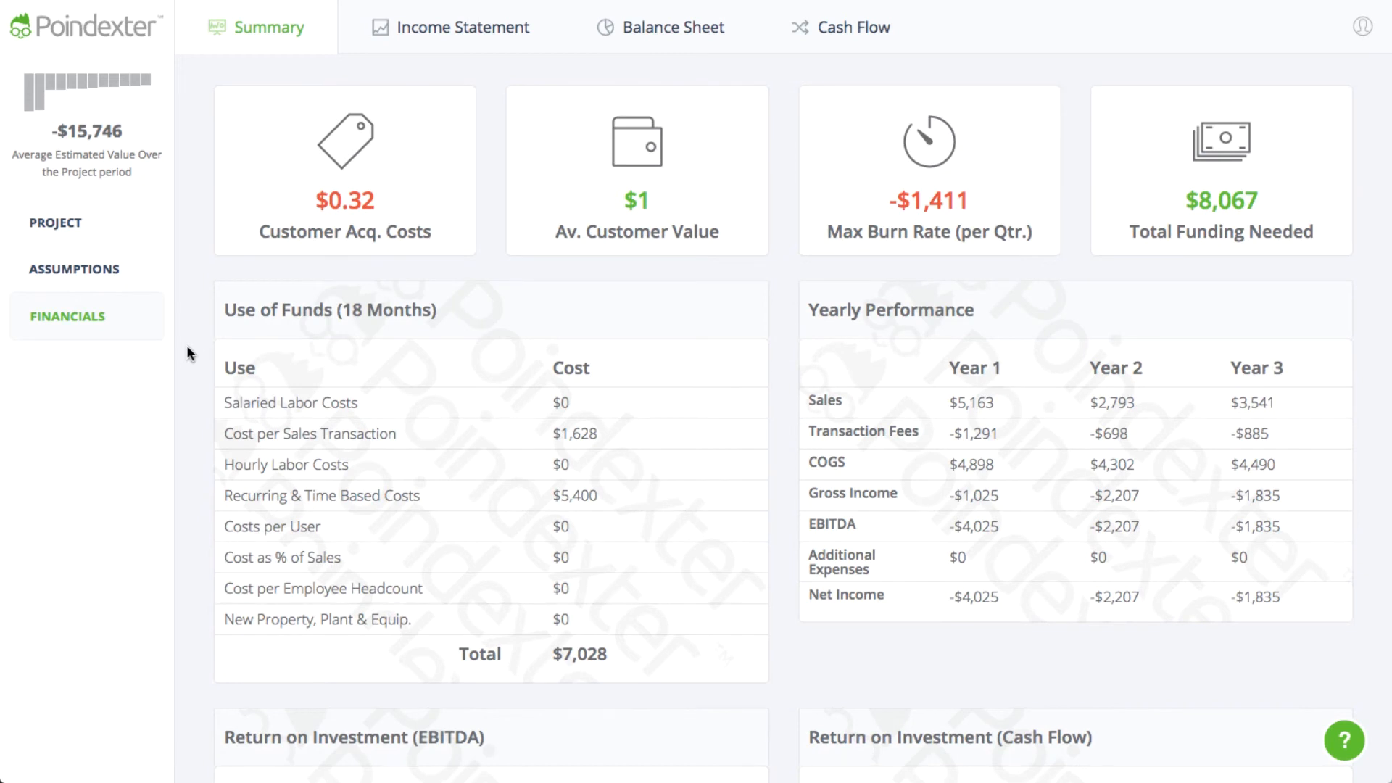
mouse_move(364, 208)
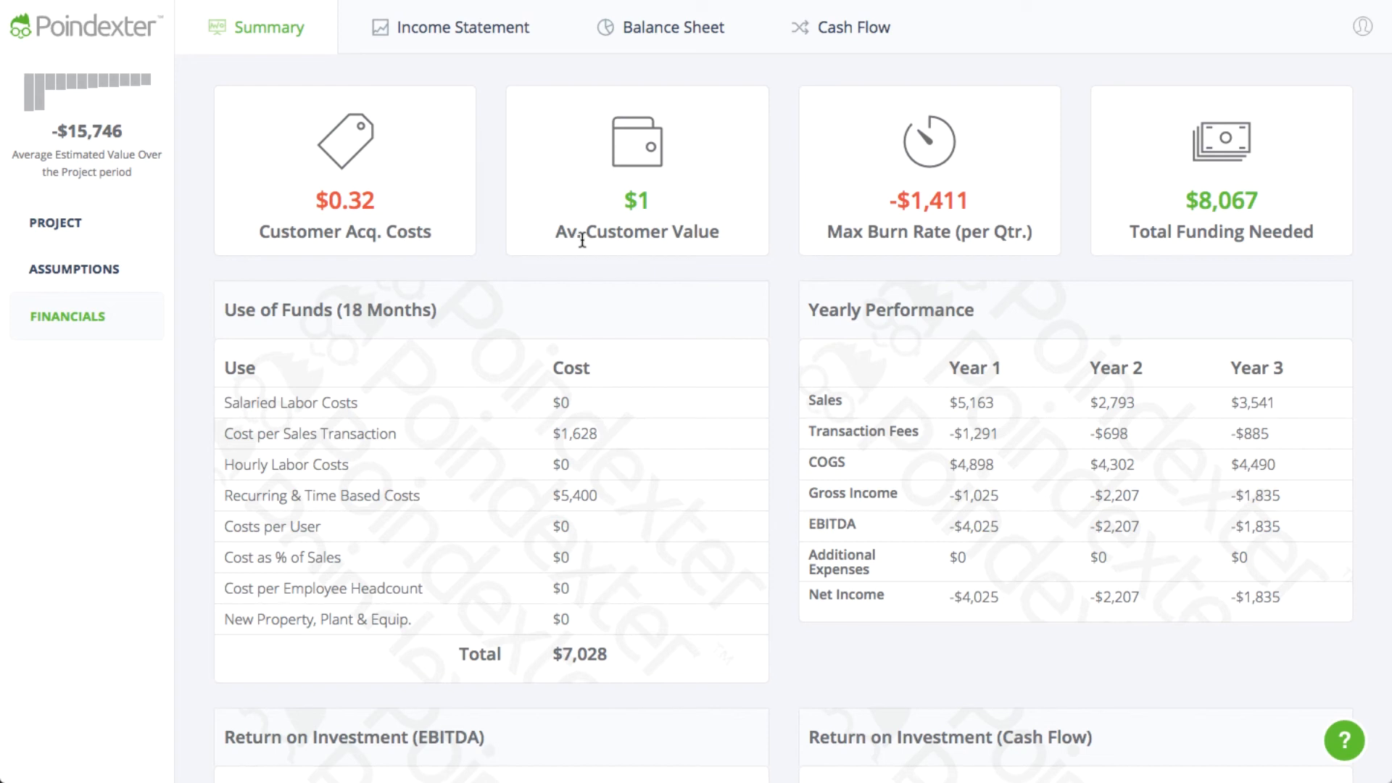
mouse_move(844, 425)
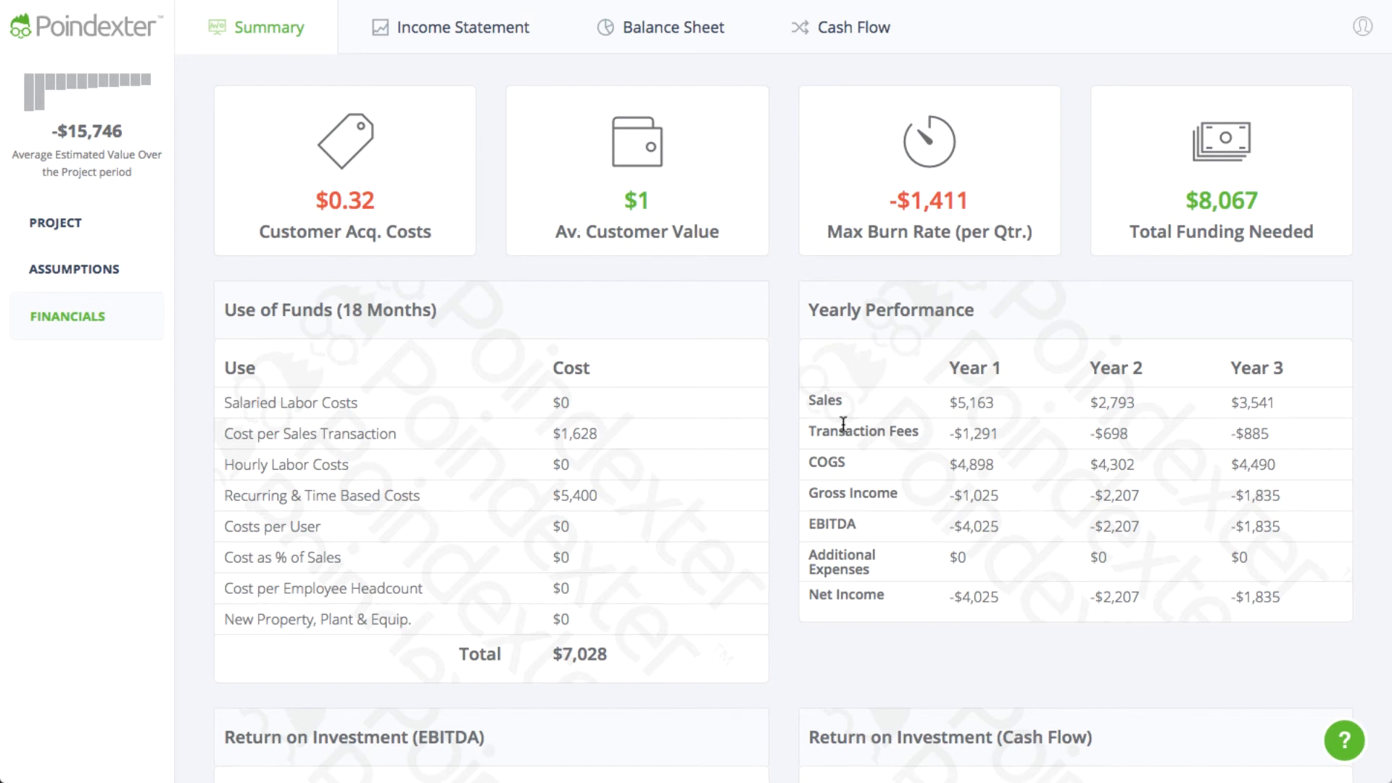
mouse_move(1274, 600)
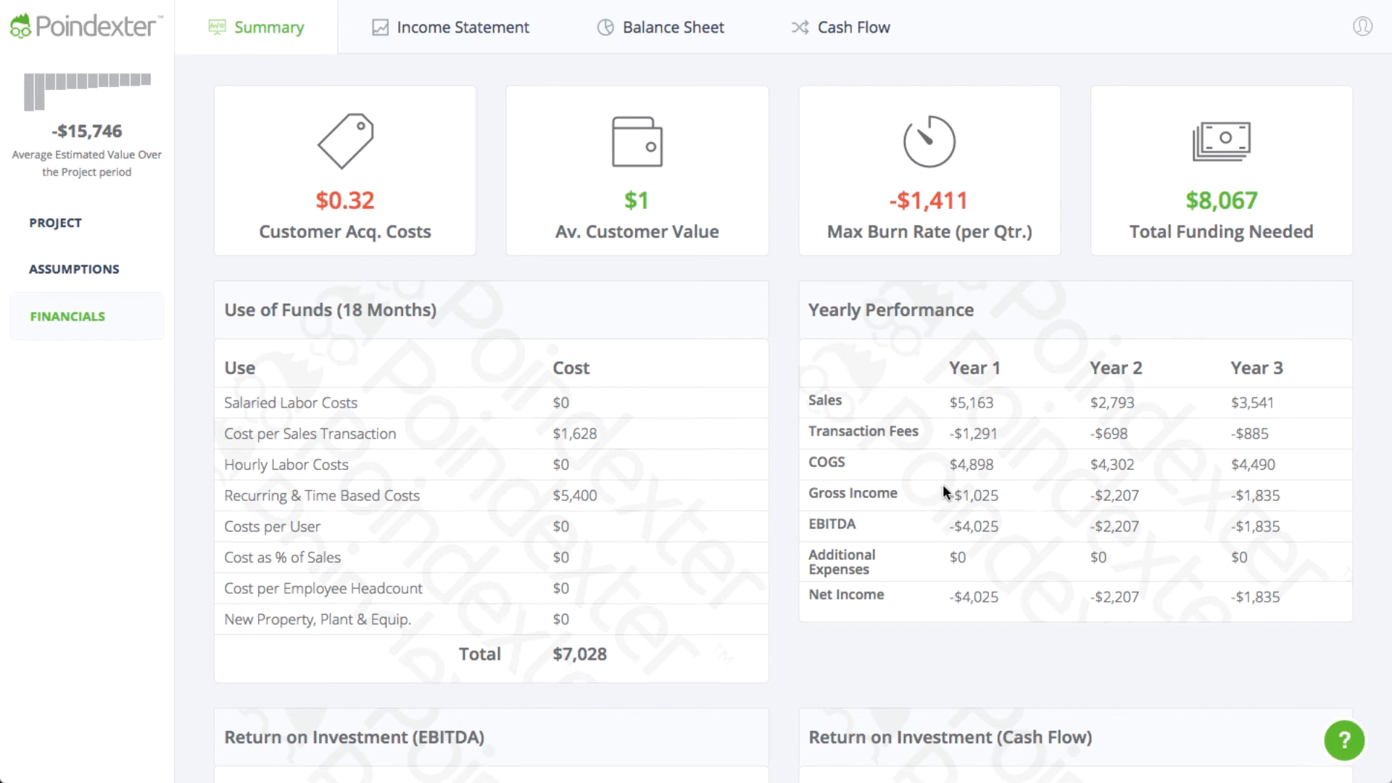
mouse_move(522, 422)
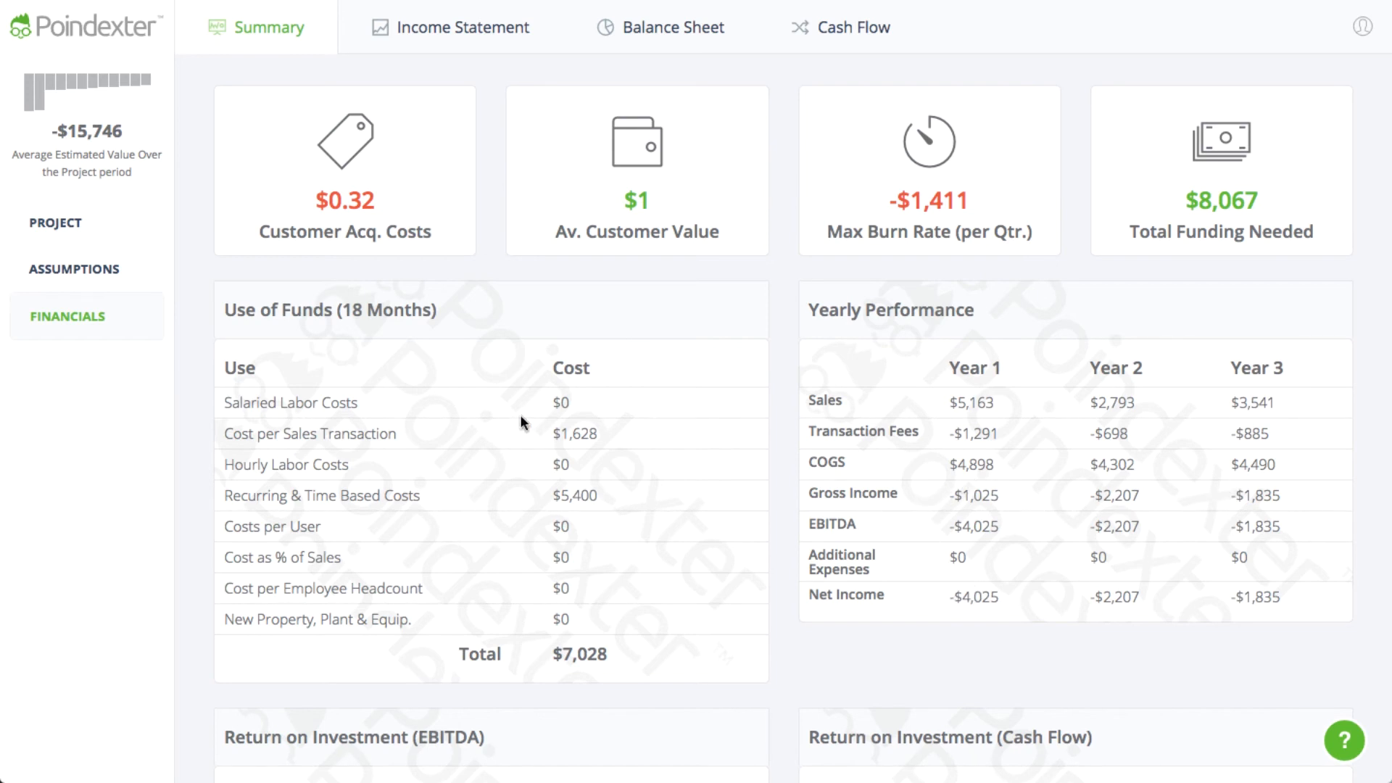
Step: Lower App Store Optimization's share of Roflpocalypse Downloads to 45%
click(74, 270)
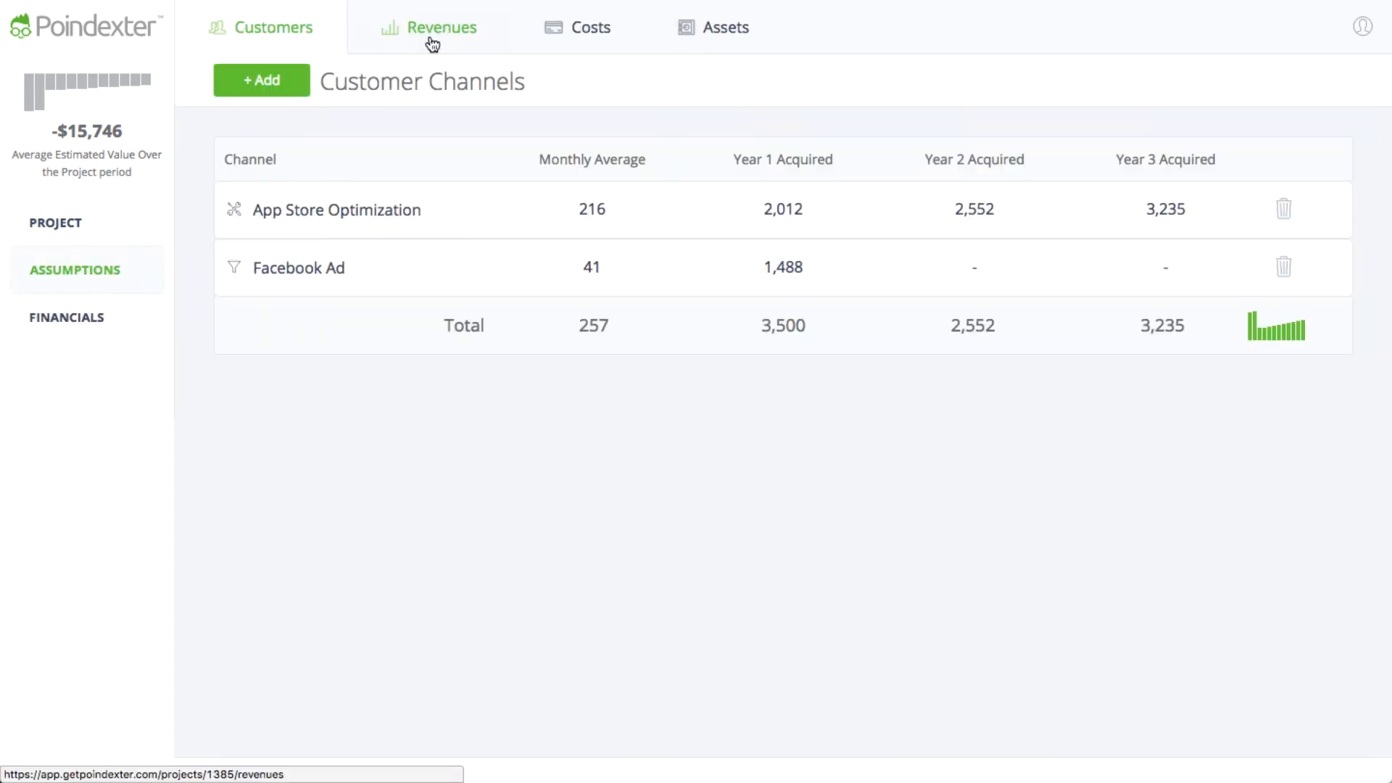
click(441, 26)
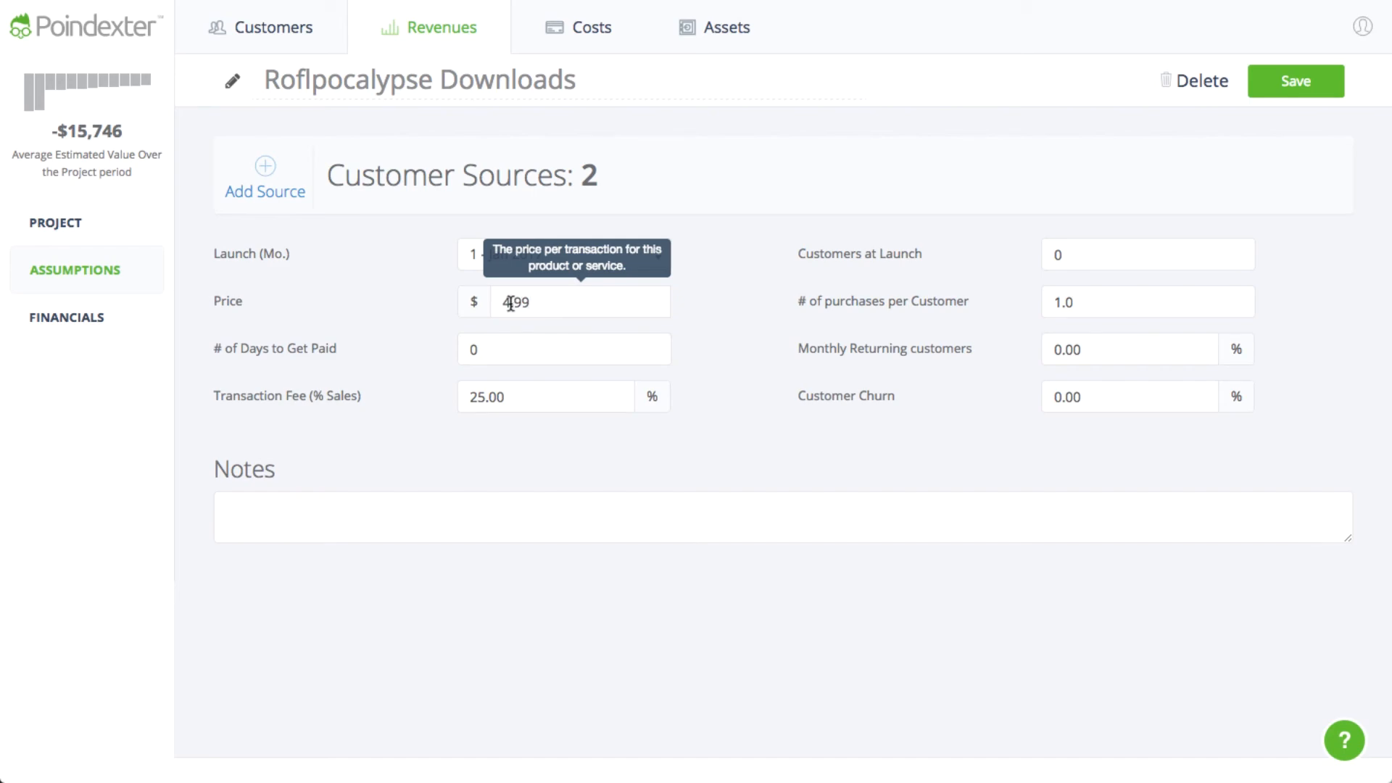
click(264, 175)
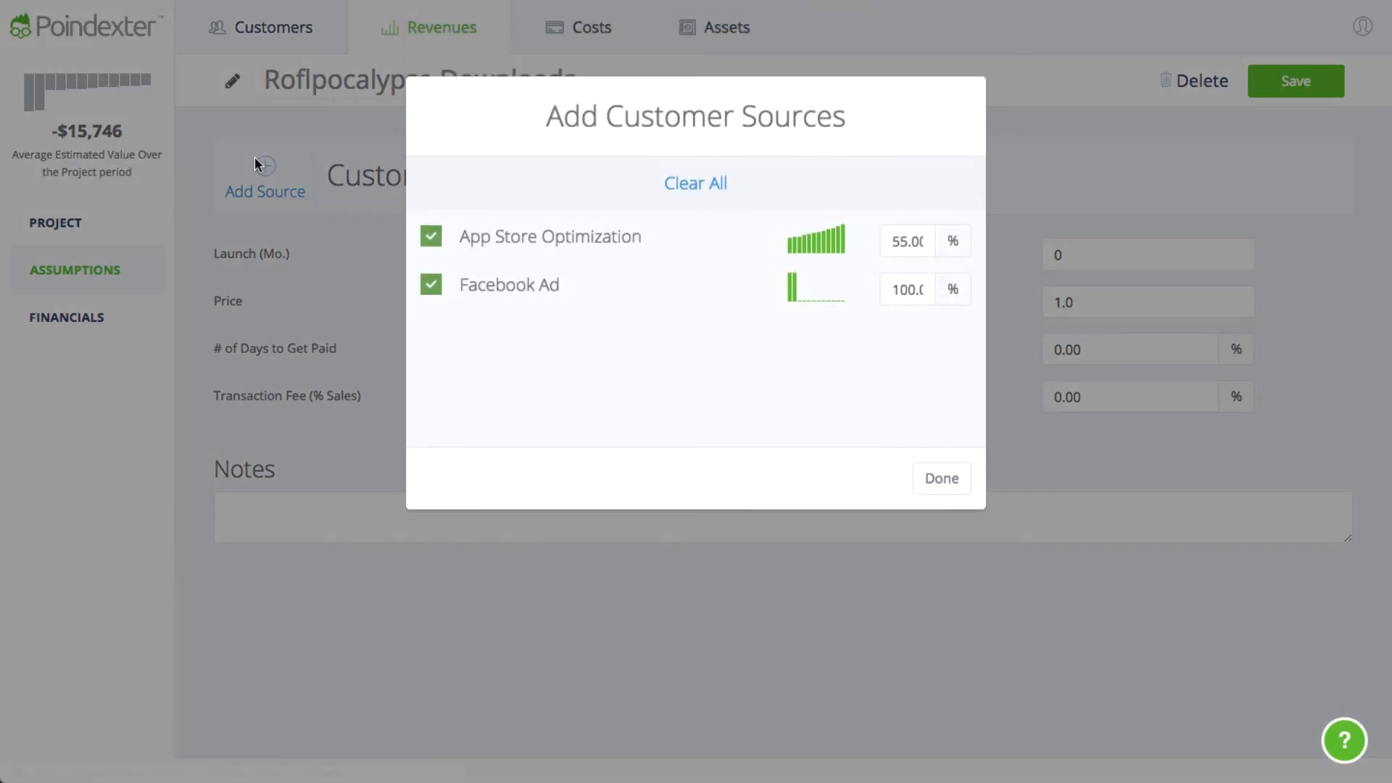
click(906, 242)
text(45)
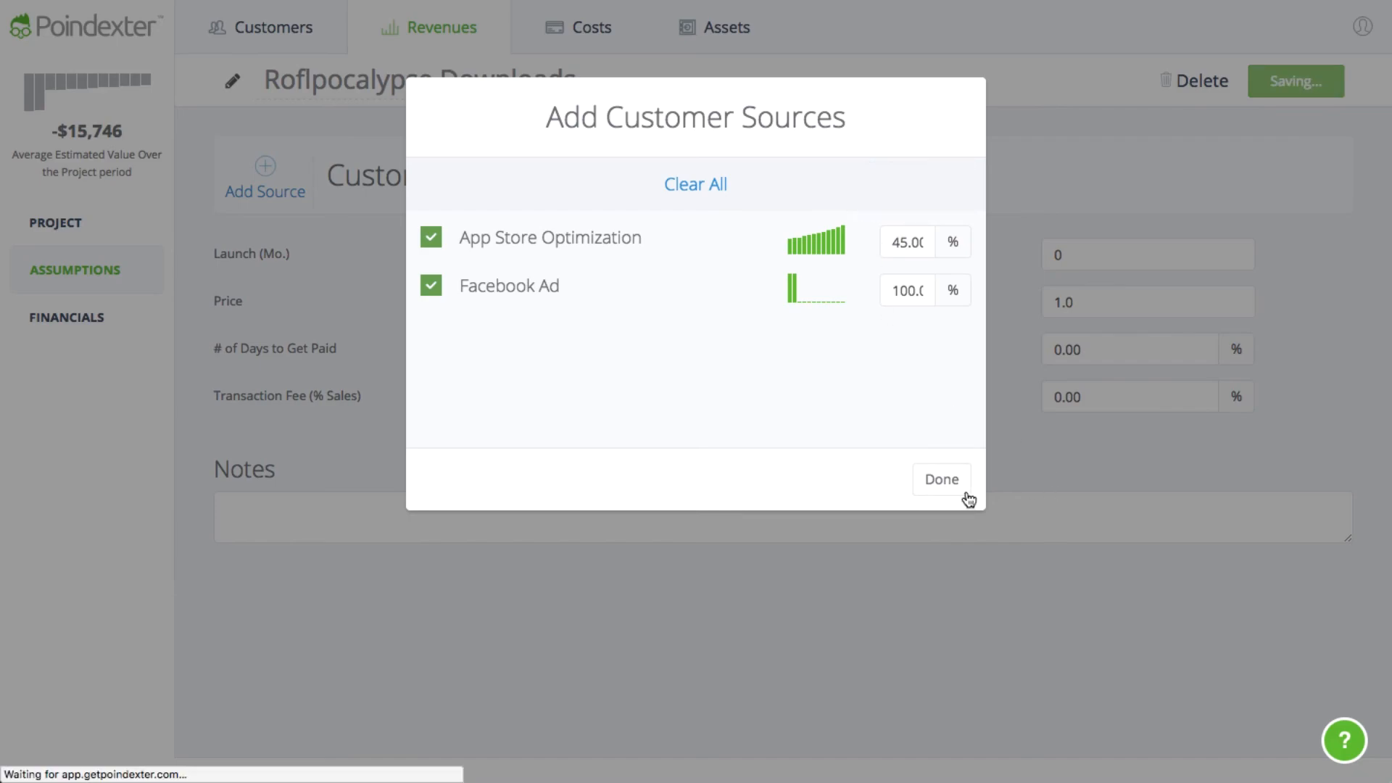
click(940, 480)
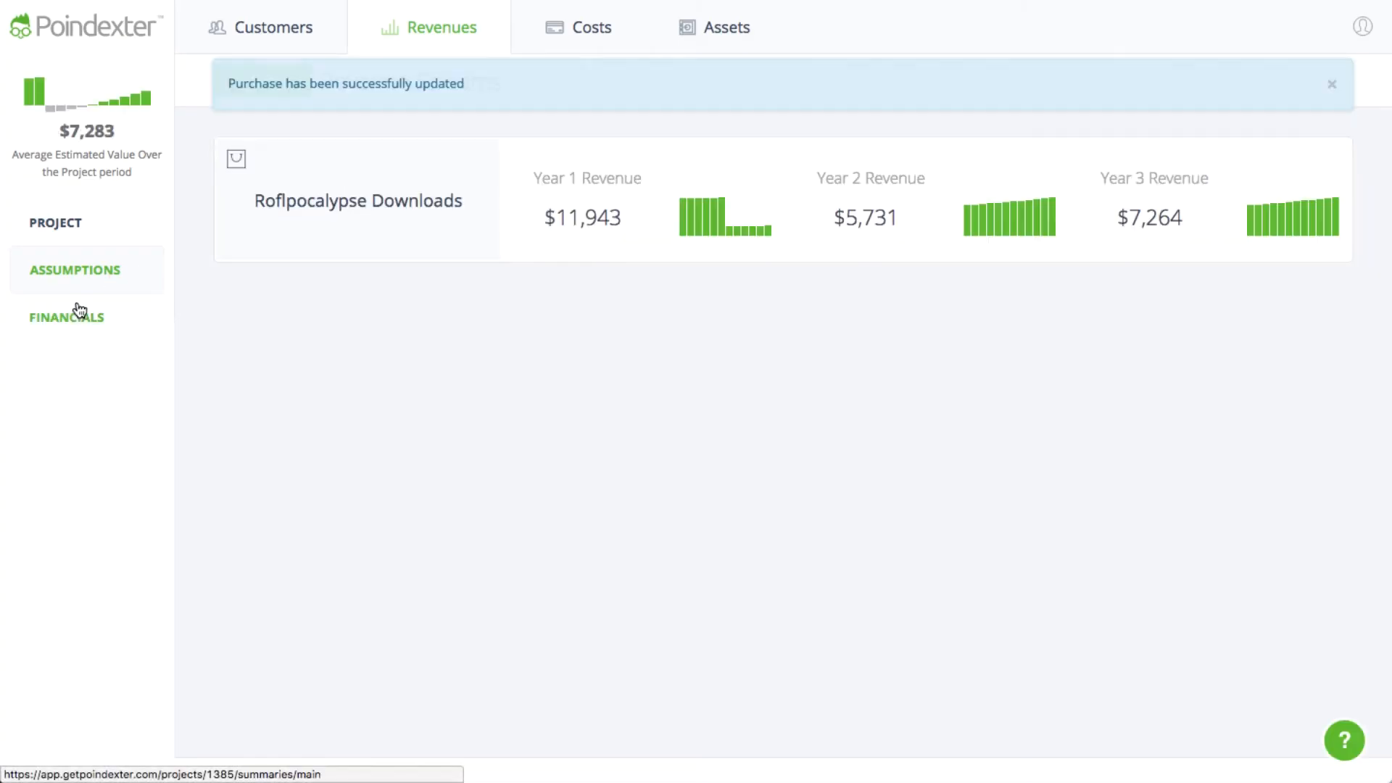
Step: View the performance summary now showing $1,060 year-one net income and $0 funding needed
click(67, 317)
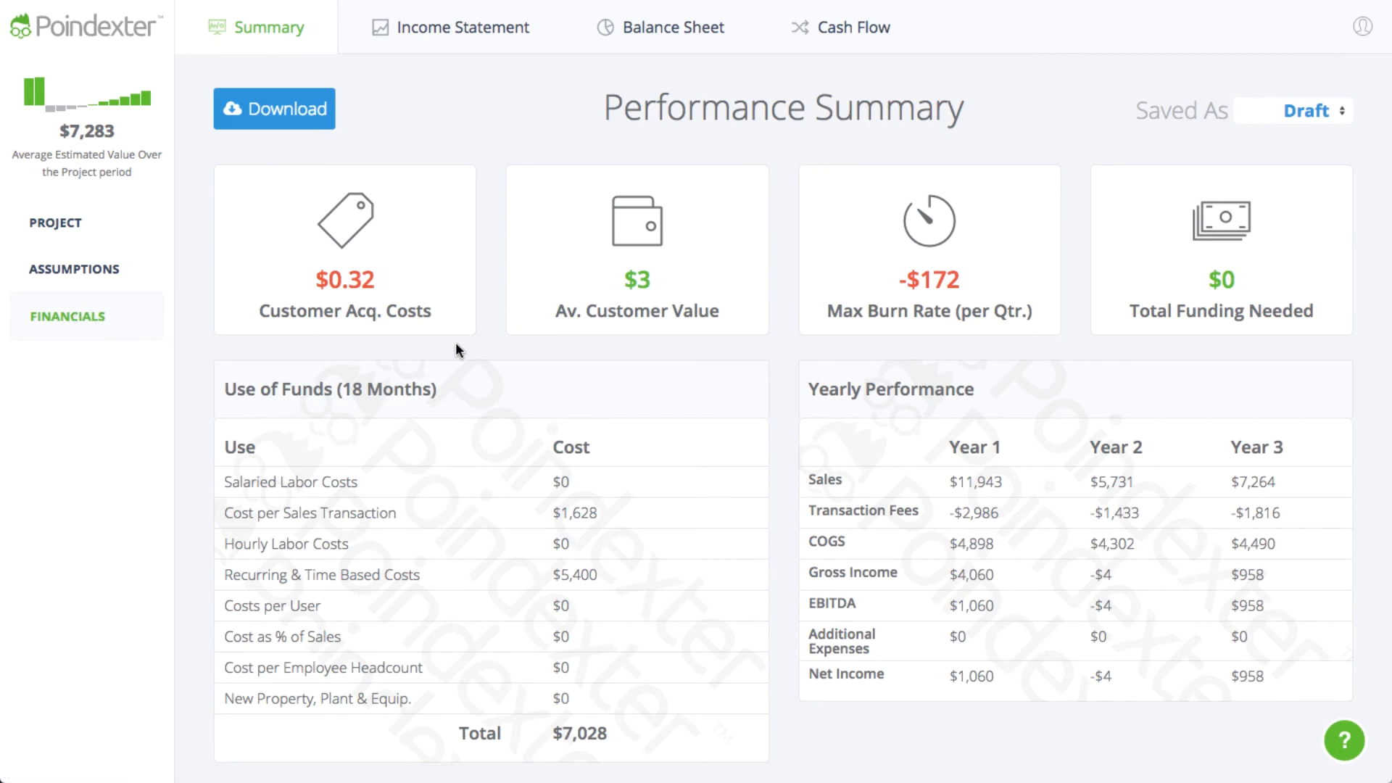
mouse_move(617, 346)
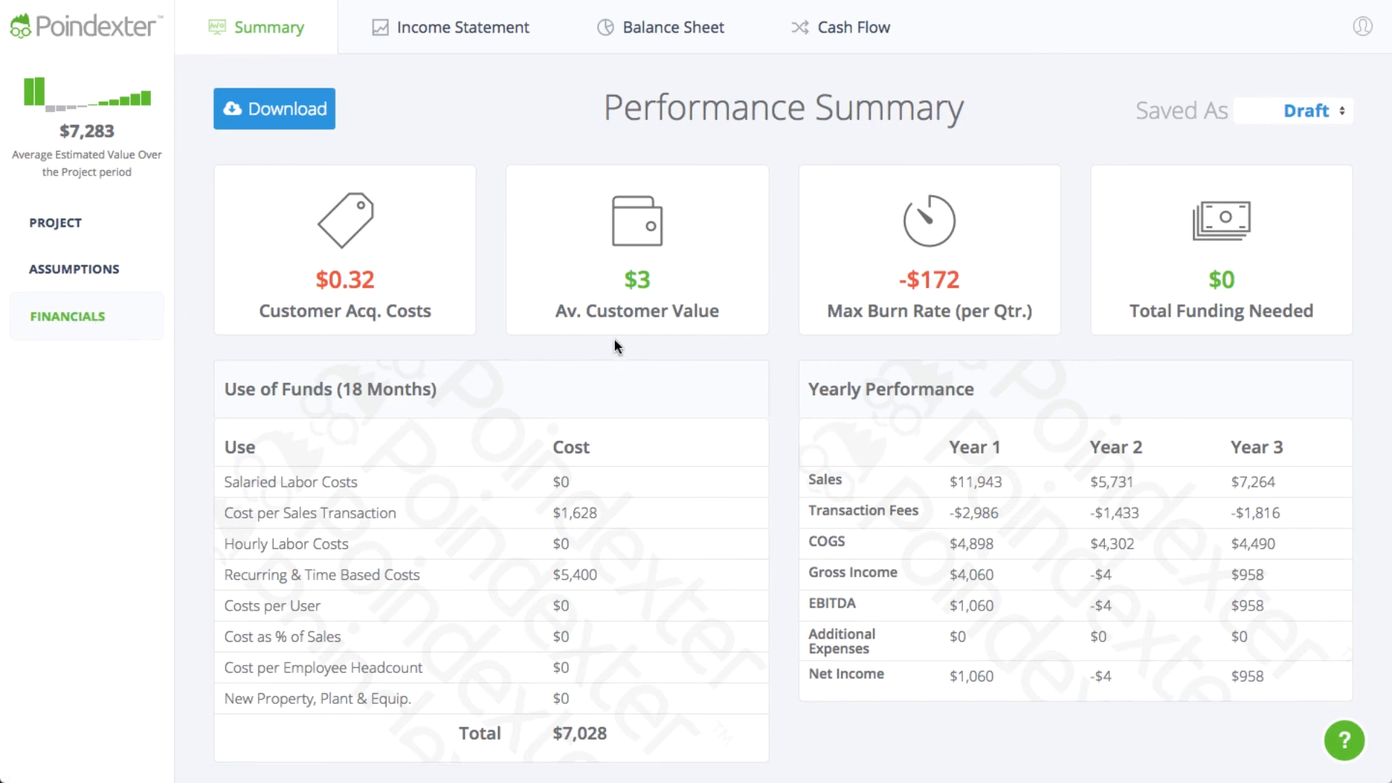
Step: Review the income statement and balance sheet, dismissing the Download menu along the way
click(463, 27)
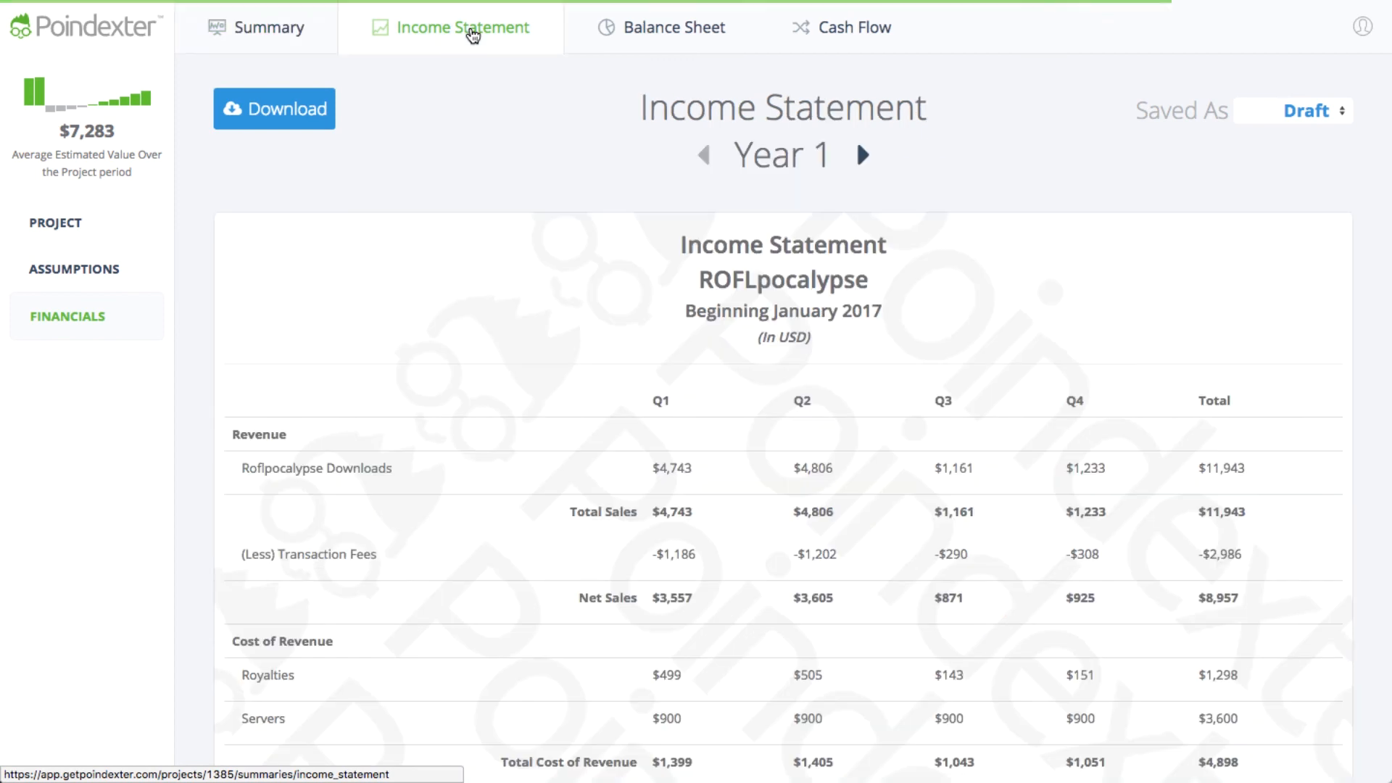
click(661, 26)
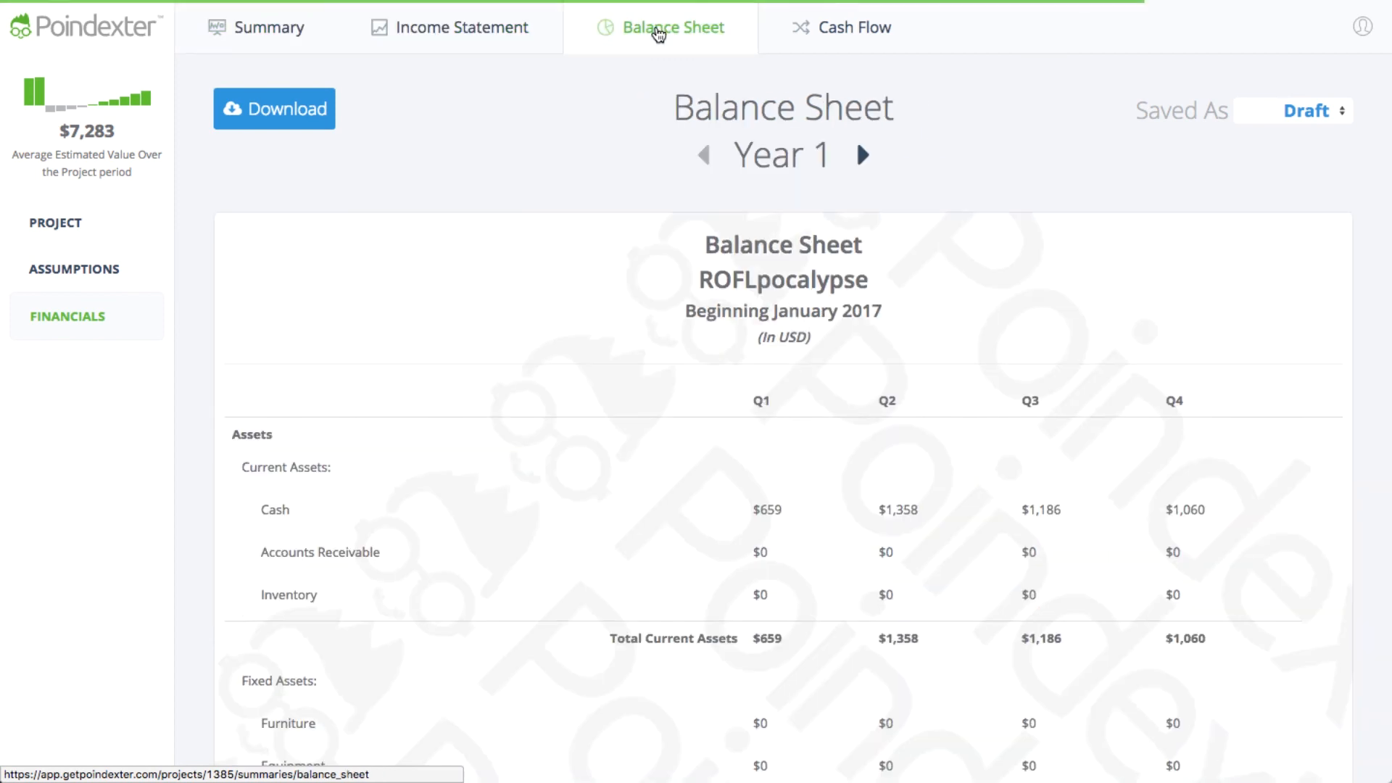
mouse_move(854, 28)
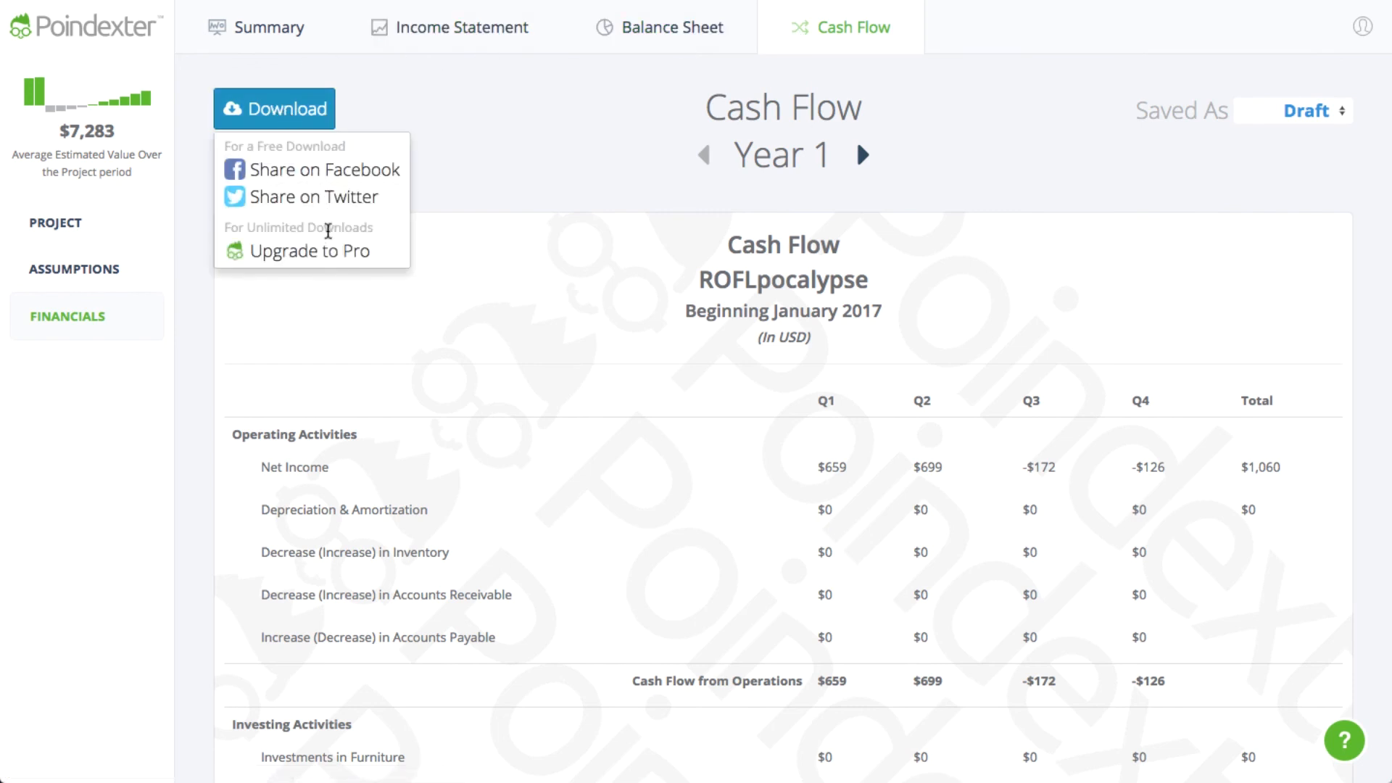
click(469, 124)
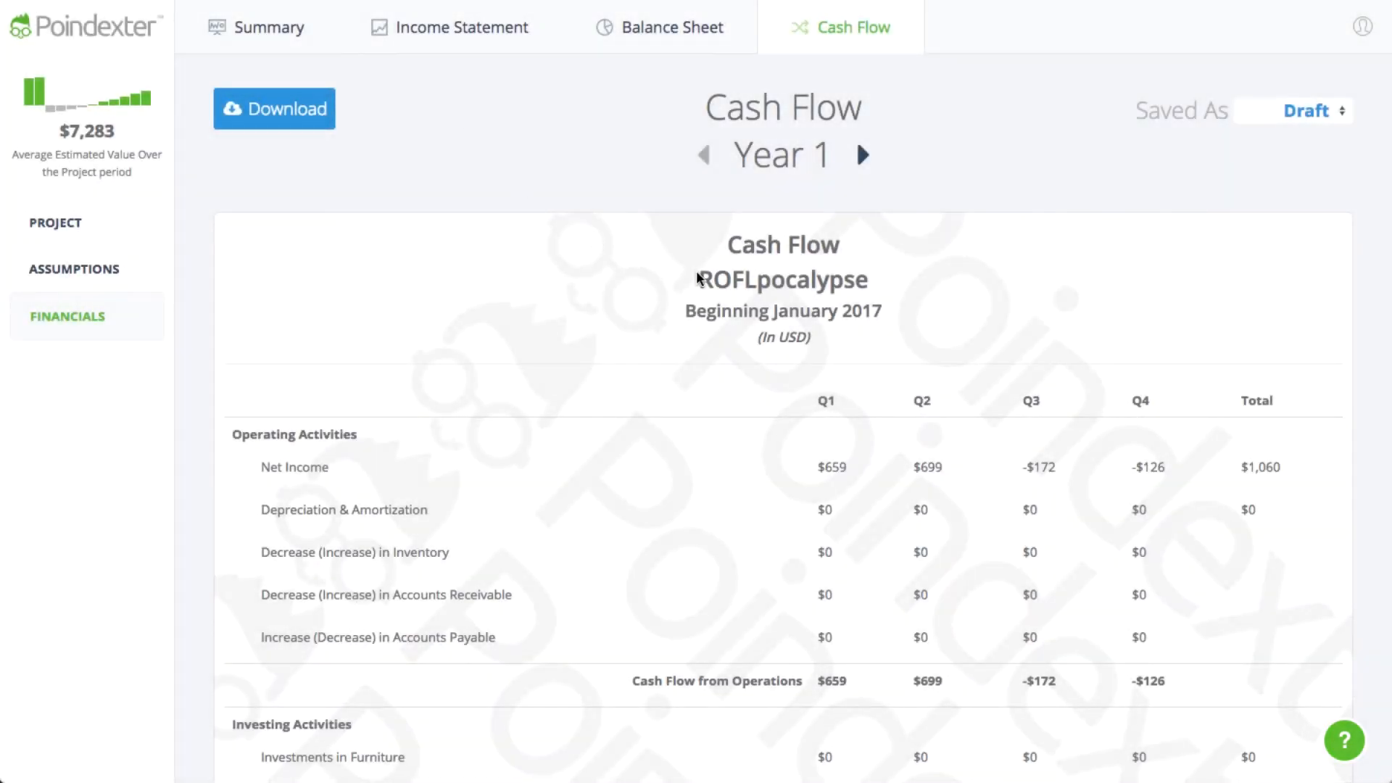
click(1342, 741)
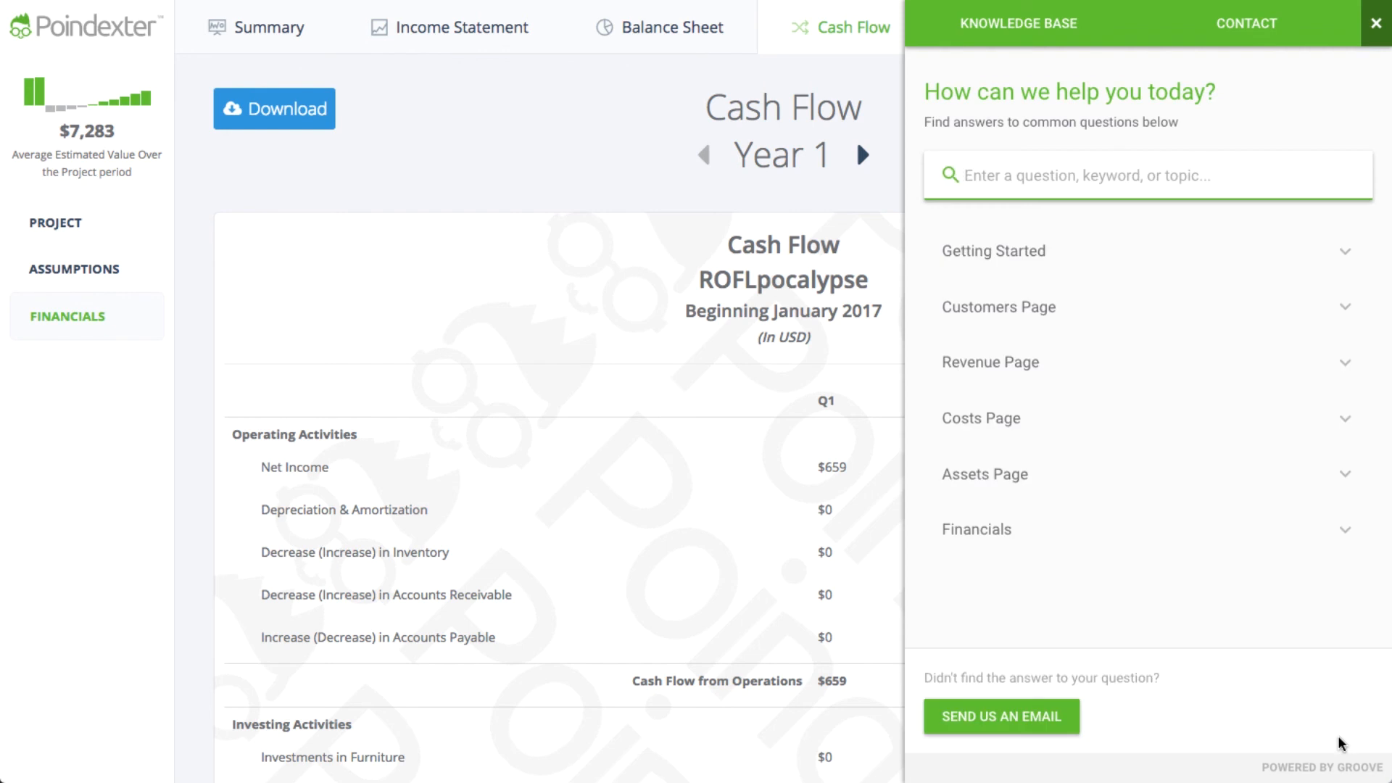
mouse_move(1179, 286)
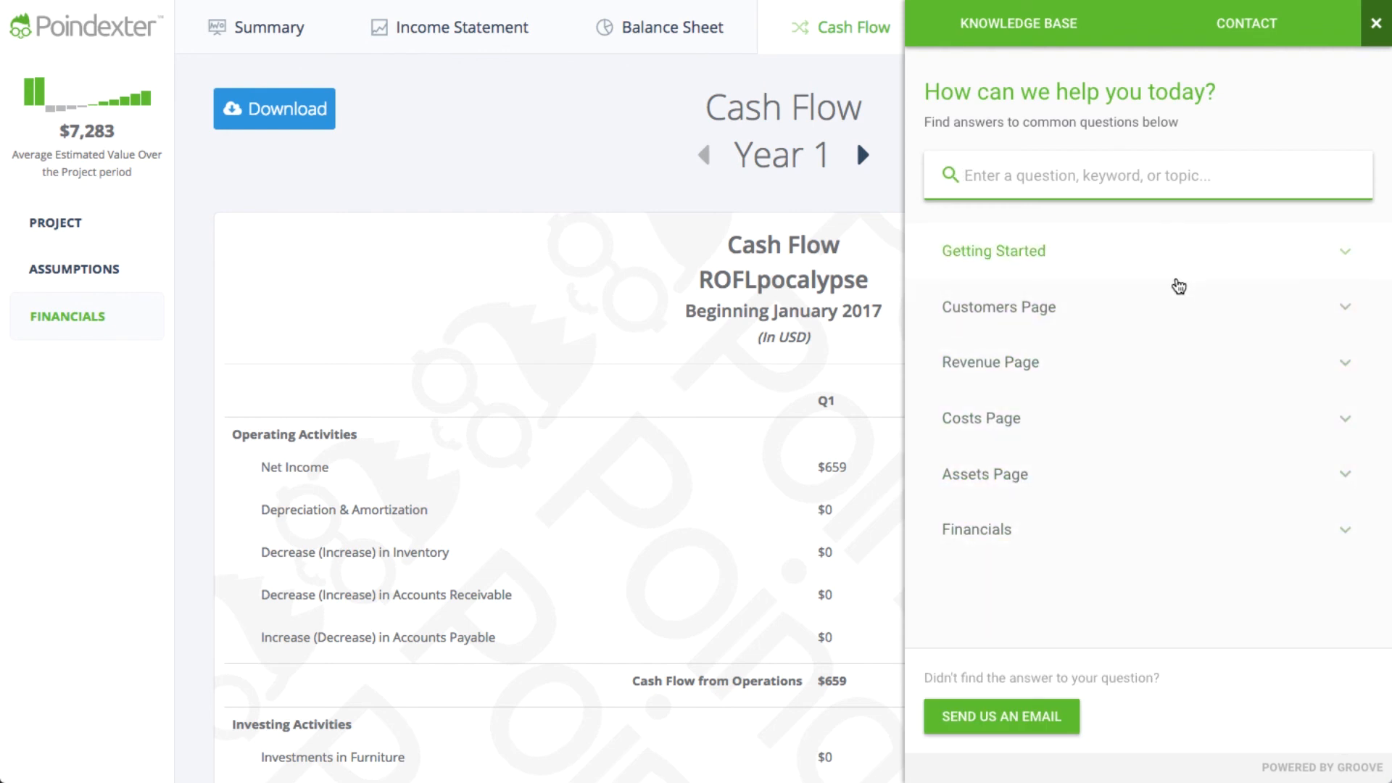
mouse_move(1235, 503)
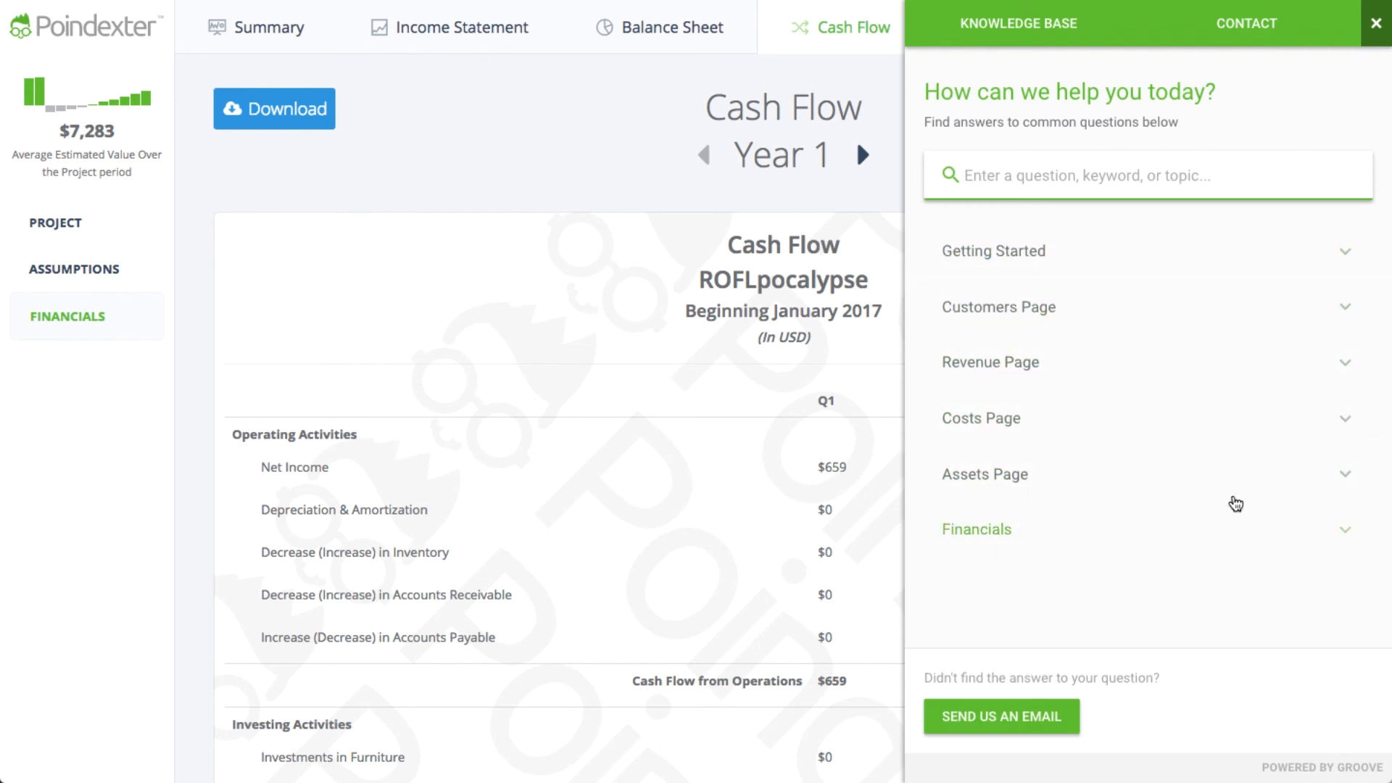
click(1374, 24)
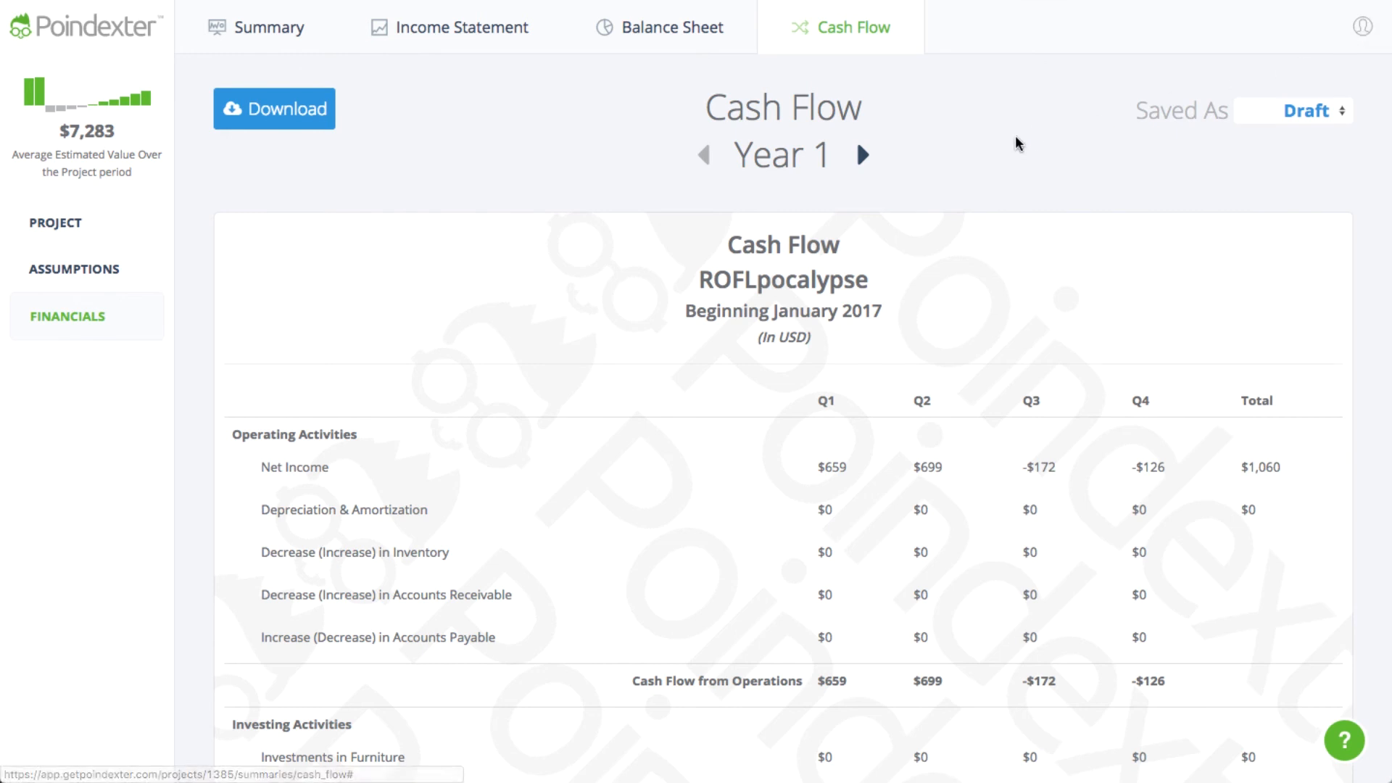